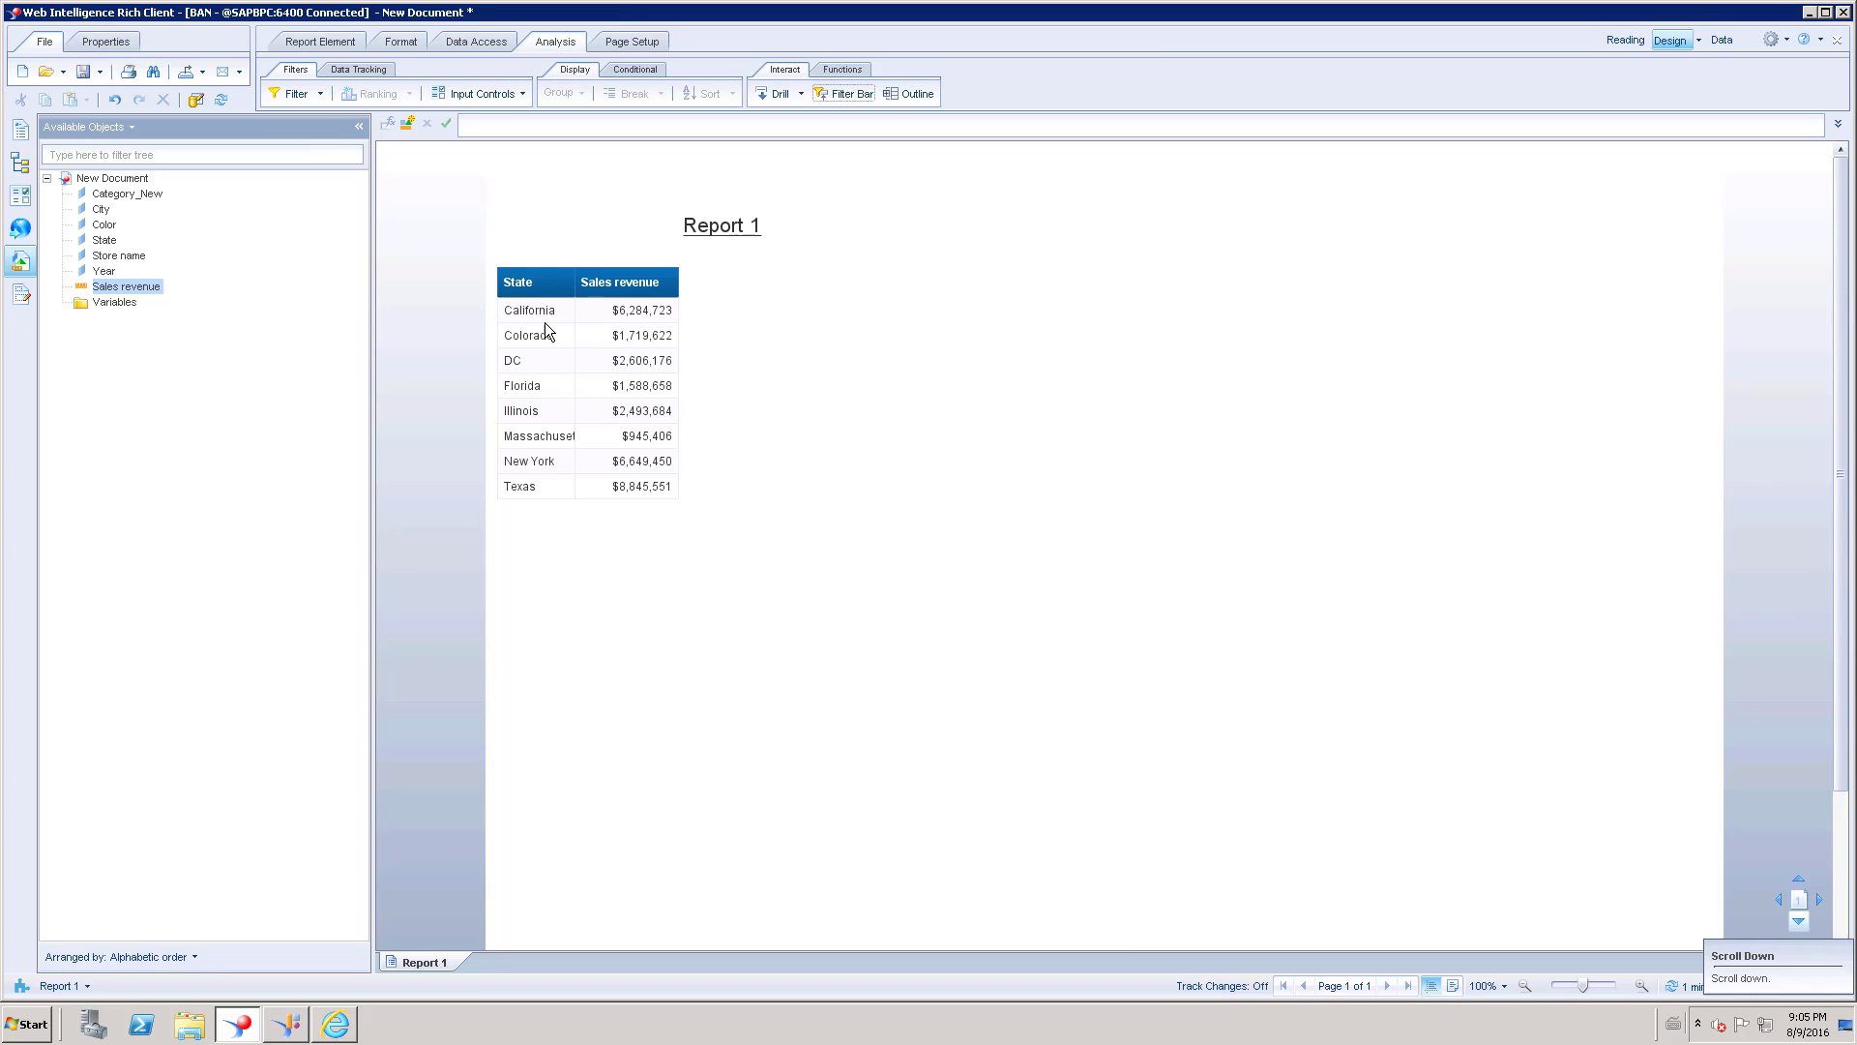
Step: Select the California State cell and start drill mode on the revenue table
left_click(530, 310)
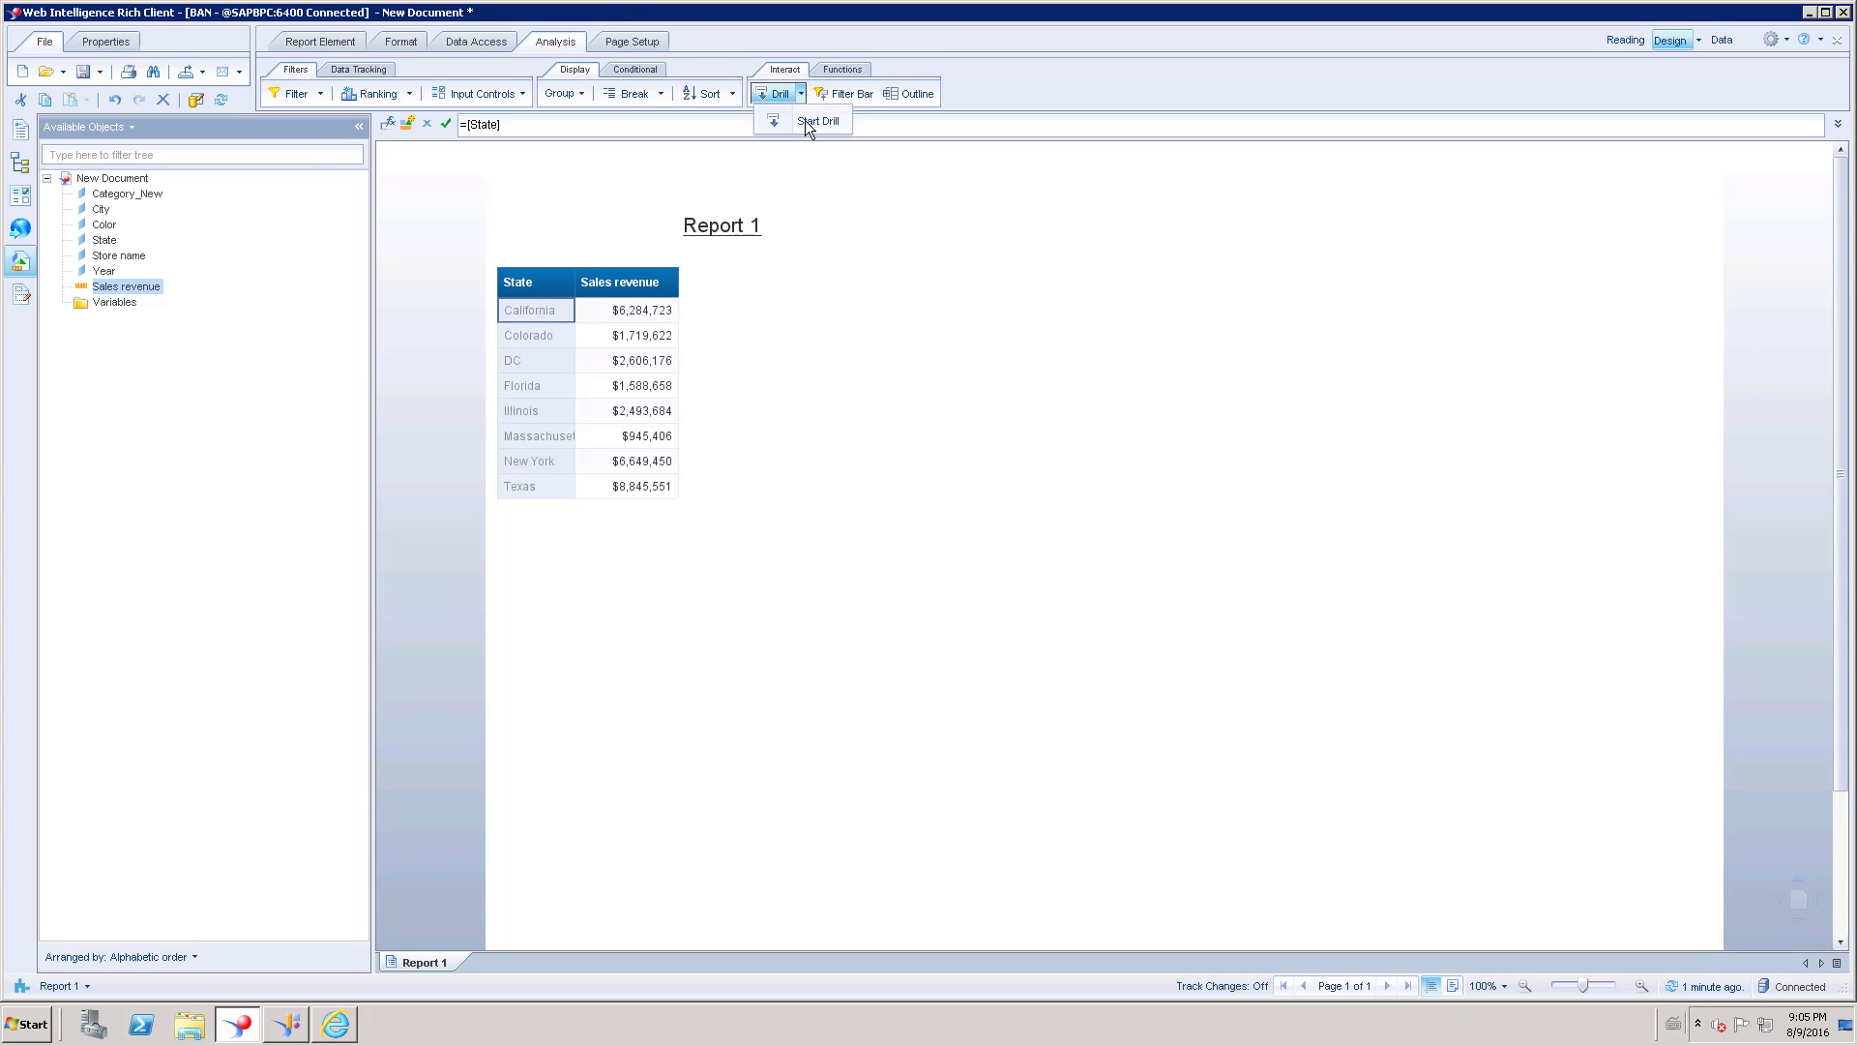
left_click(820, 120)
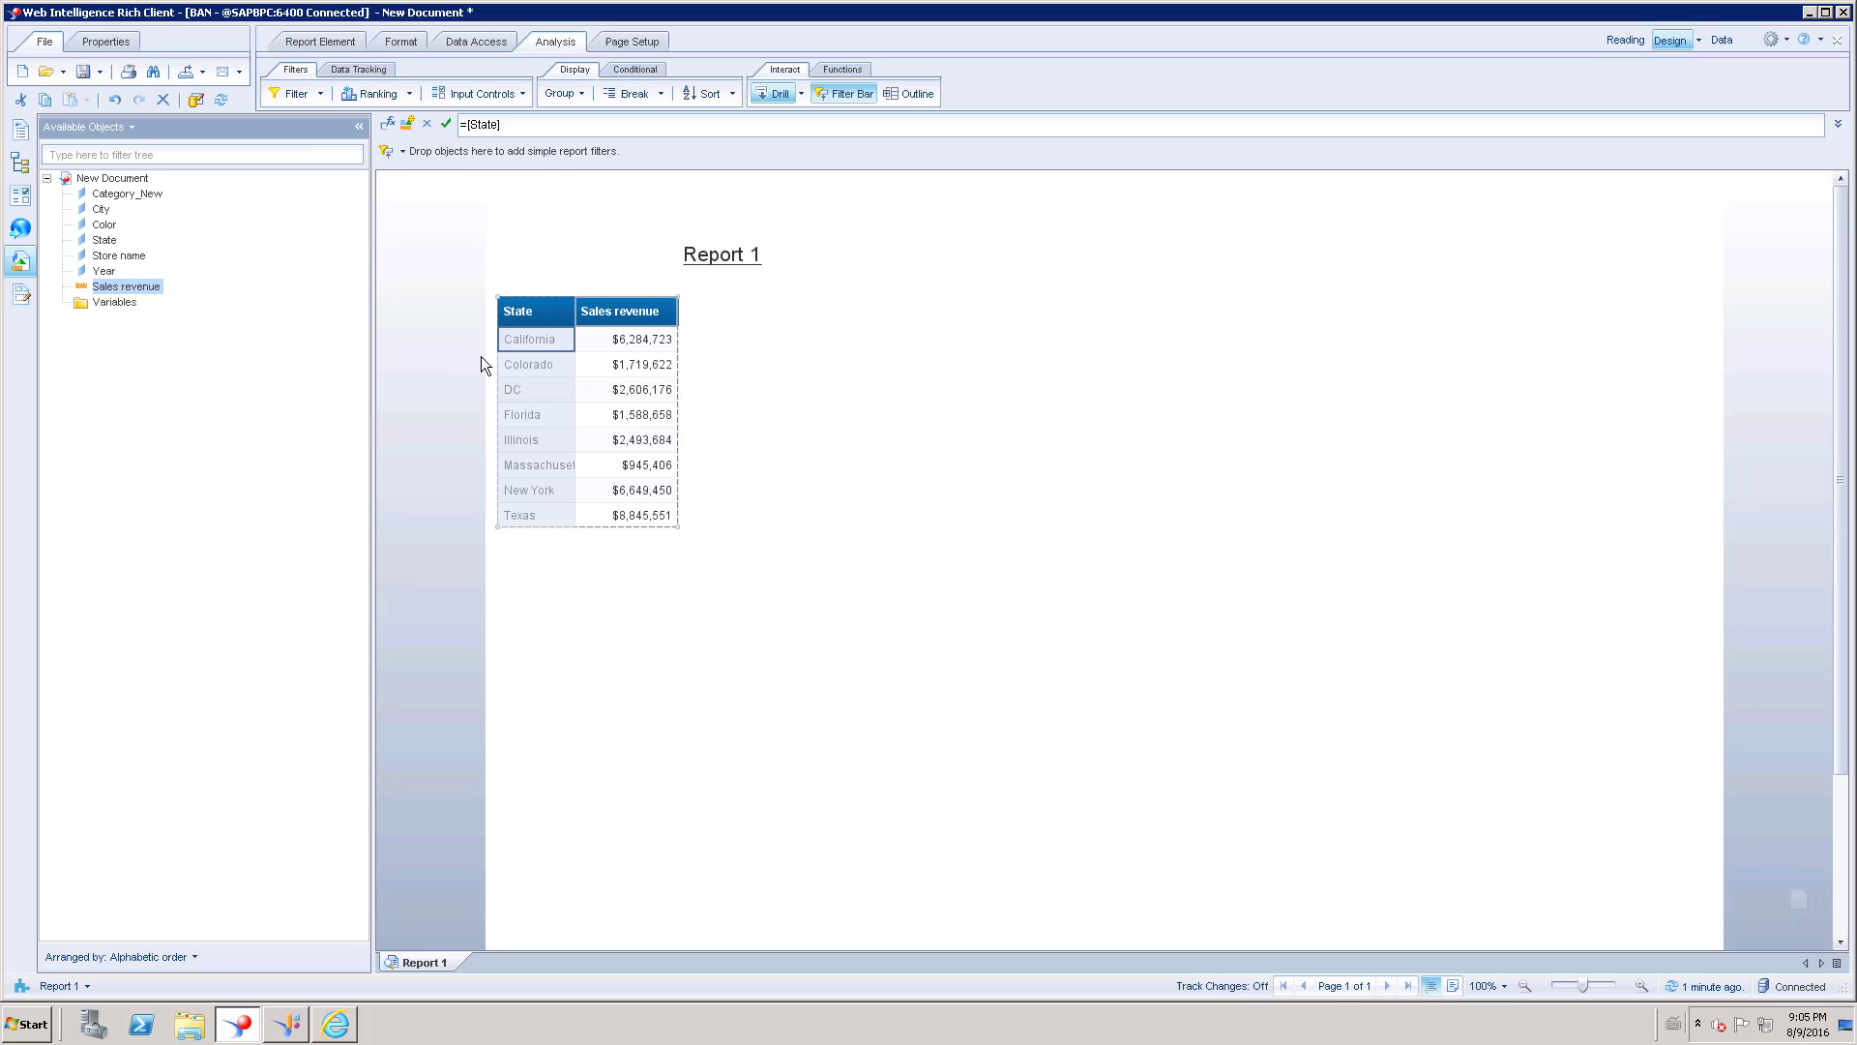
left_click(530, 338)
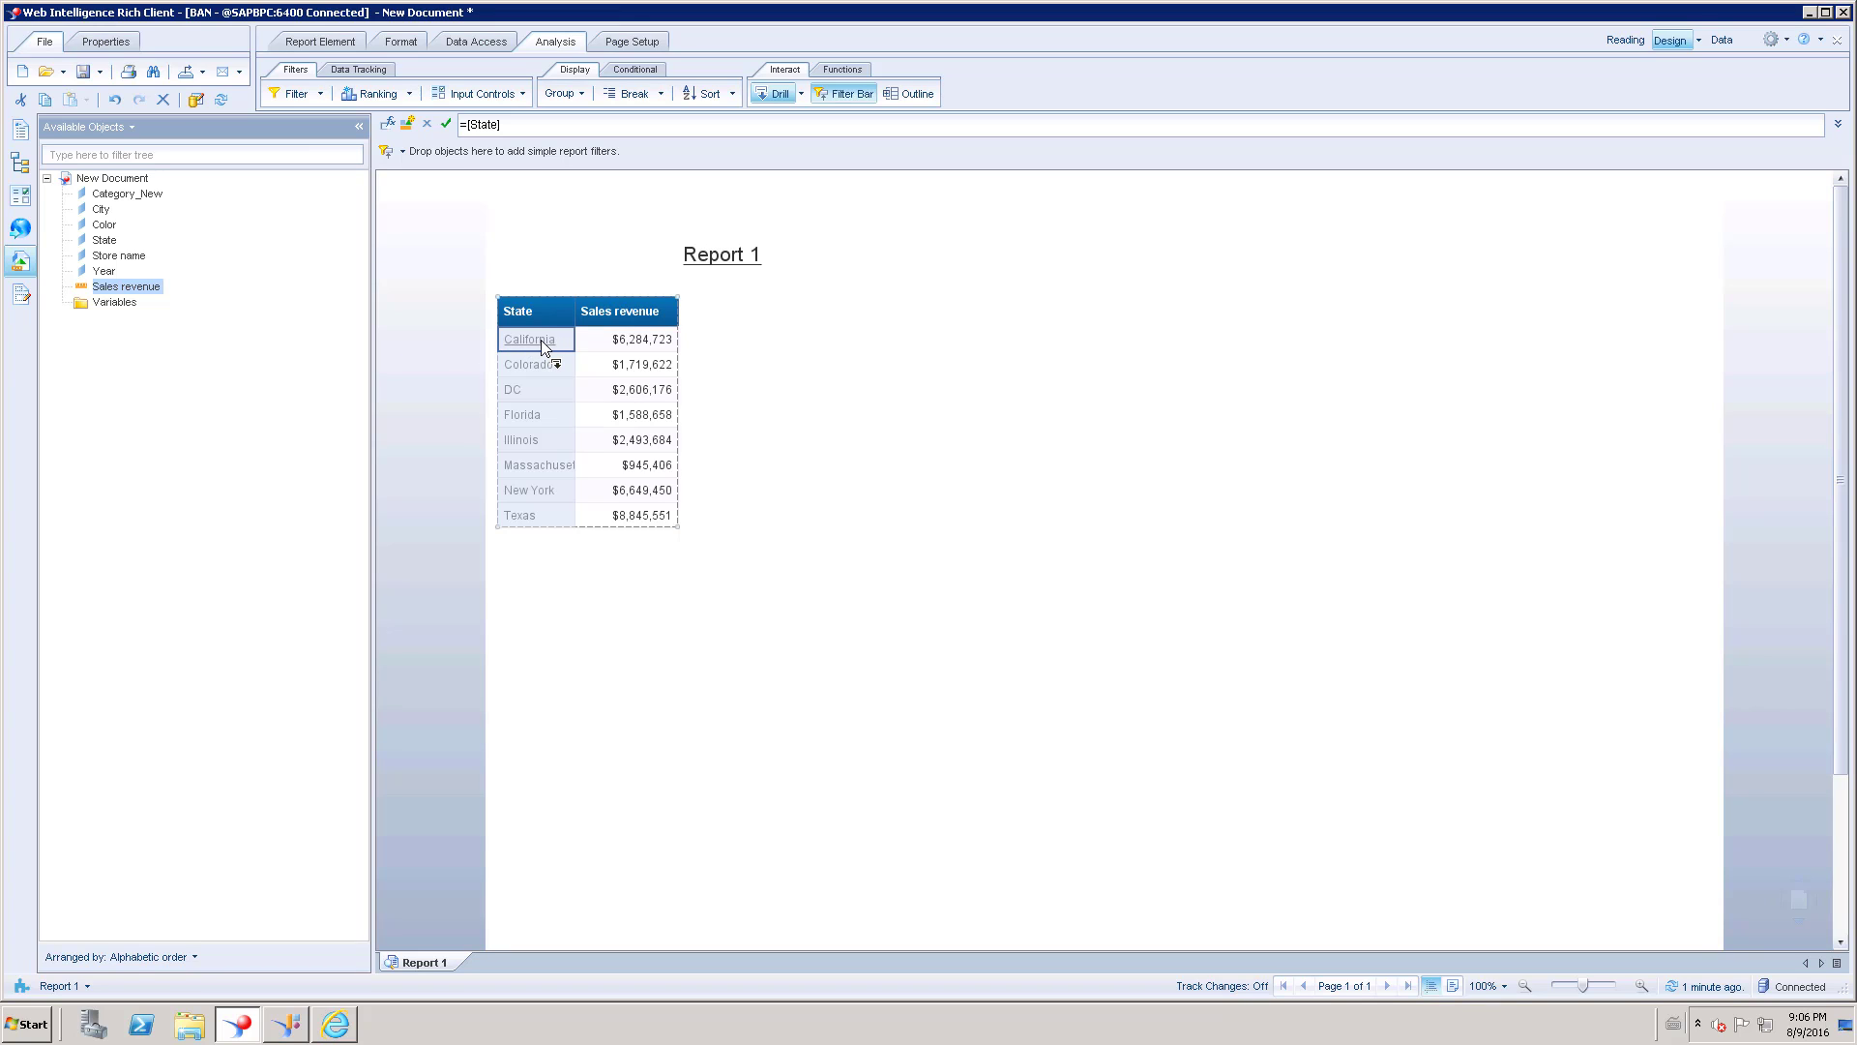
mouse_move(536, 345)
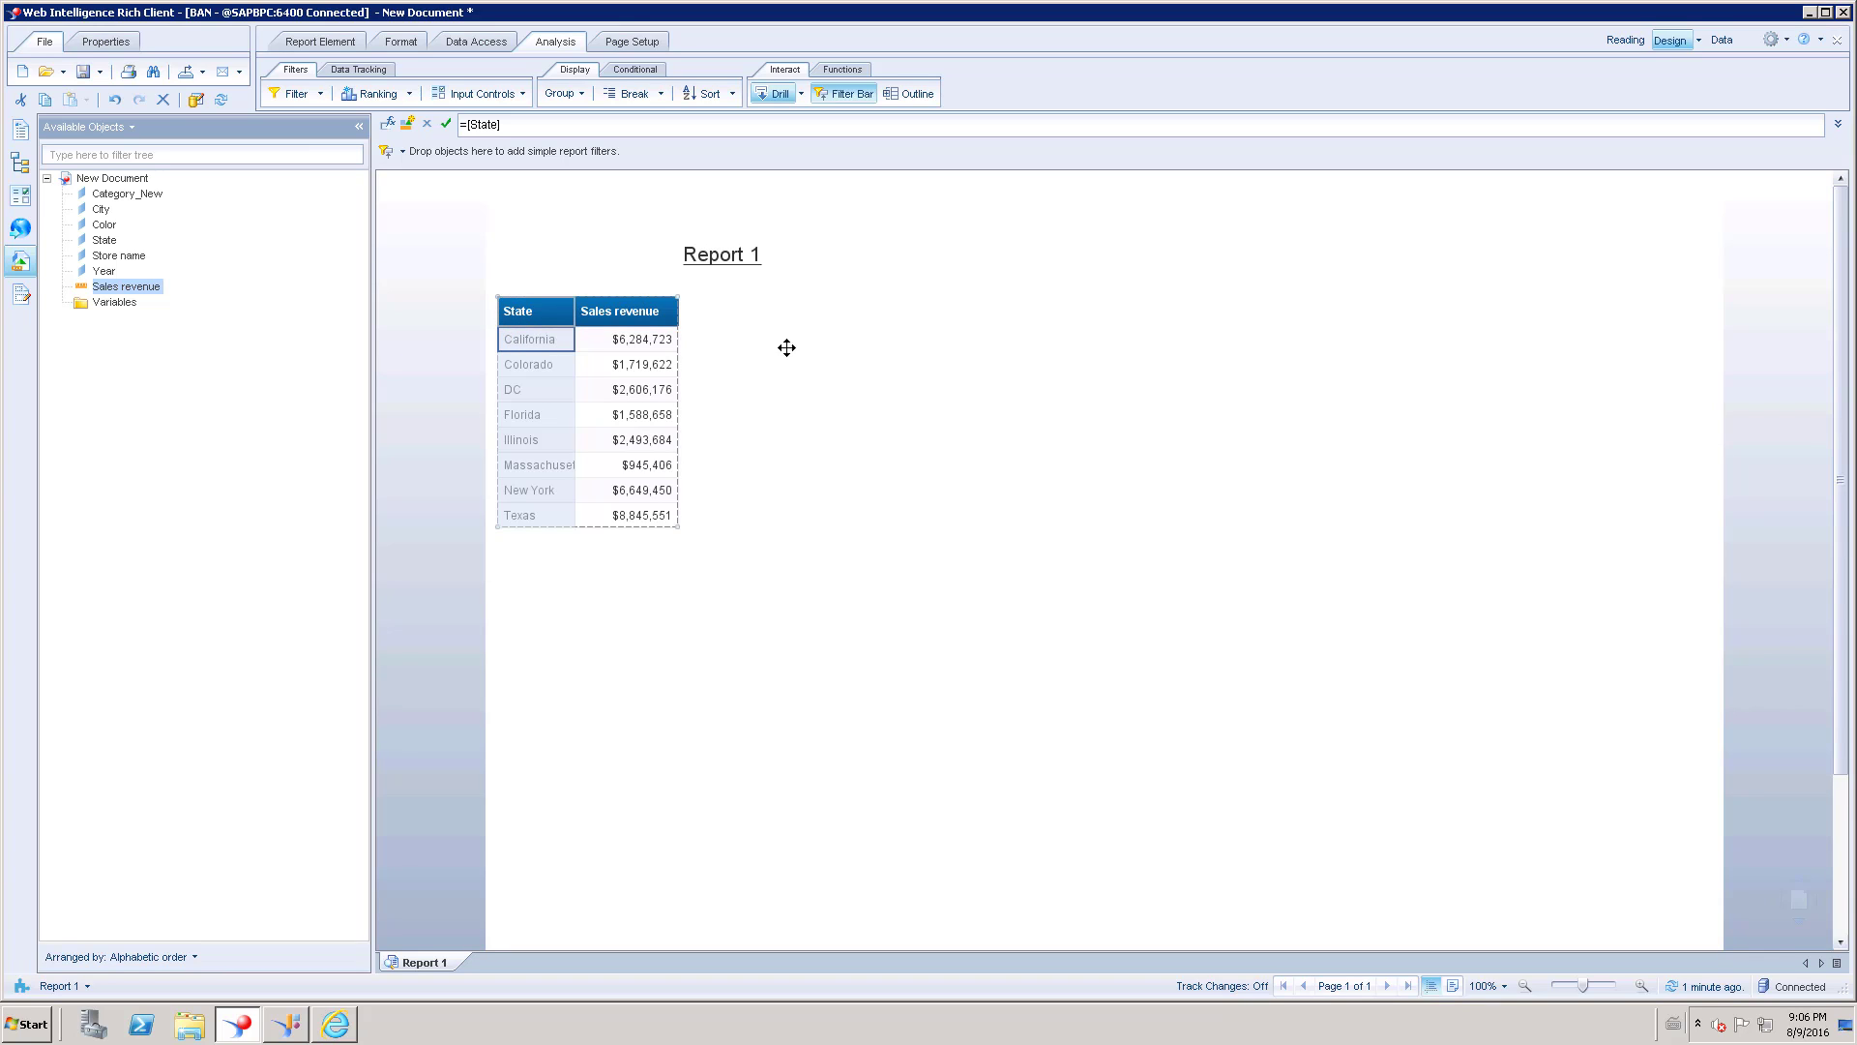
Step: Drill California down to City, showing Los Angeles and San Francisco revenue rows
left_click(534, 338)
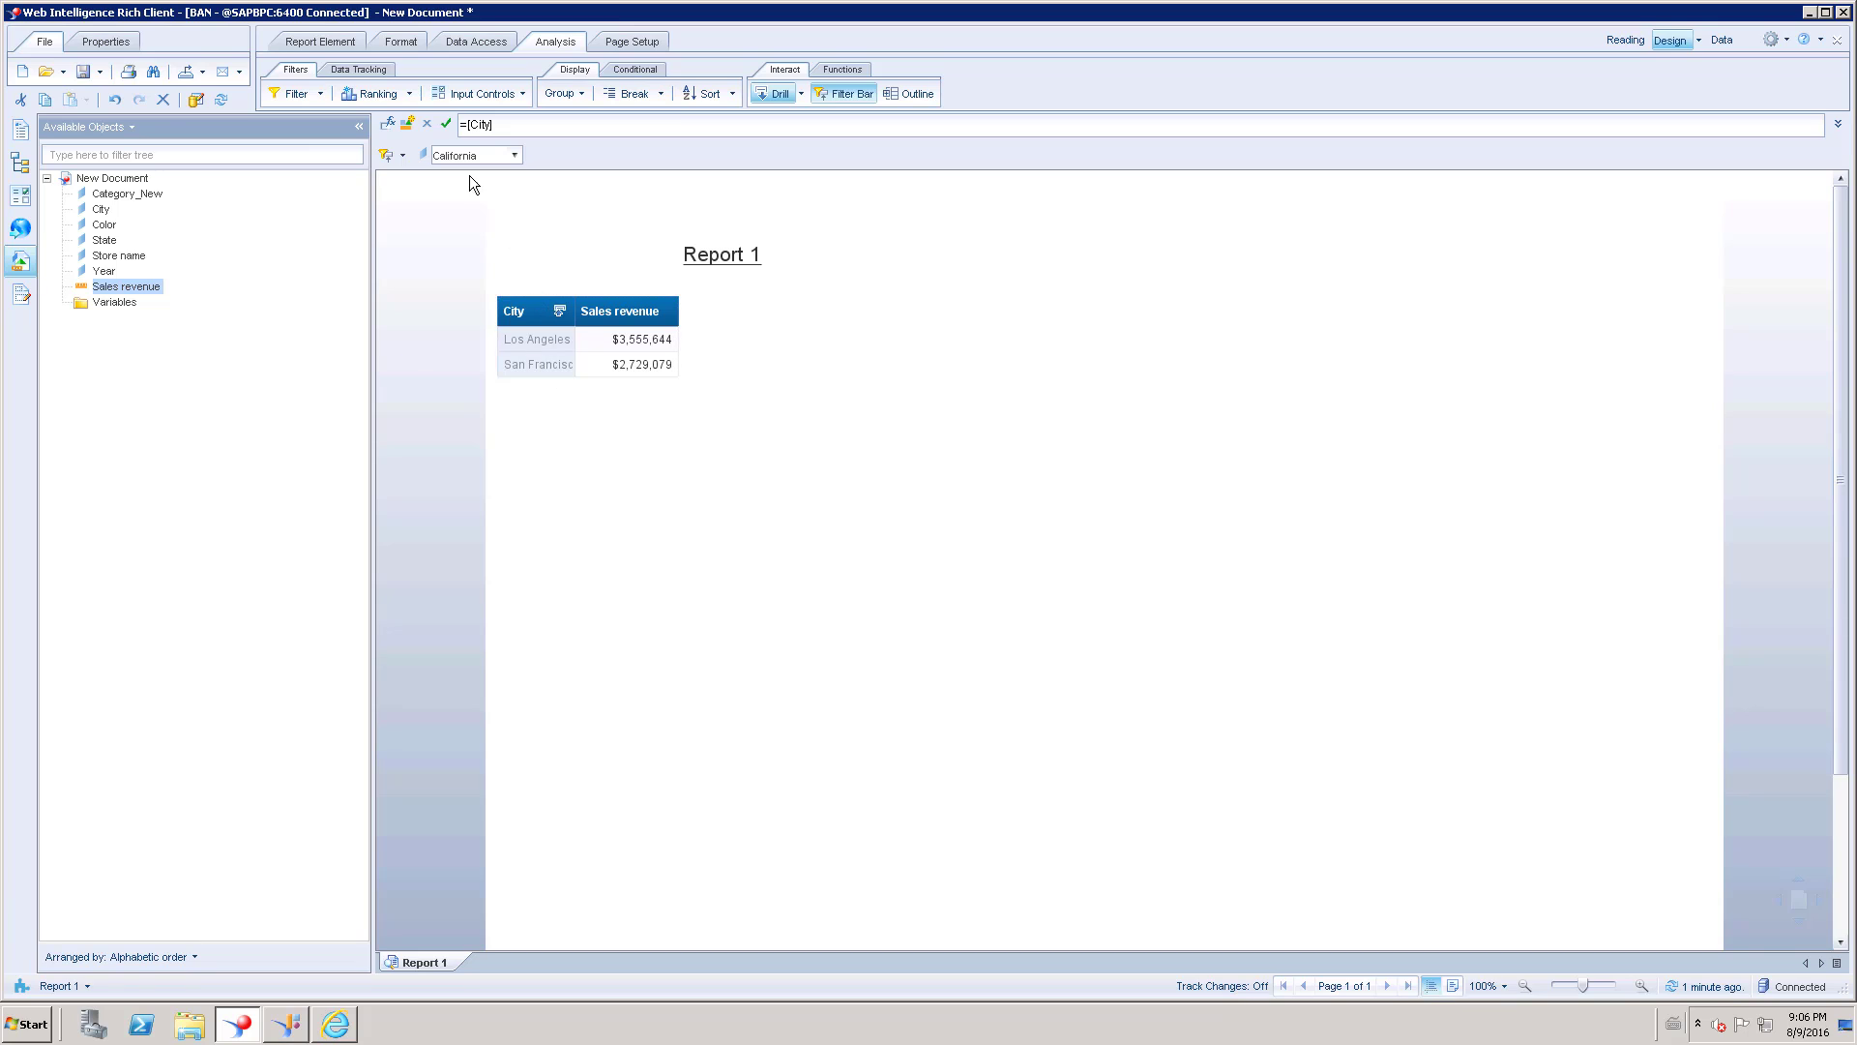
left_click(627, 309)
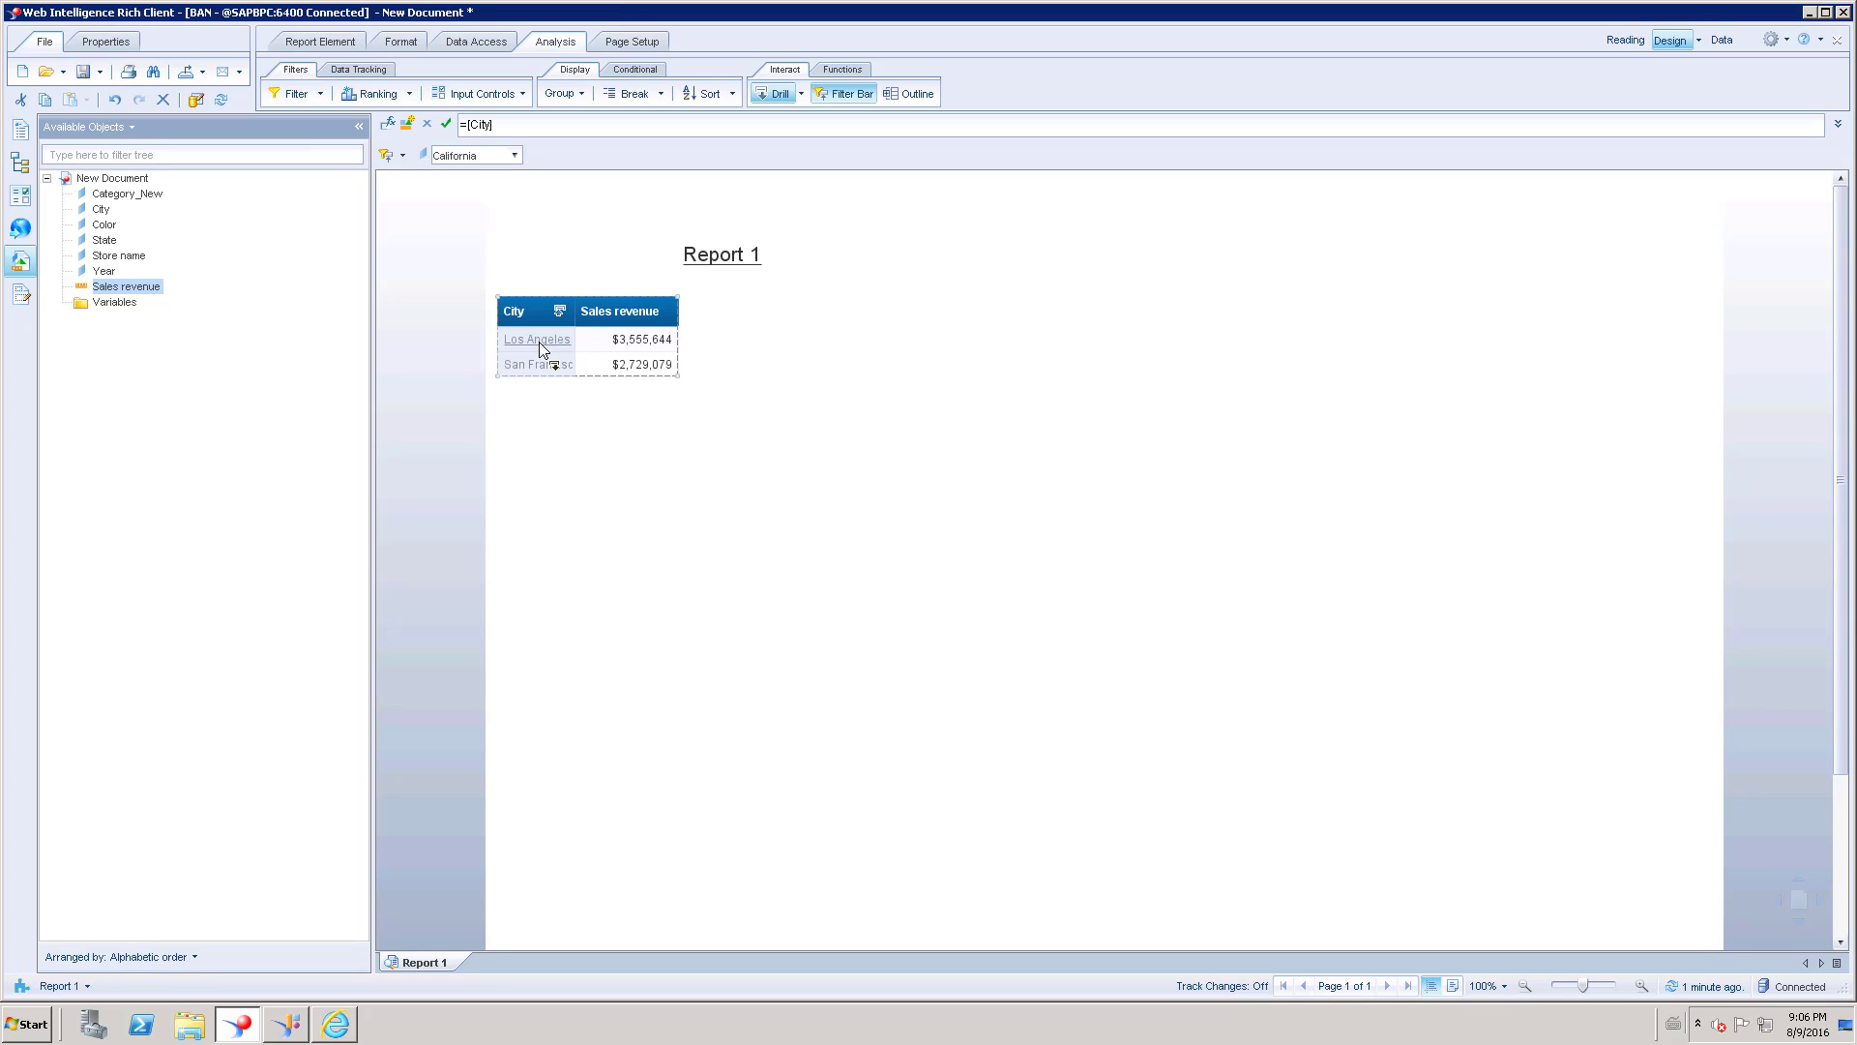
mouse_move(554, 350)
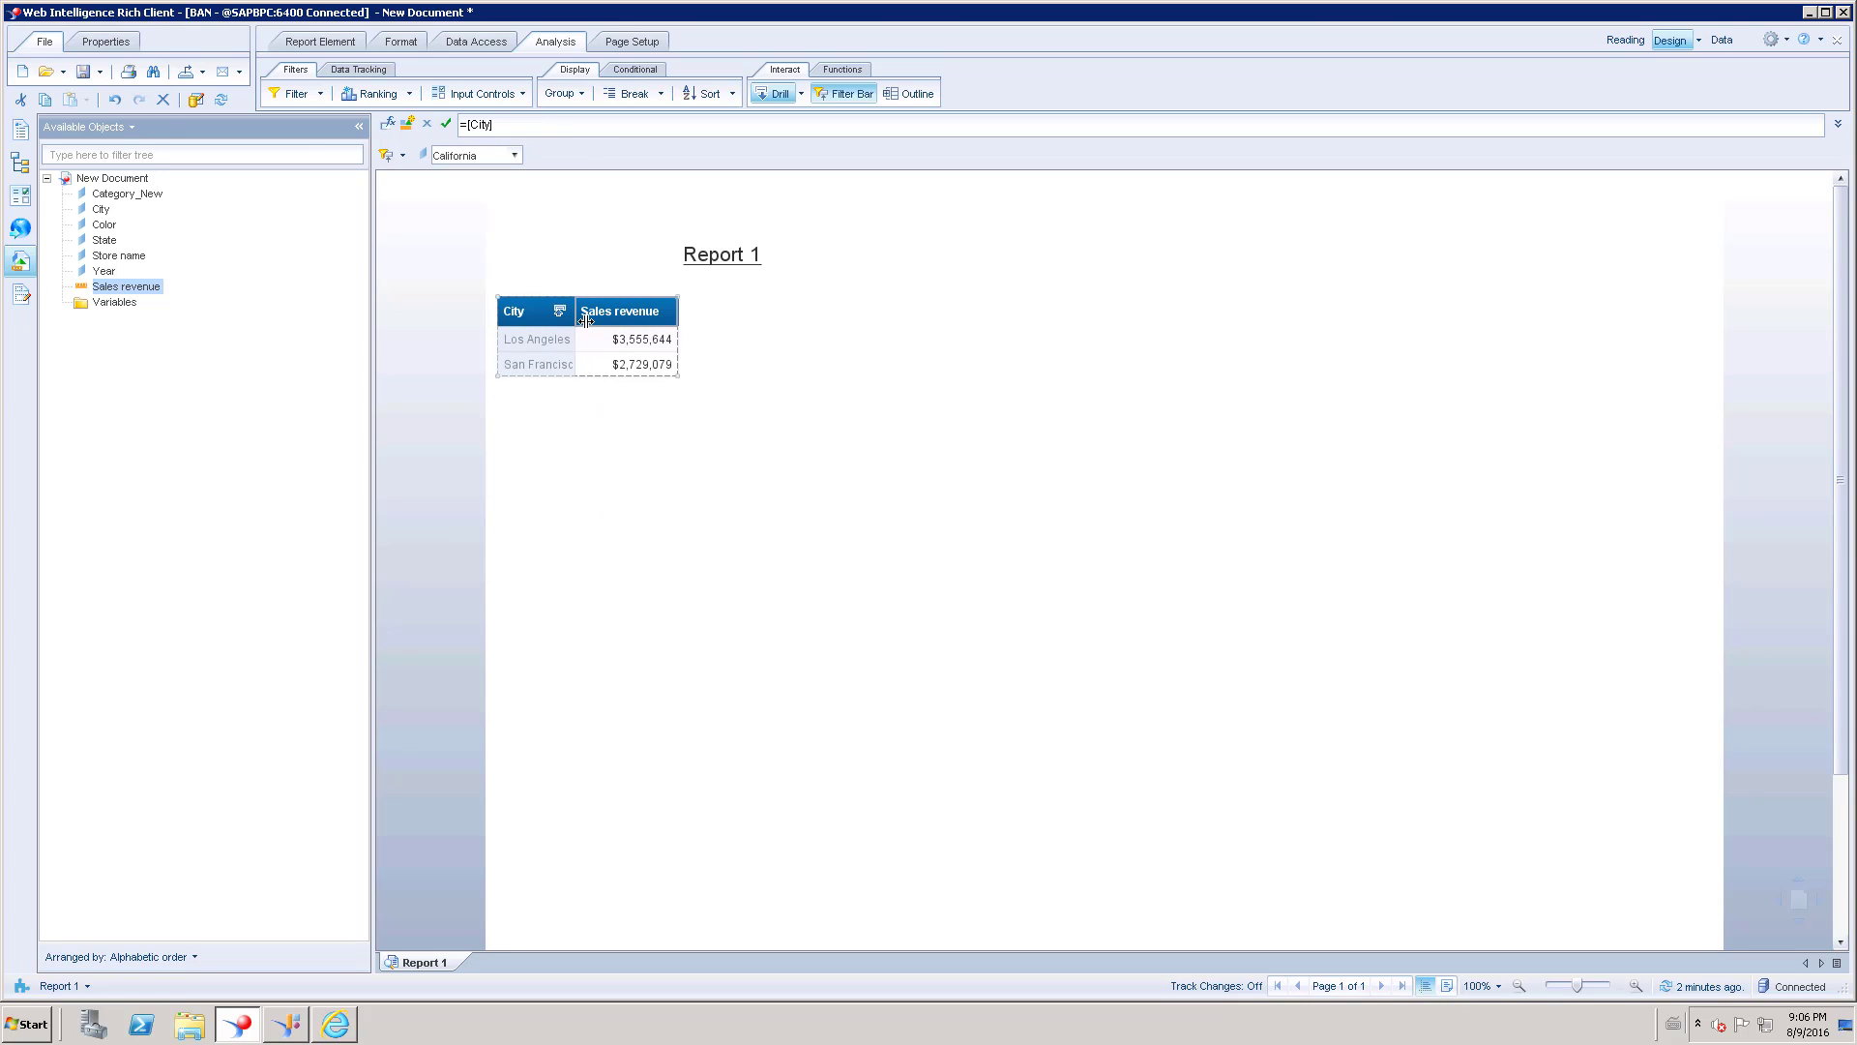
left_click(530, 389)
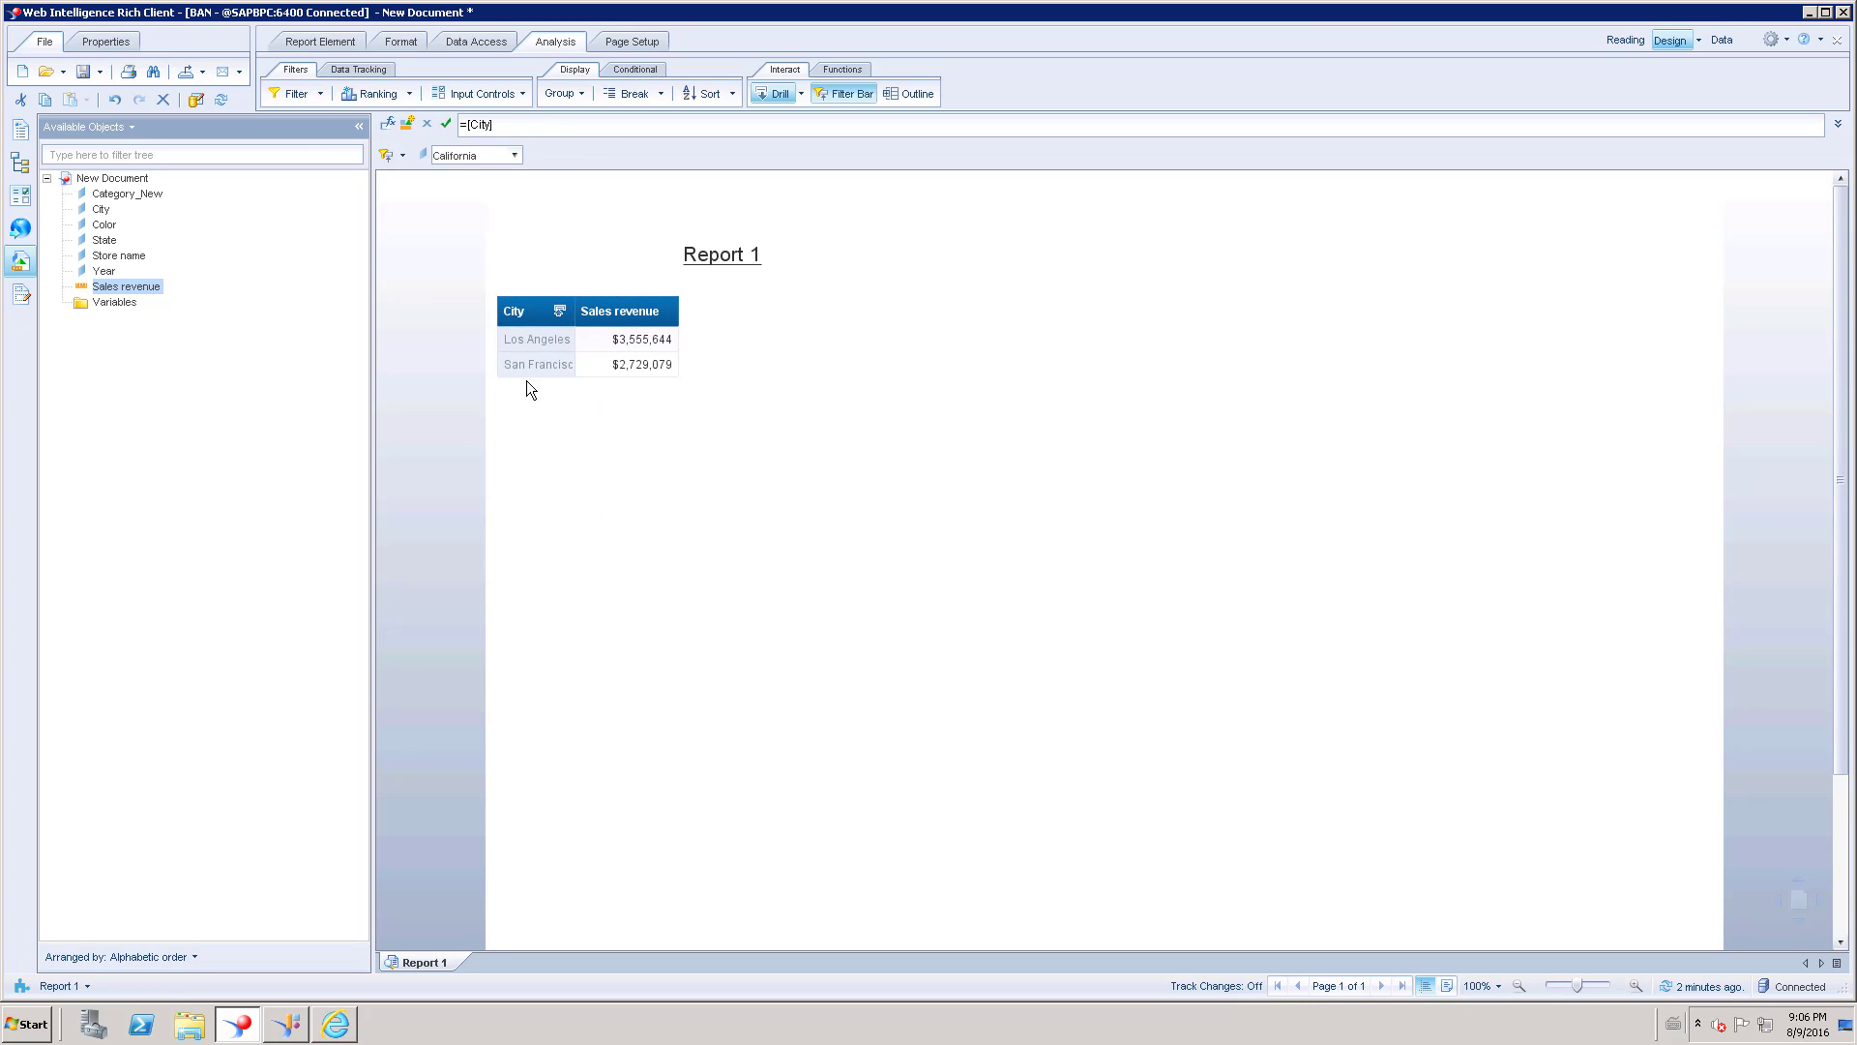
left_click(623, 310)
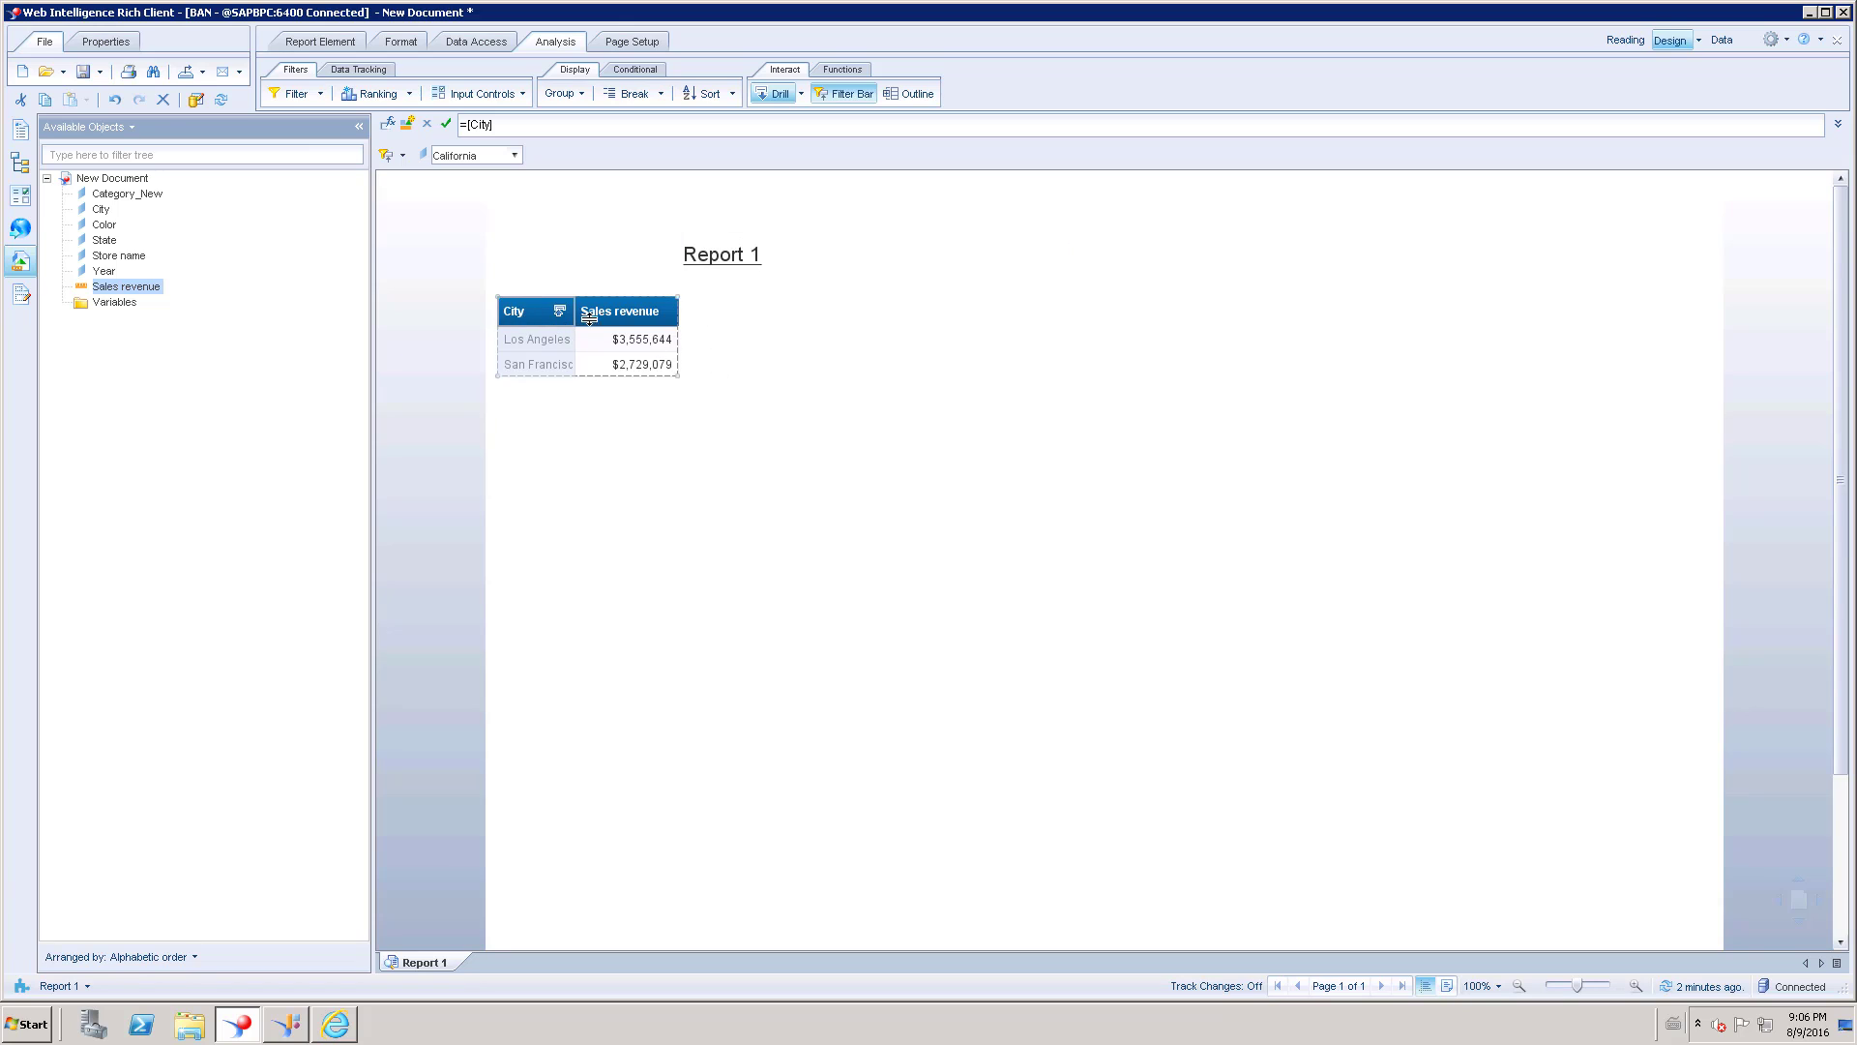
mouse_move(691, 321)
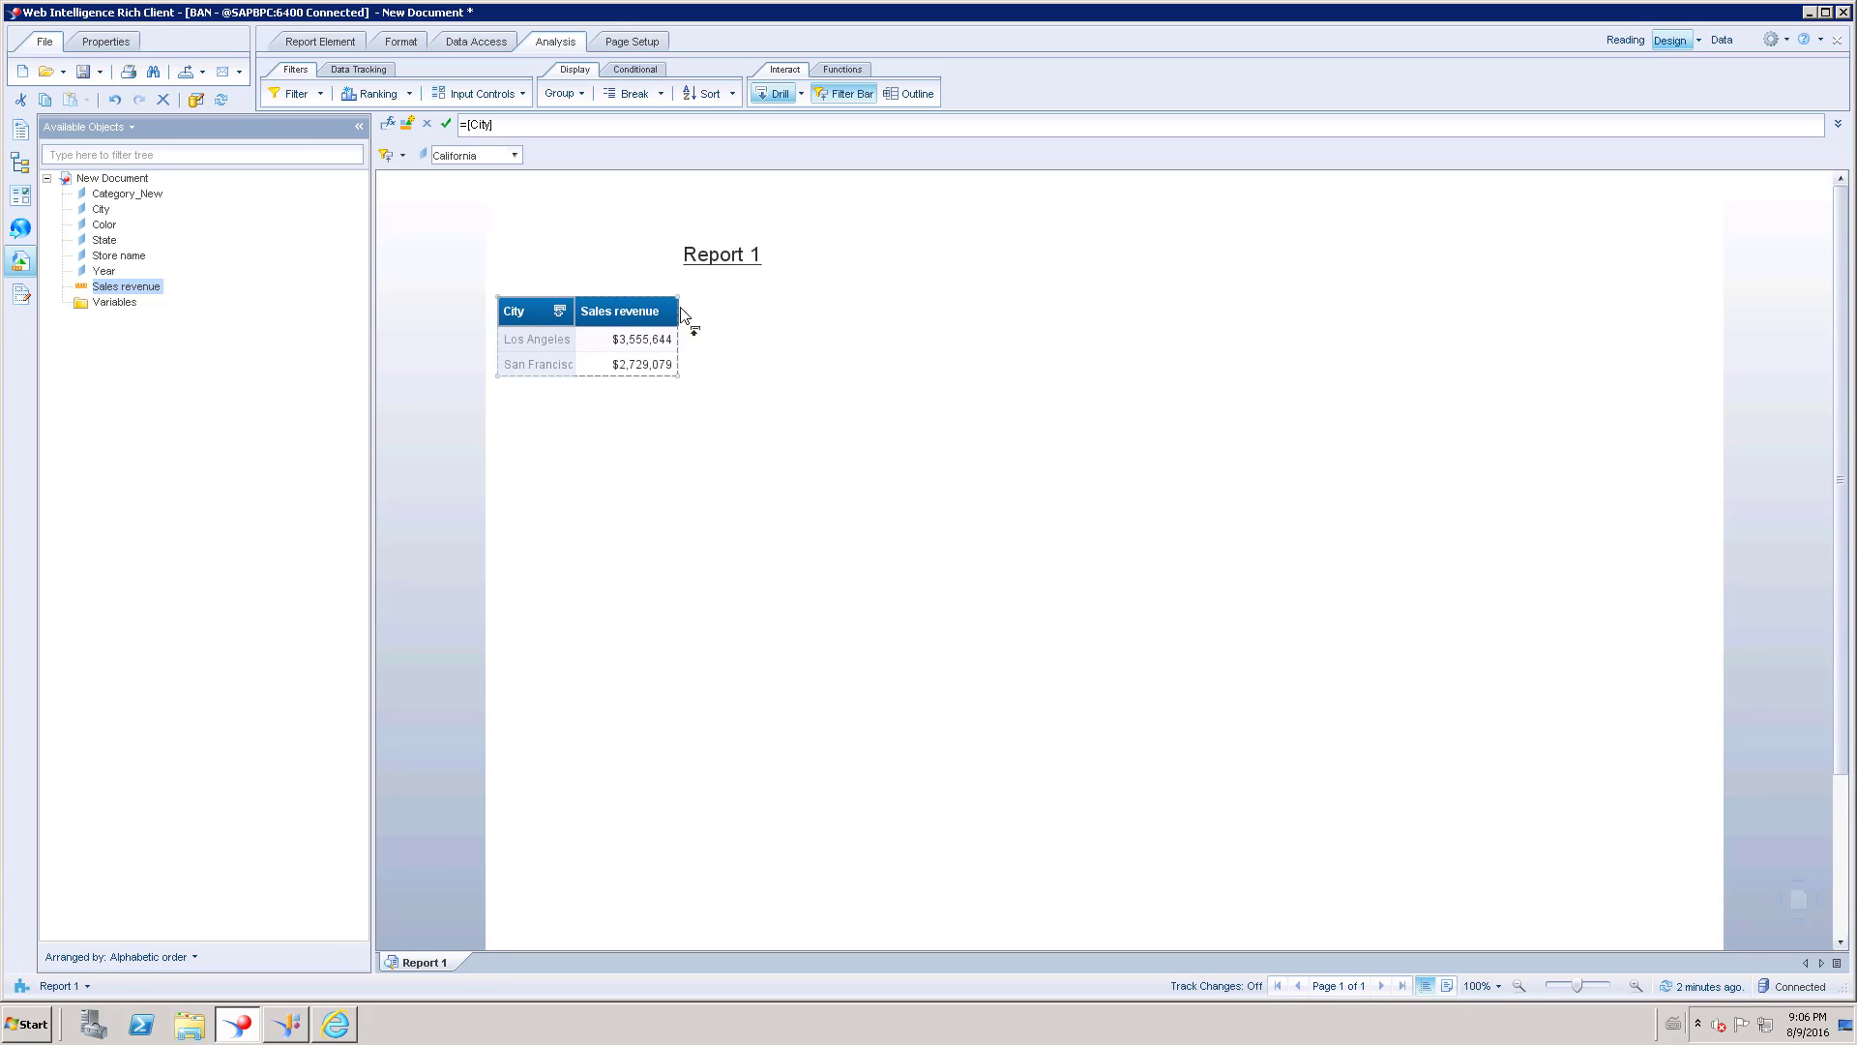
mouse_move(528, 313)
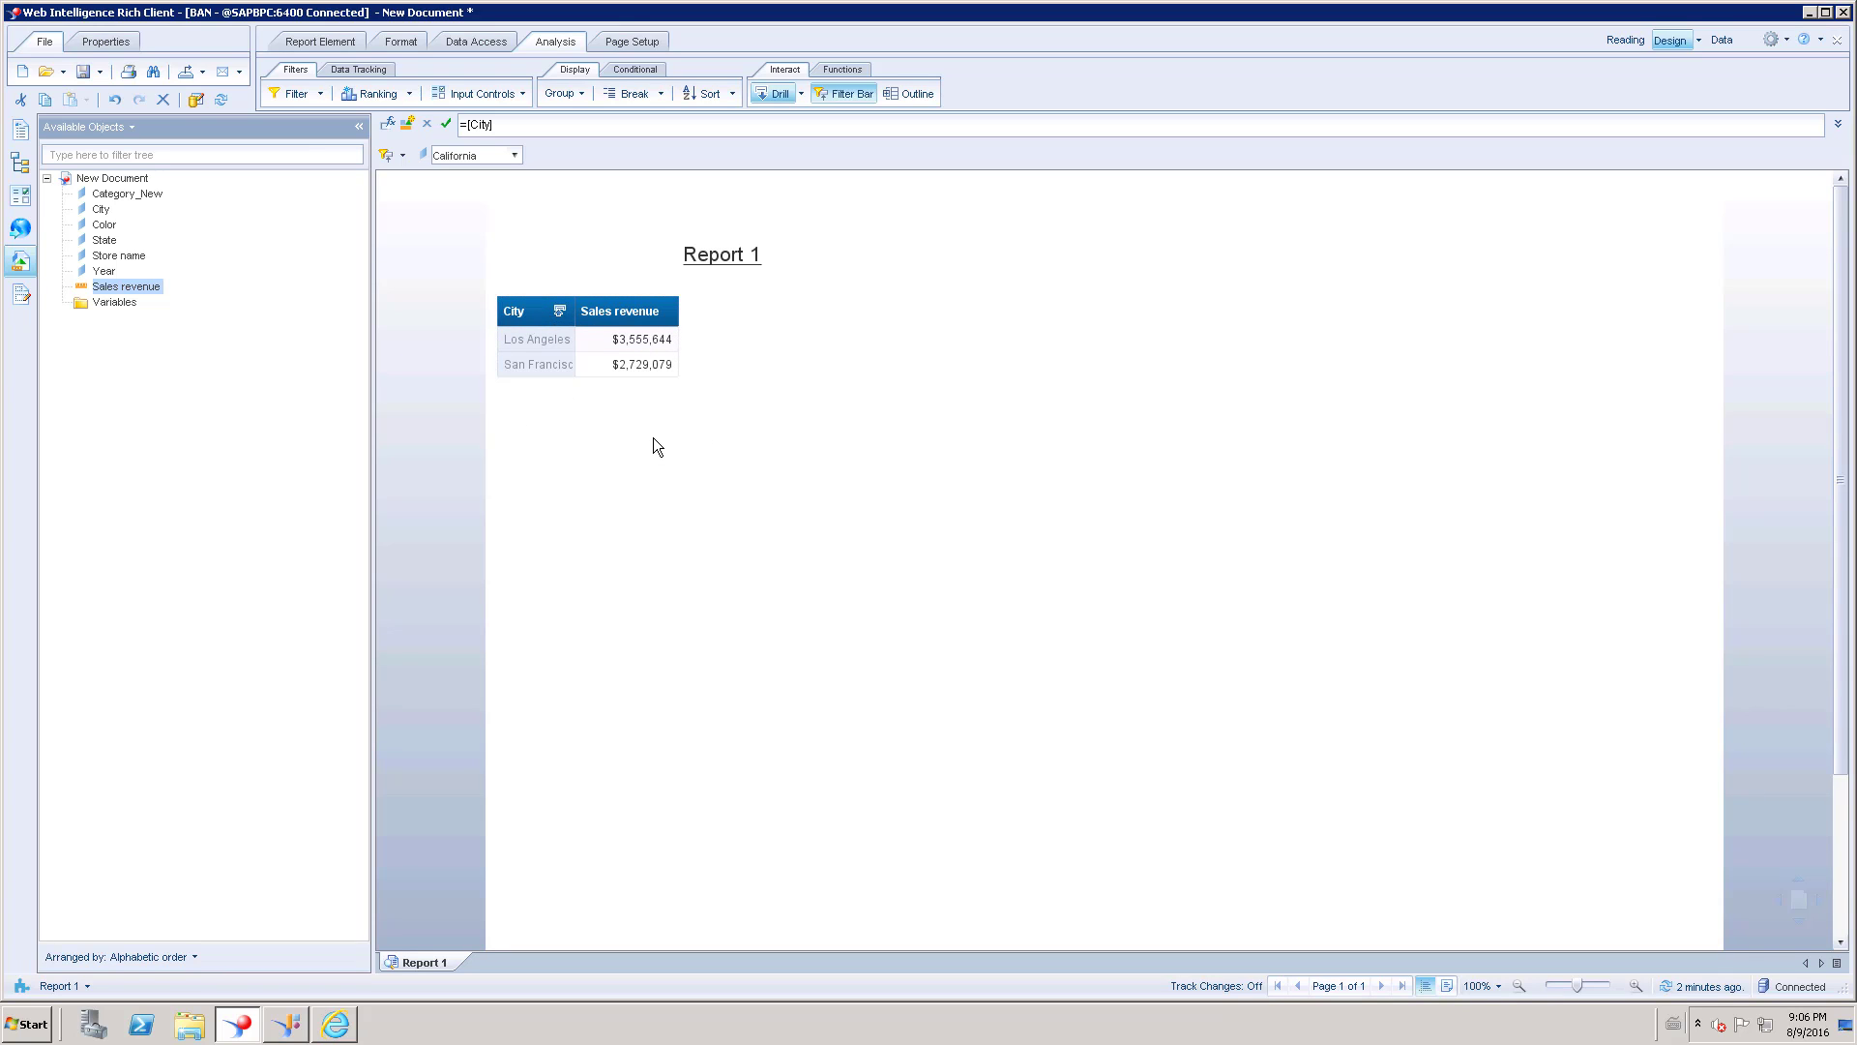
mouse_move(654, 441)
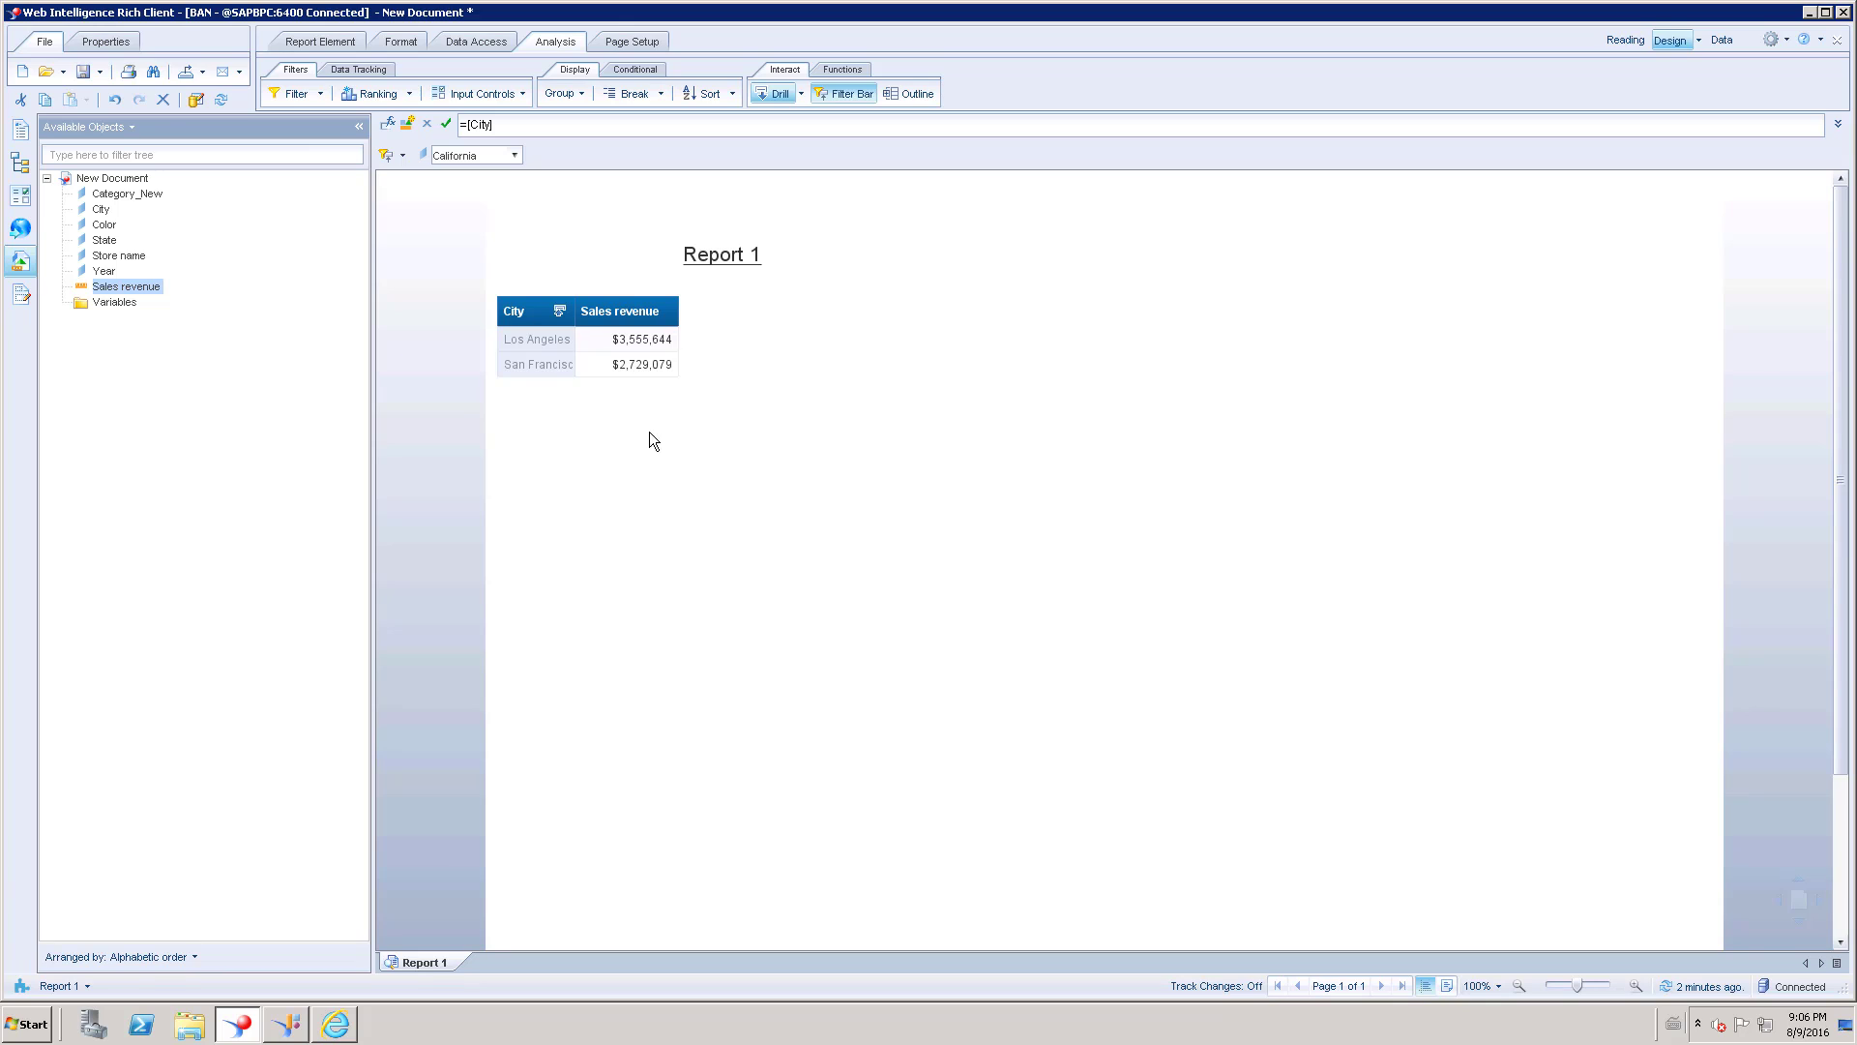
left_click(514, 310)
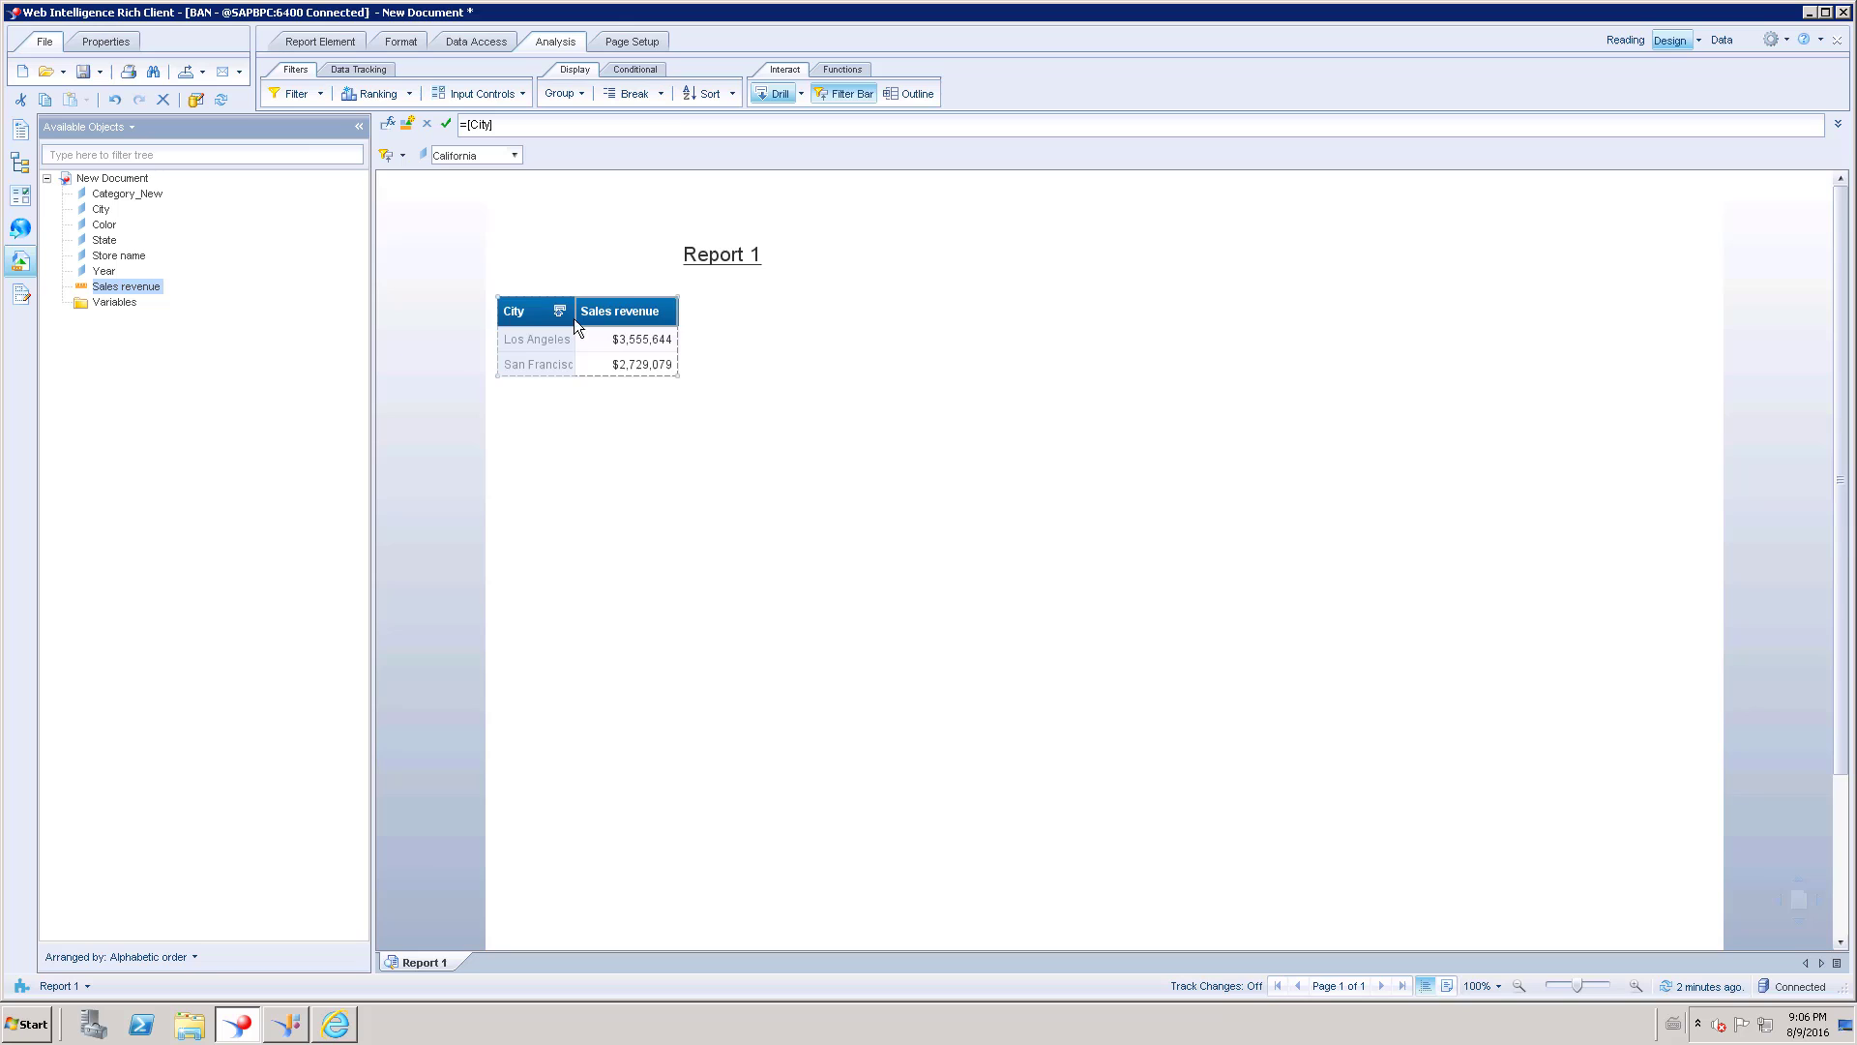
mouse_move(628, 317)
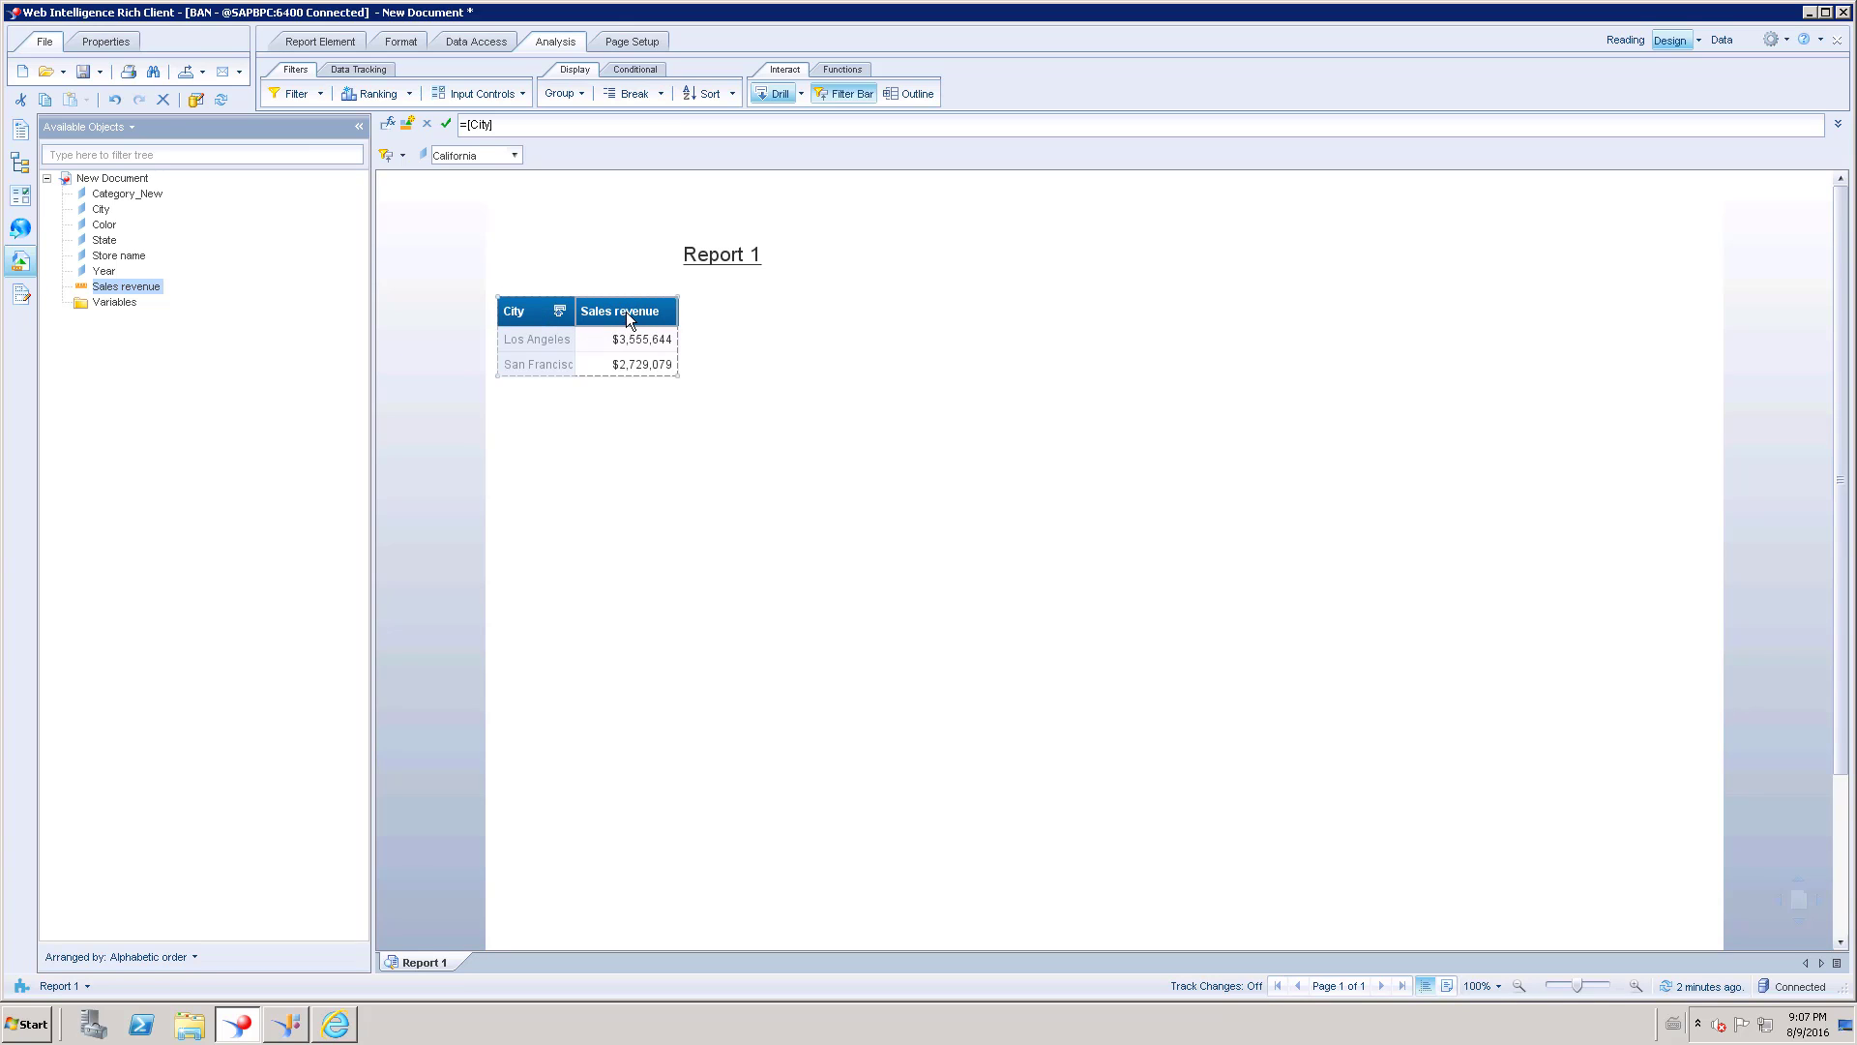
left_click(743, 559)
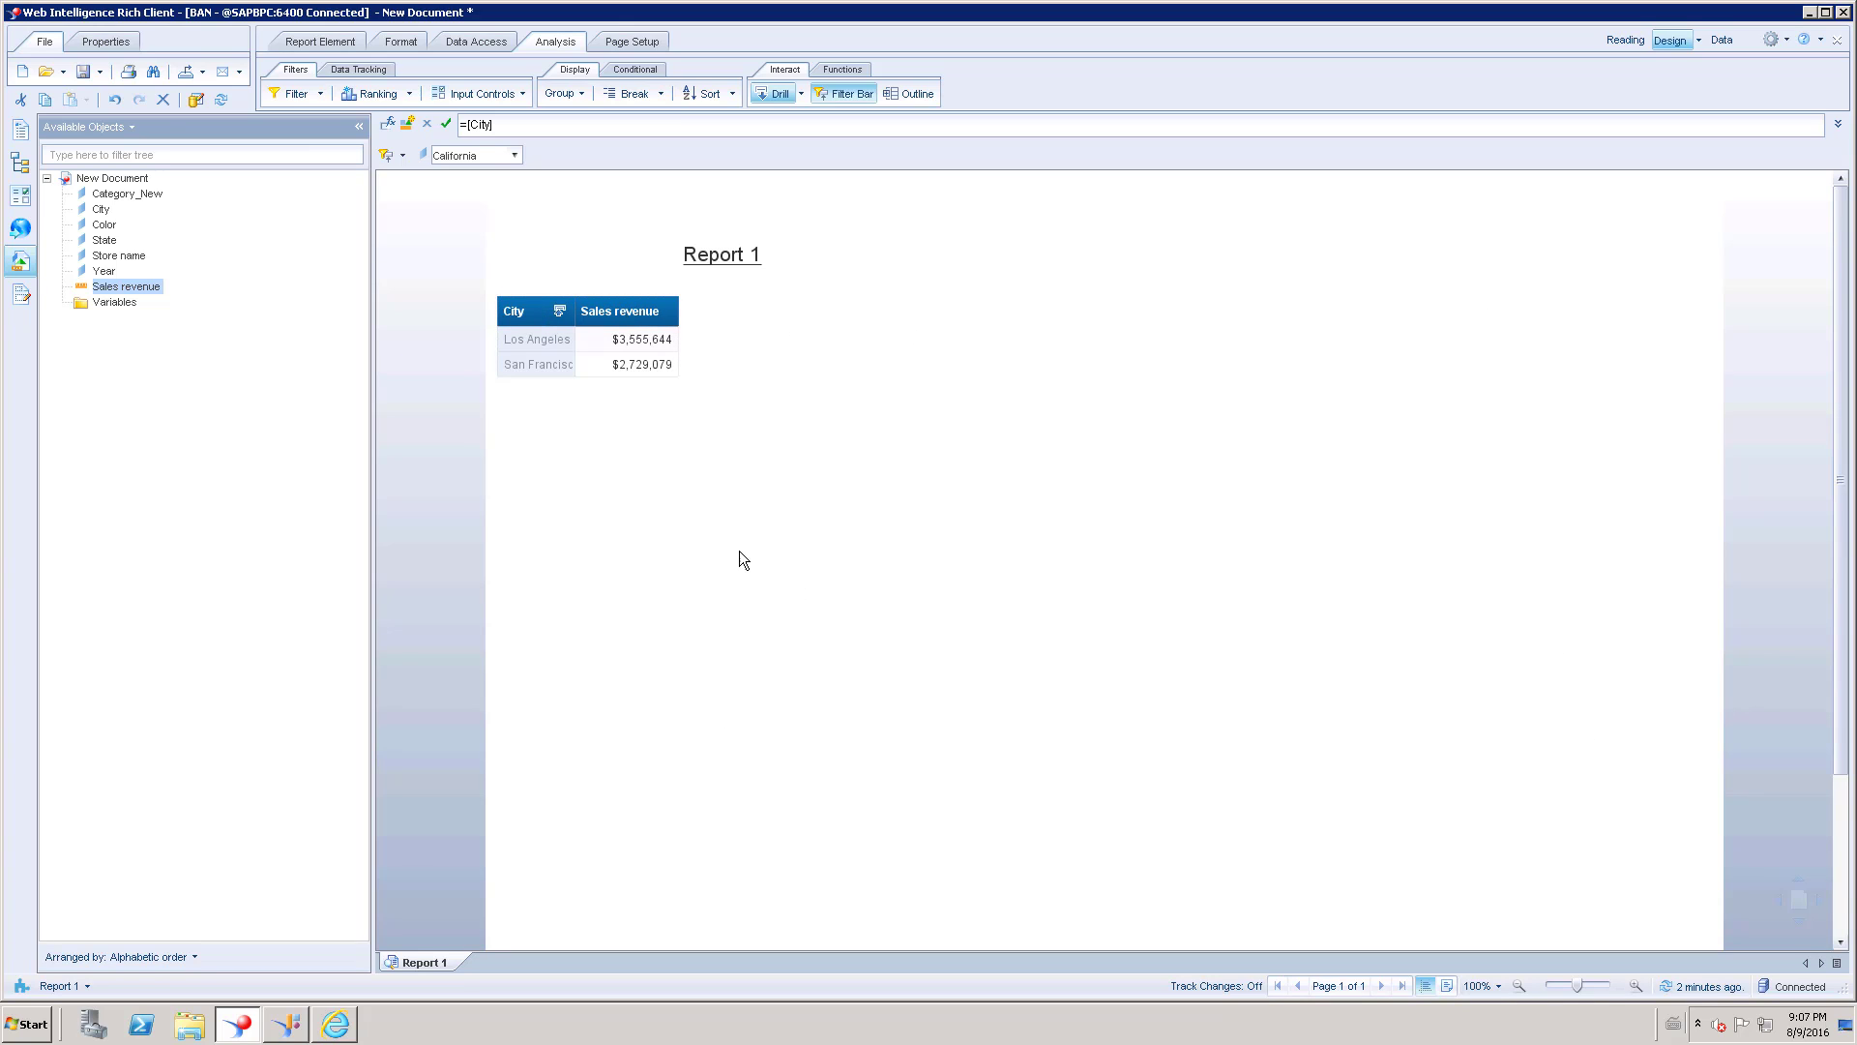
mouse_move(560, 410)
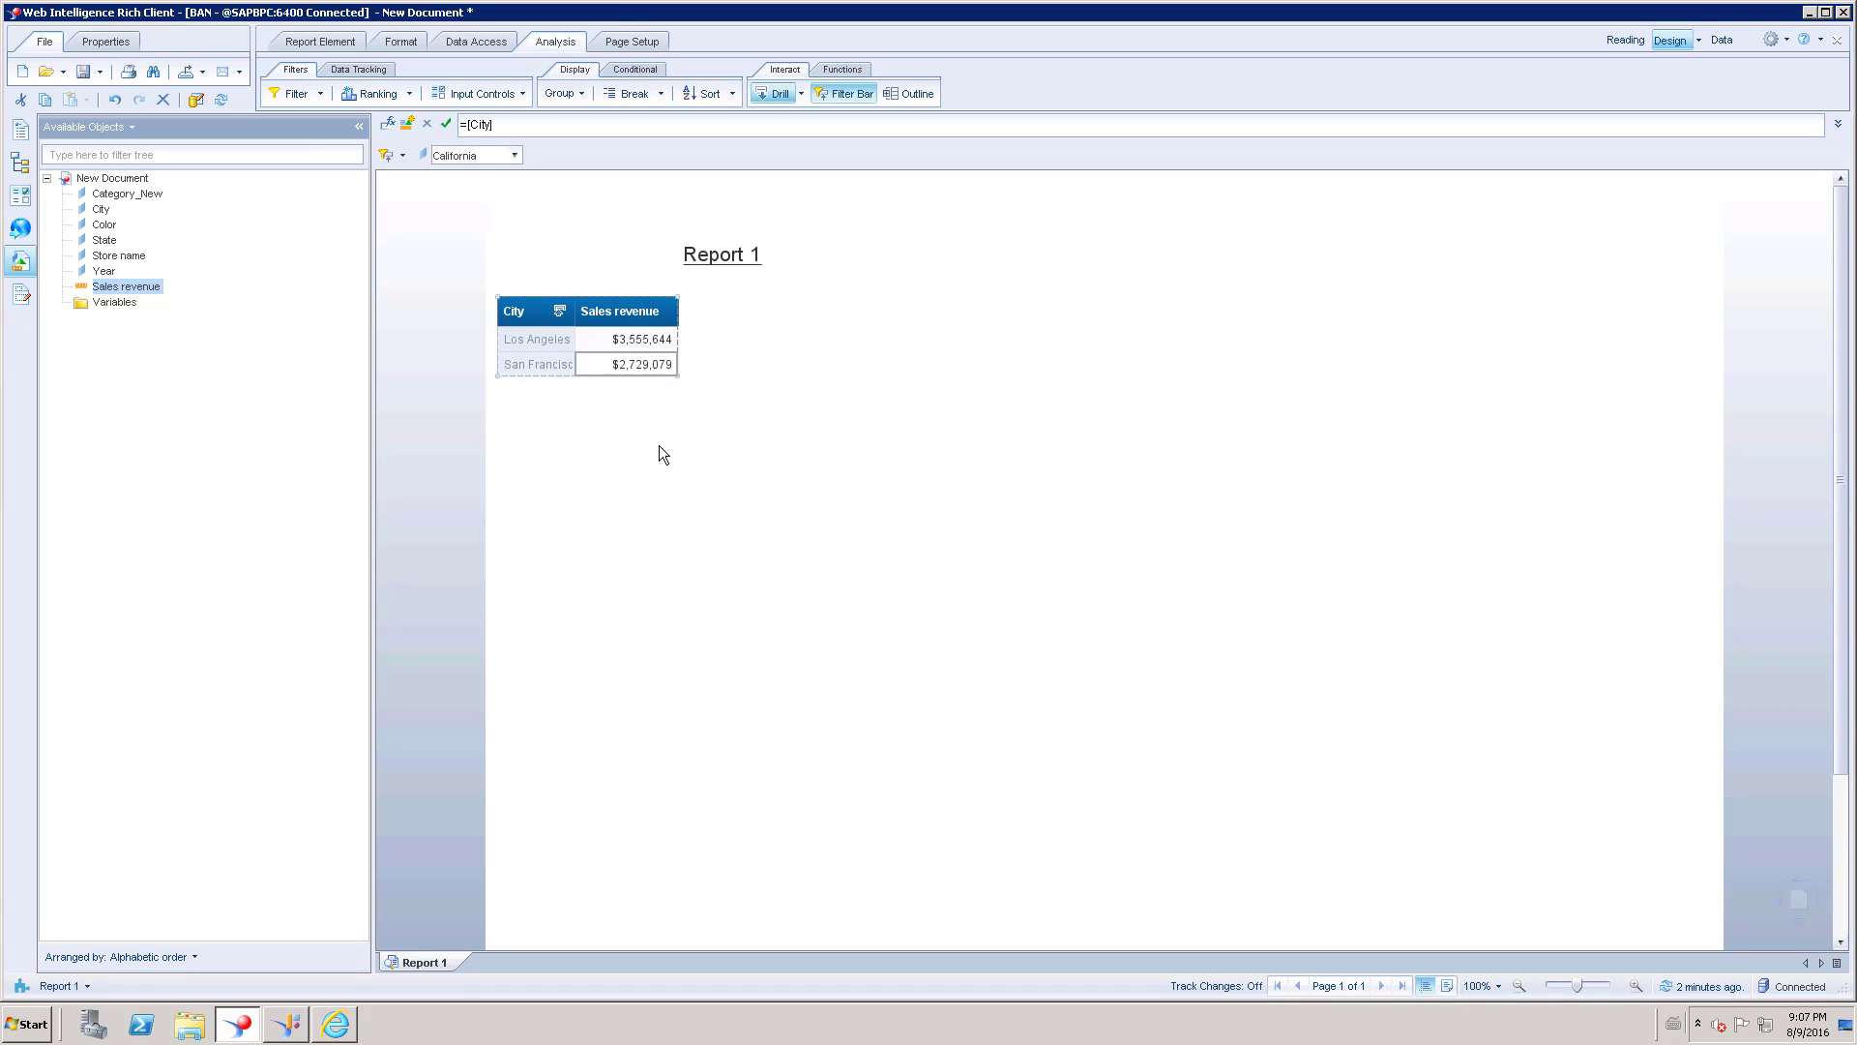
left_click(685, 569)
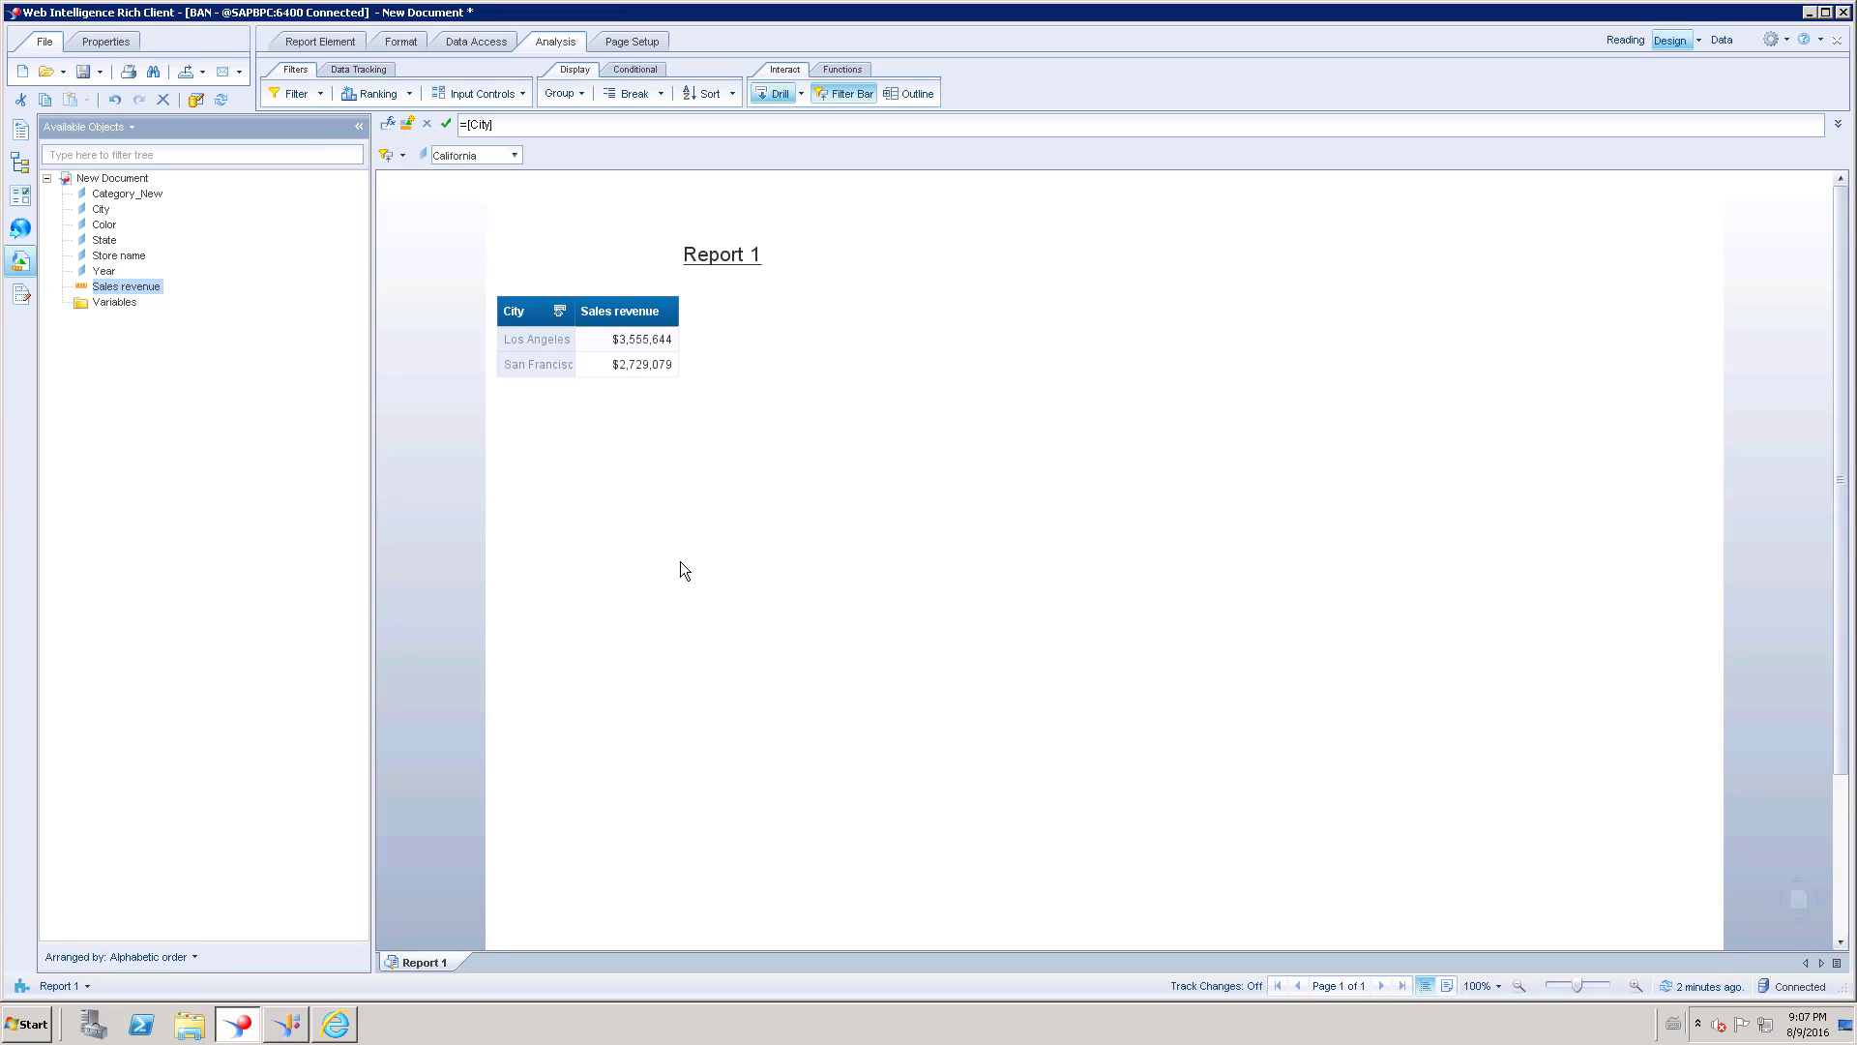
mouse_move(681, 476)
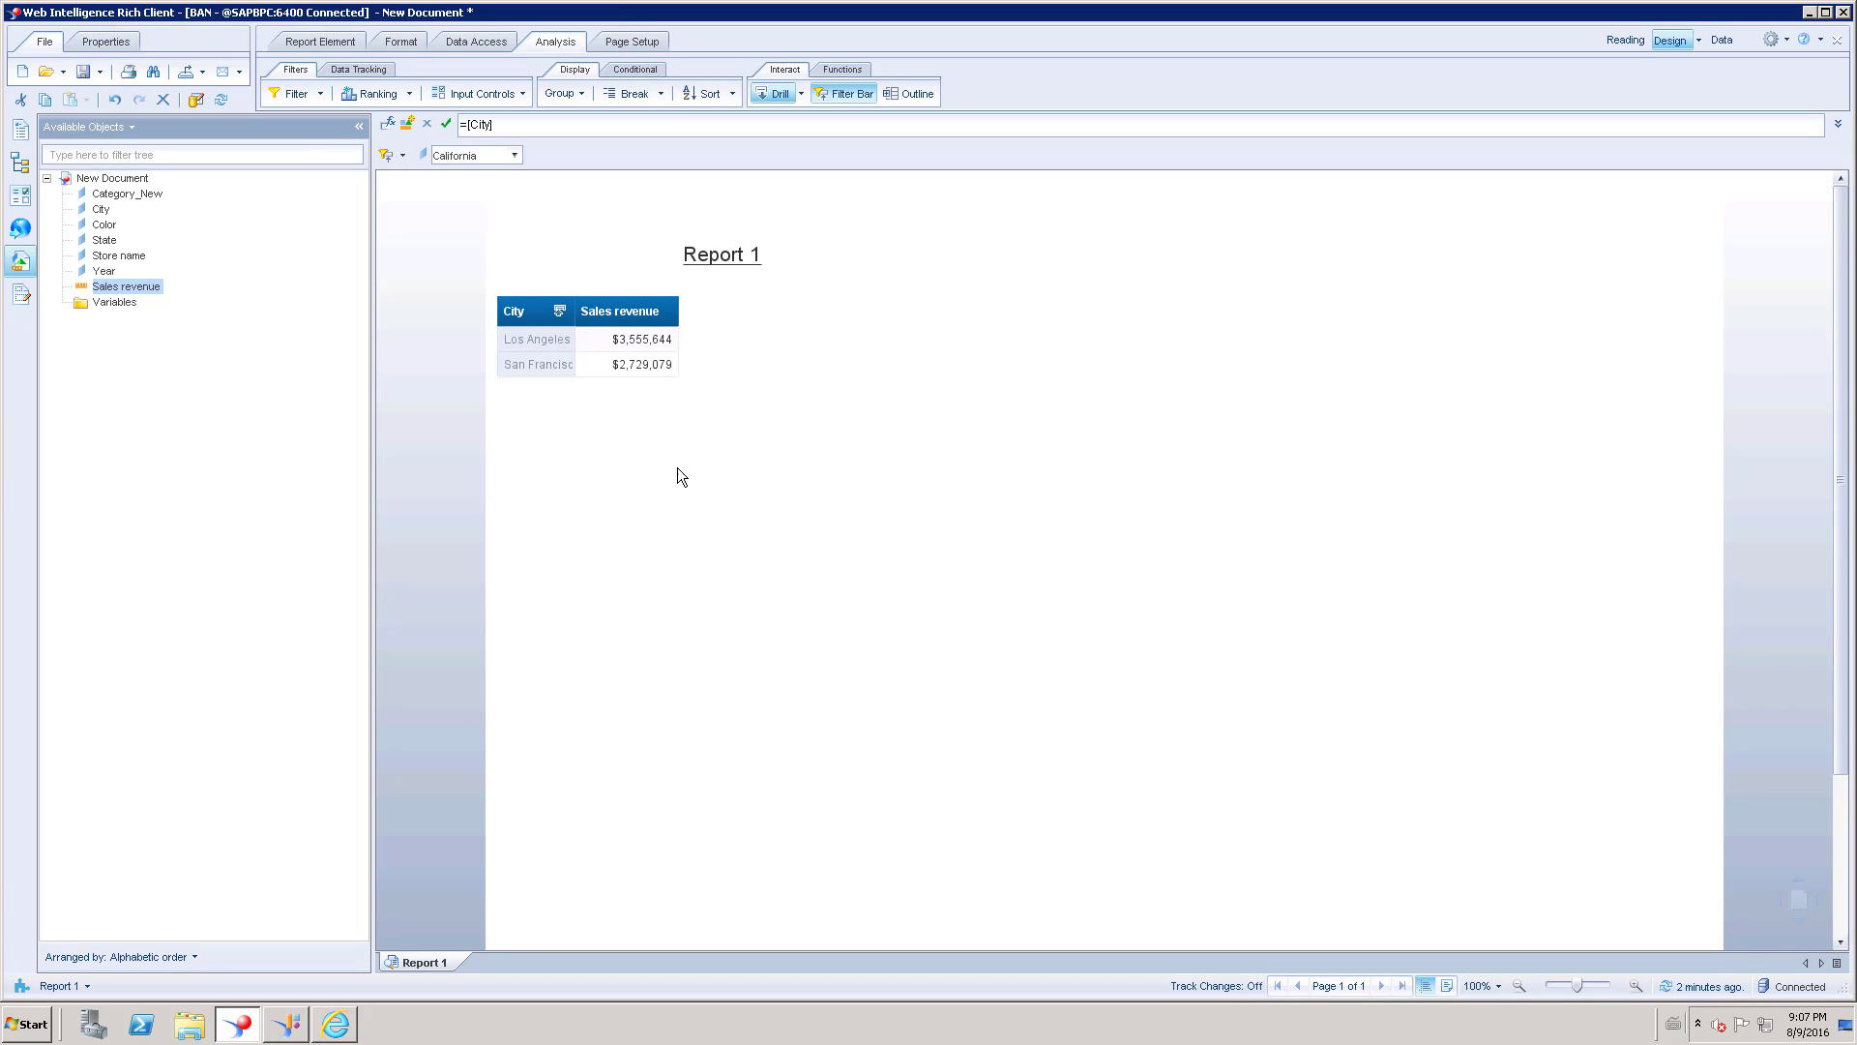
mouse_move(650, 491)
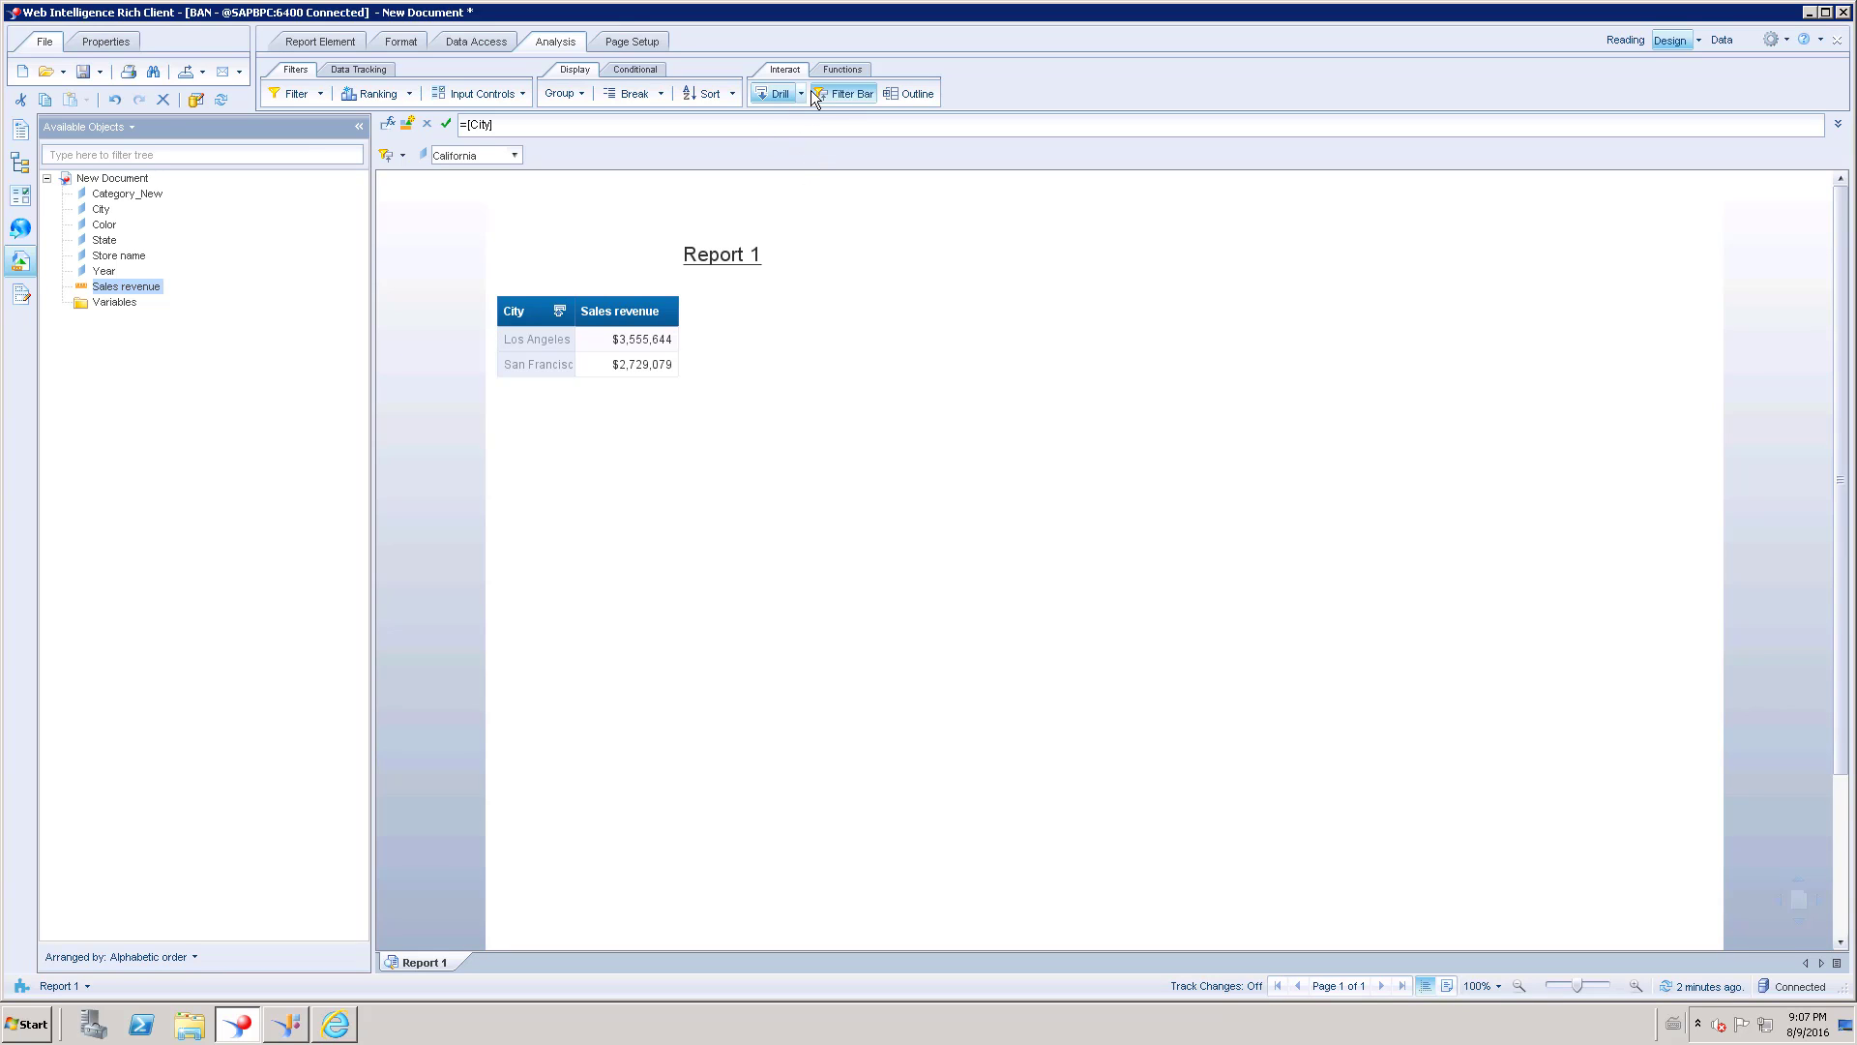
Step: Create snapshot Report 1 (1) via Drill > Snapshot, then drill Los Angeles to Store name
left_click(797, 93)
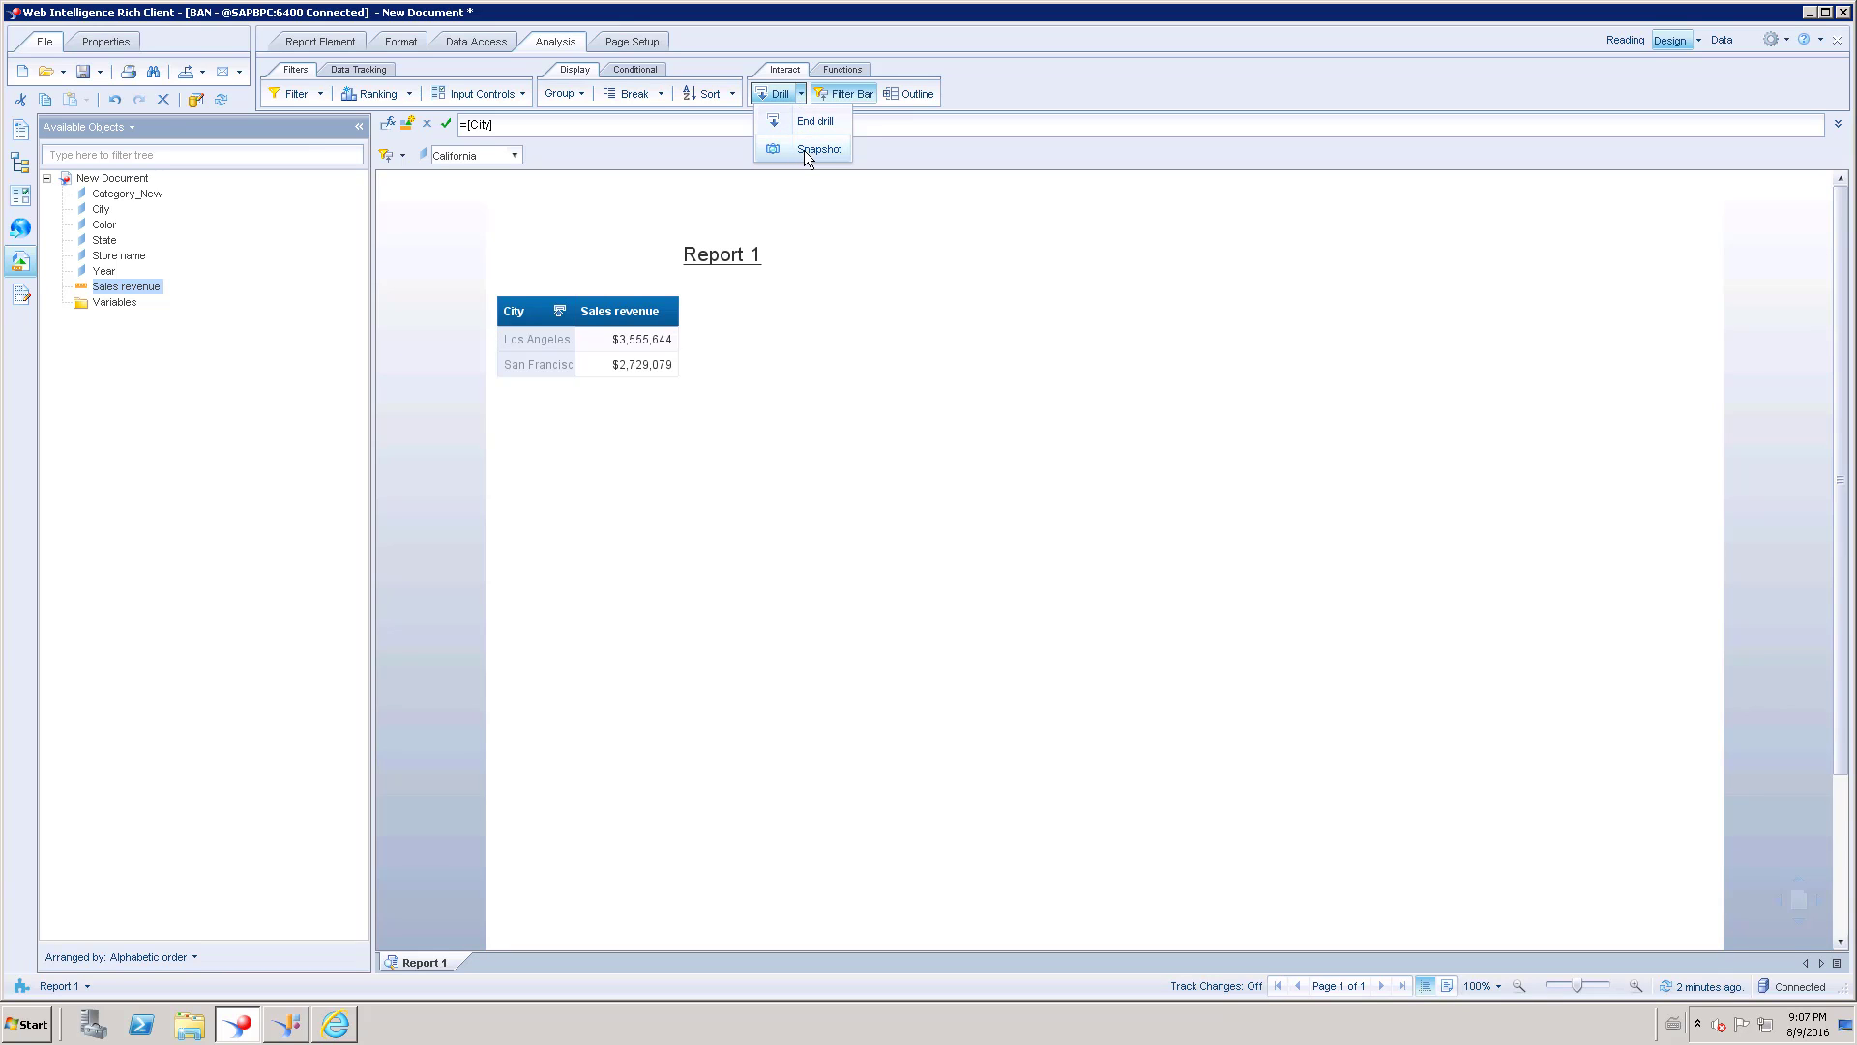
left_click(821, 147)
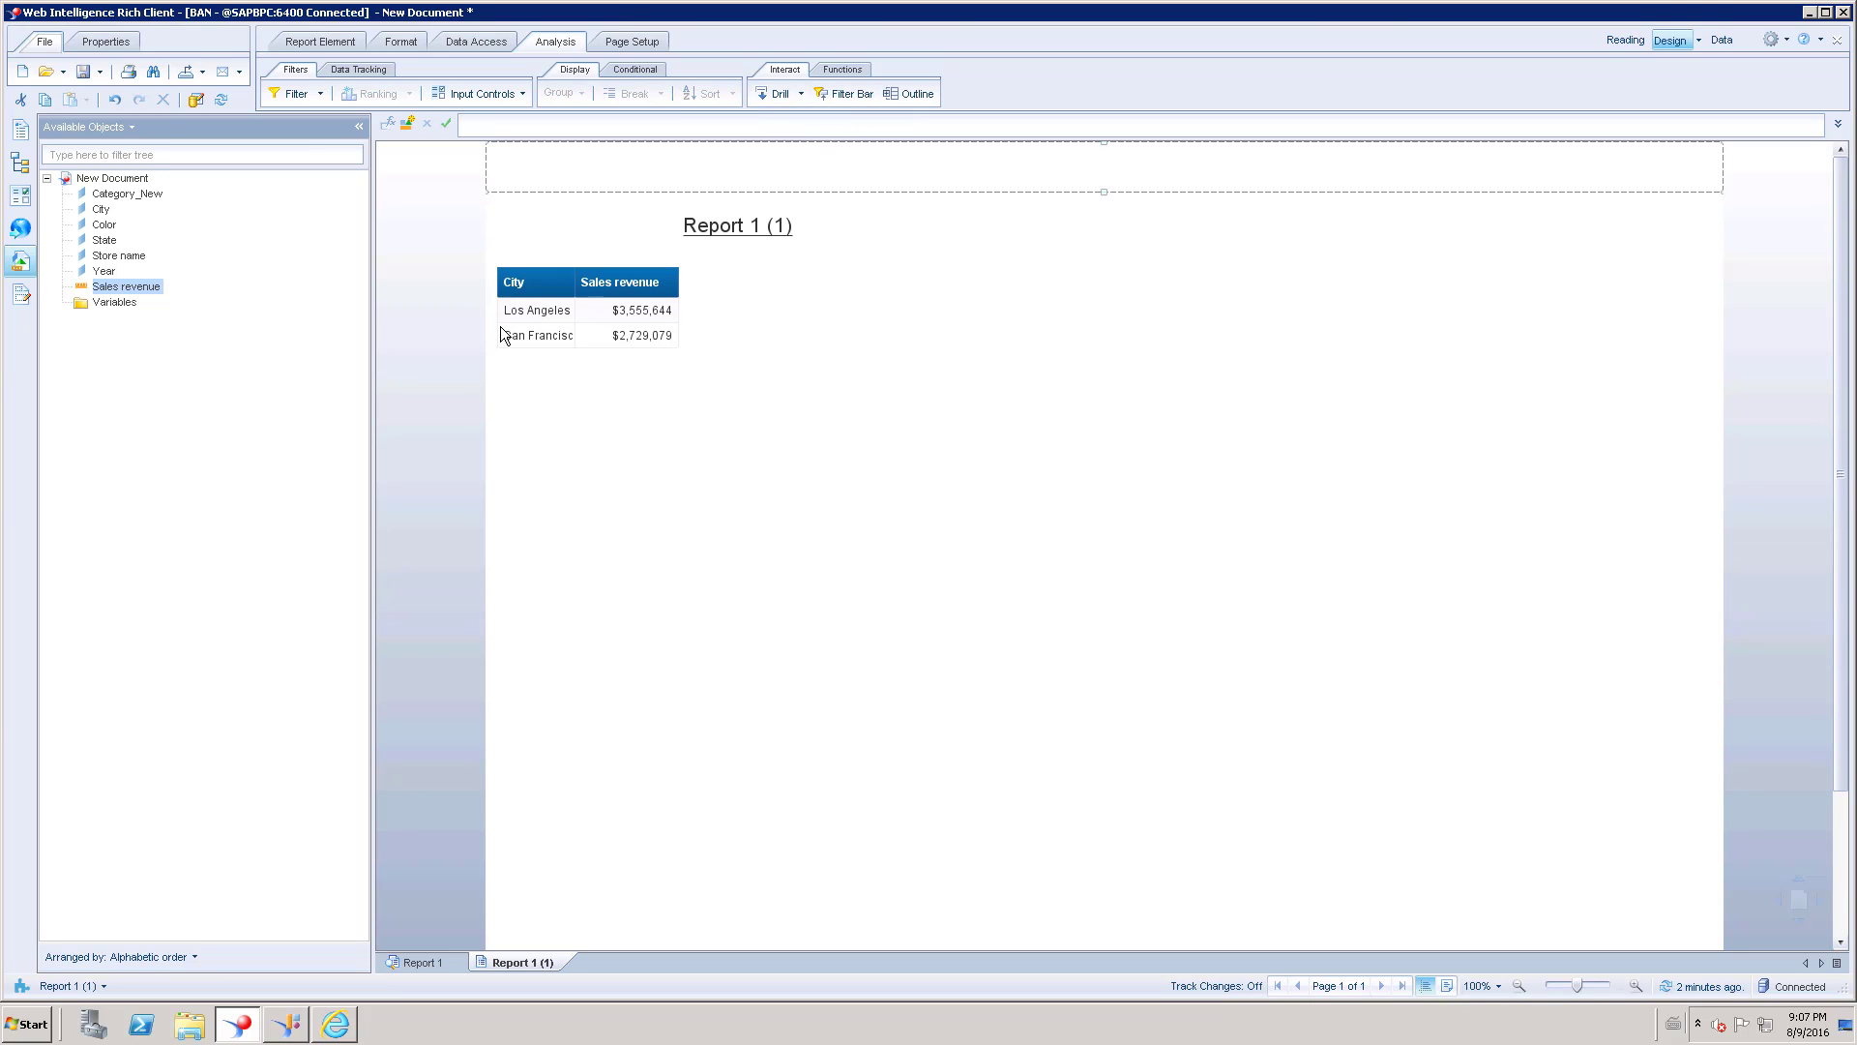
left_click(663, 282)
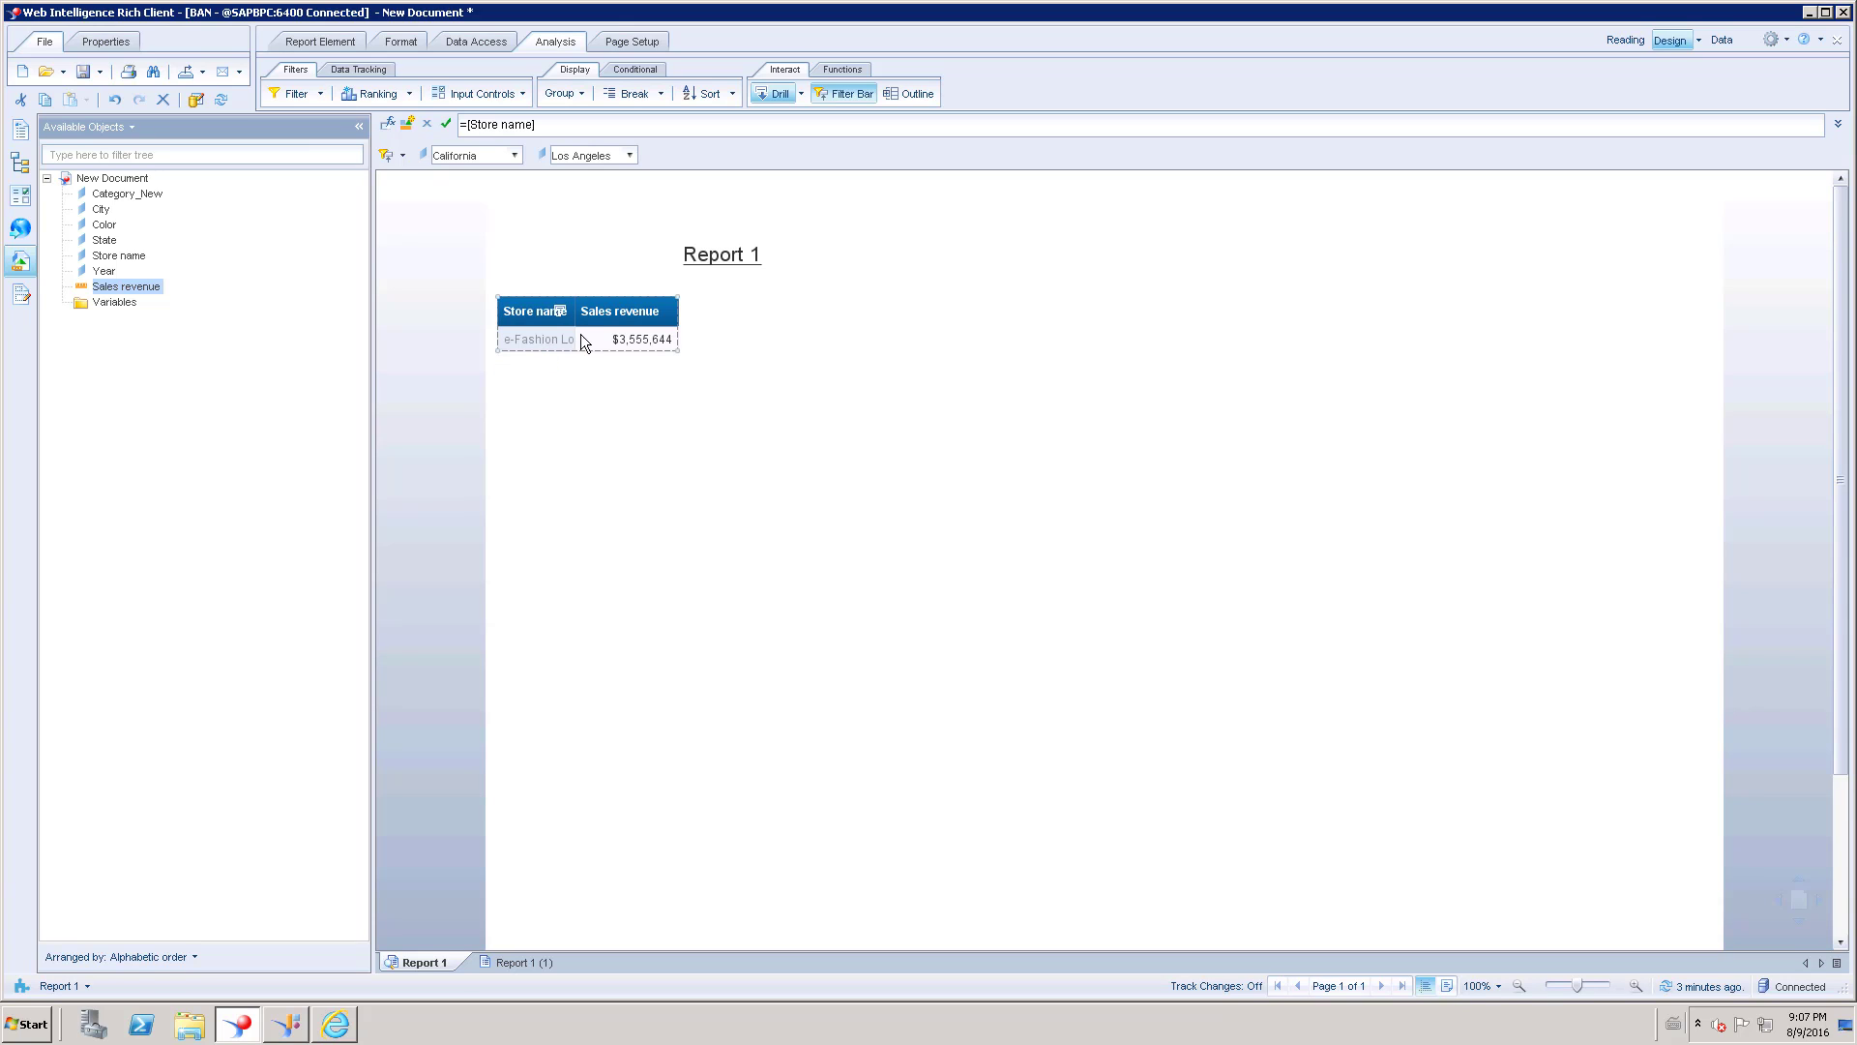
mouse_move(544, 344)
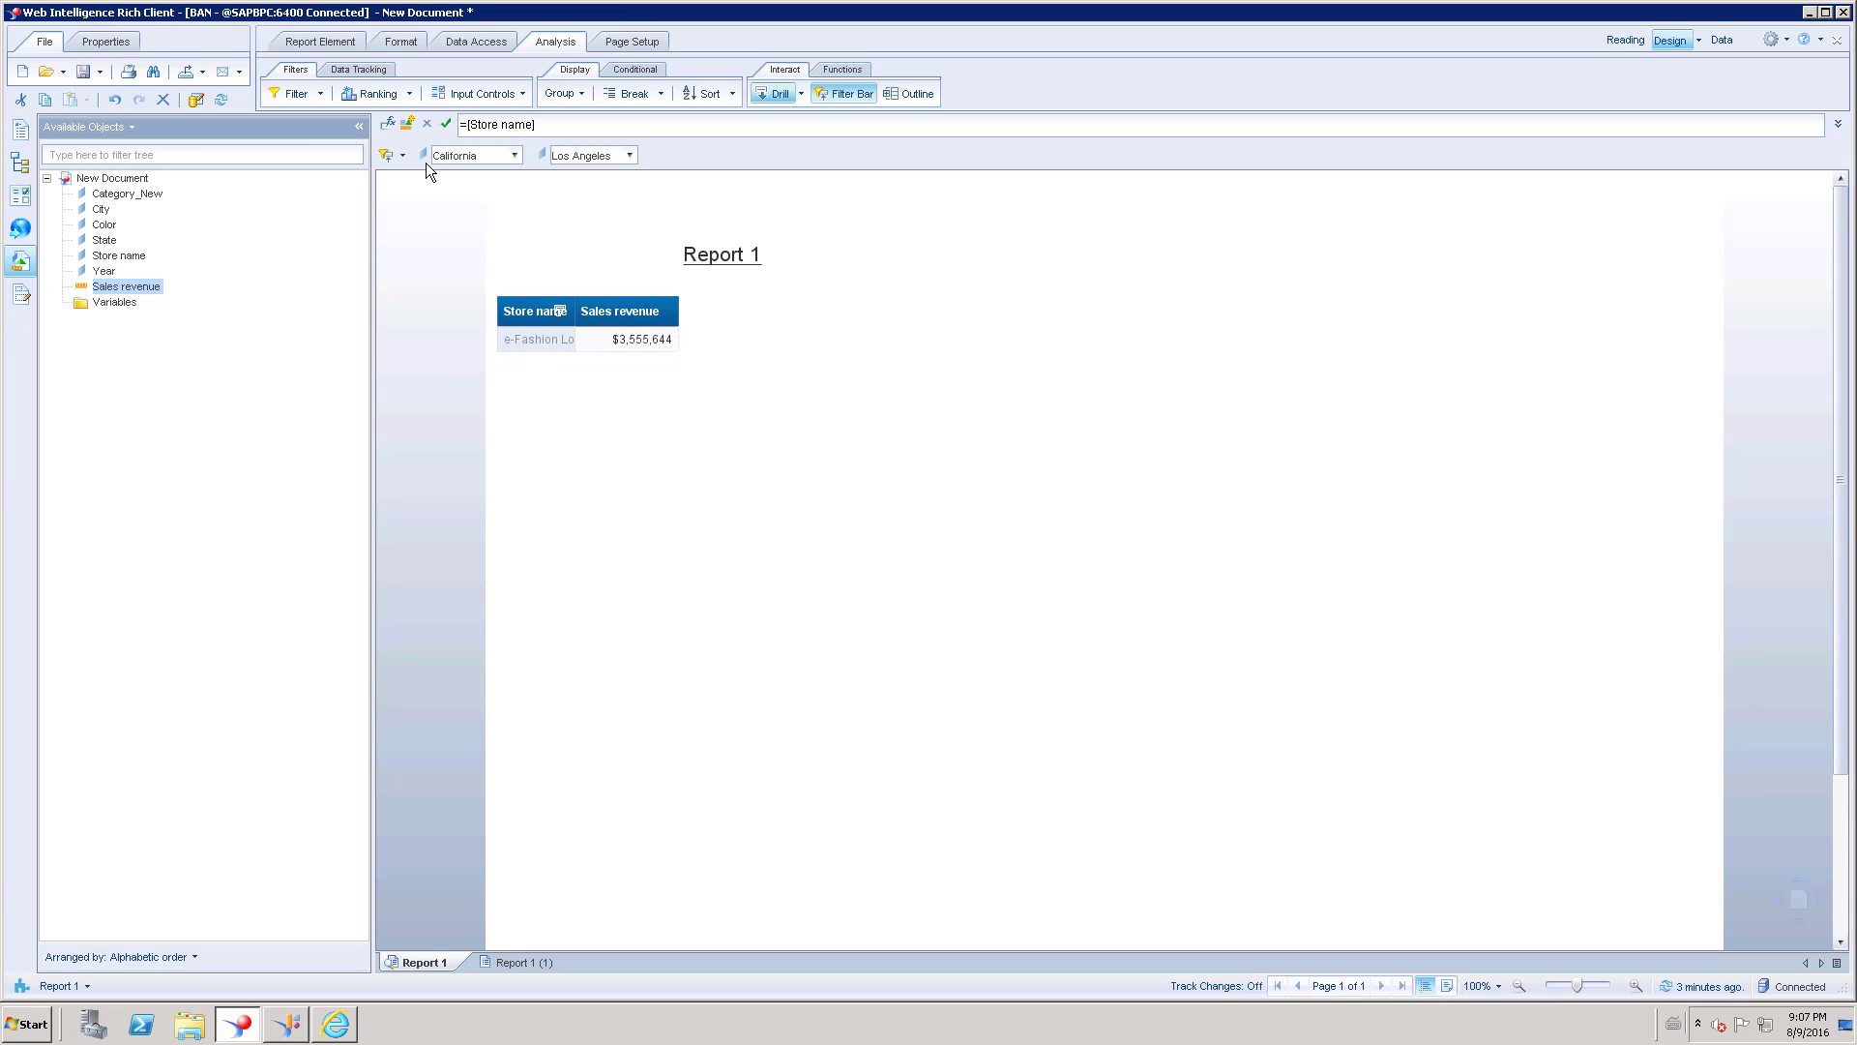
mouse_move(808, 97)
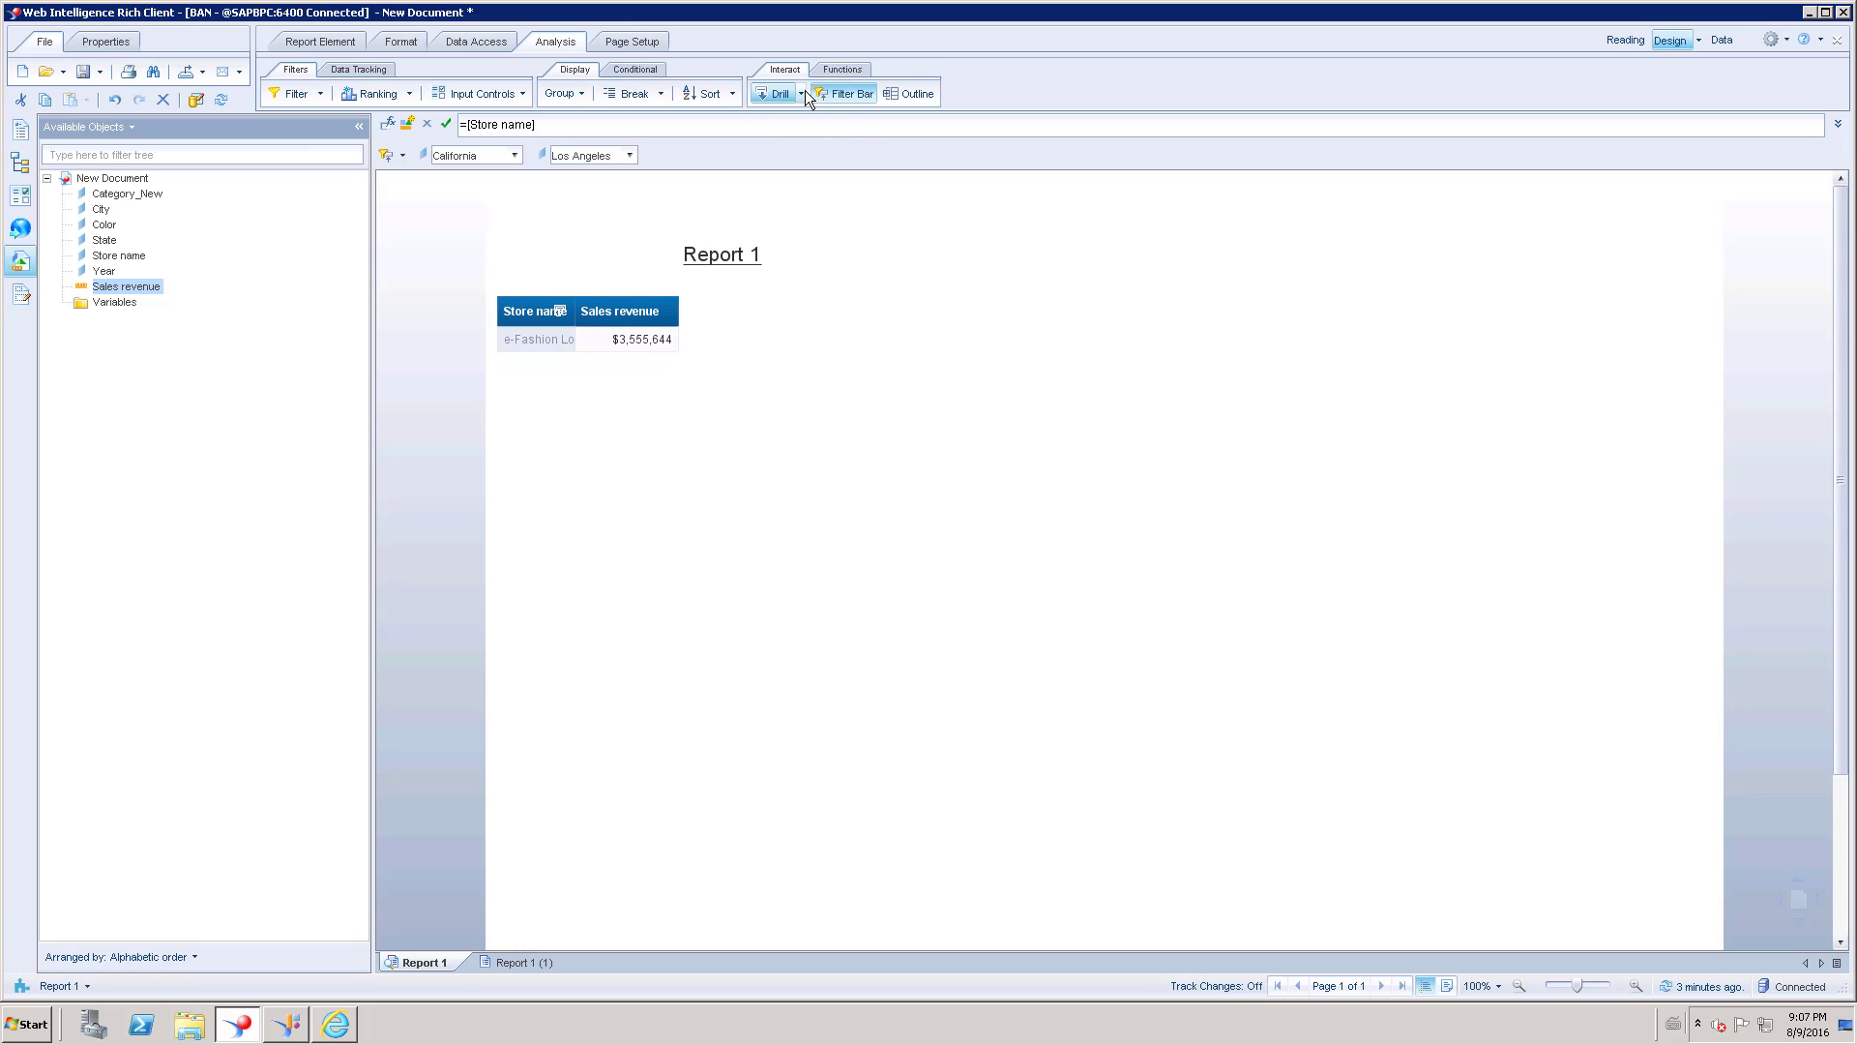
Step: Deactivate drill mode, leaving the Los Angeles store-level table without drill filters
left_click(773, 93)
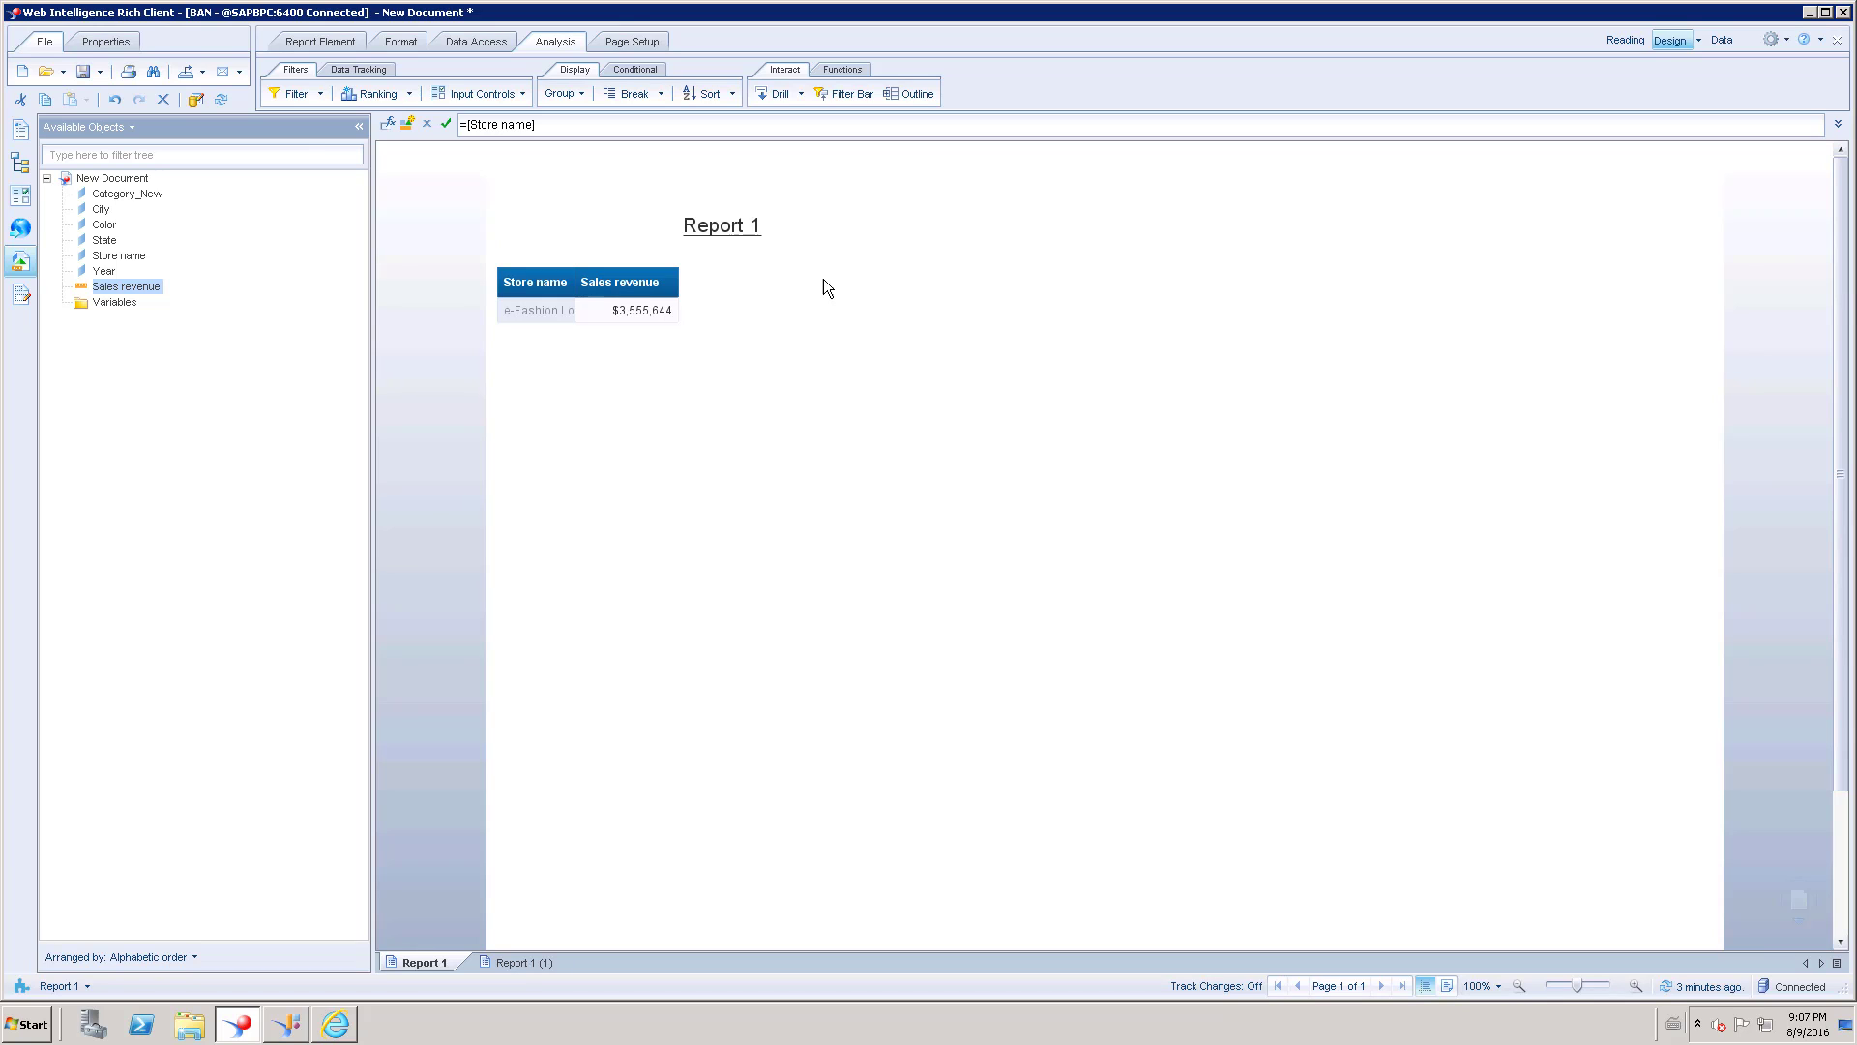
left_click(627, 310)
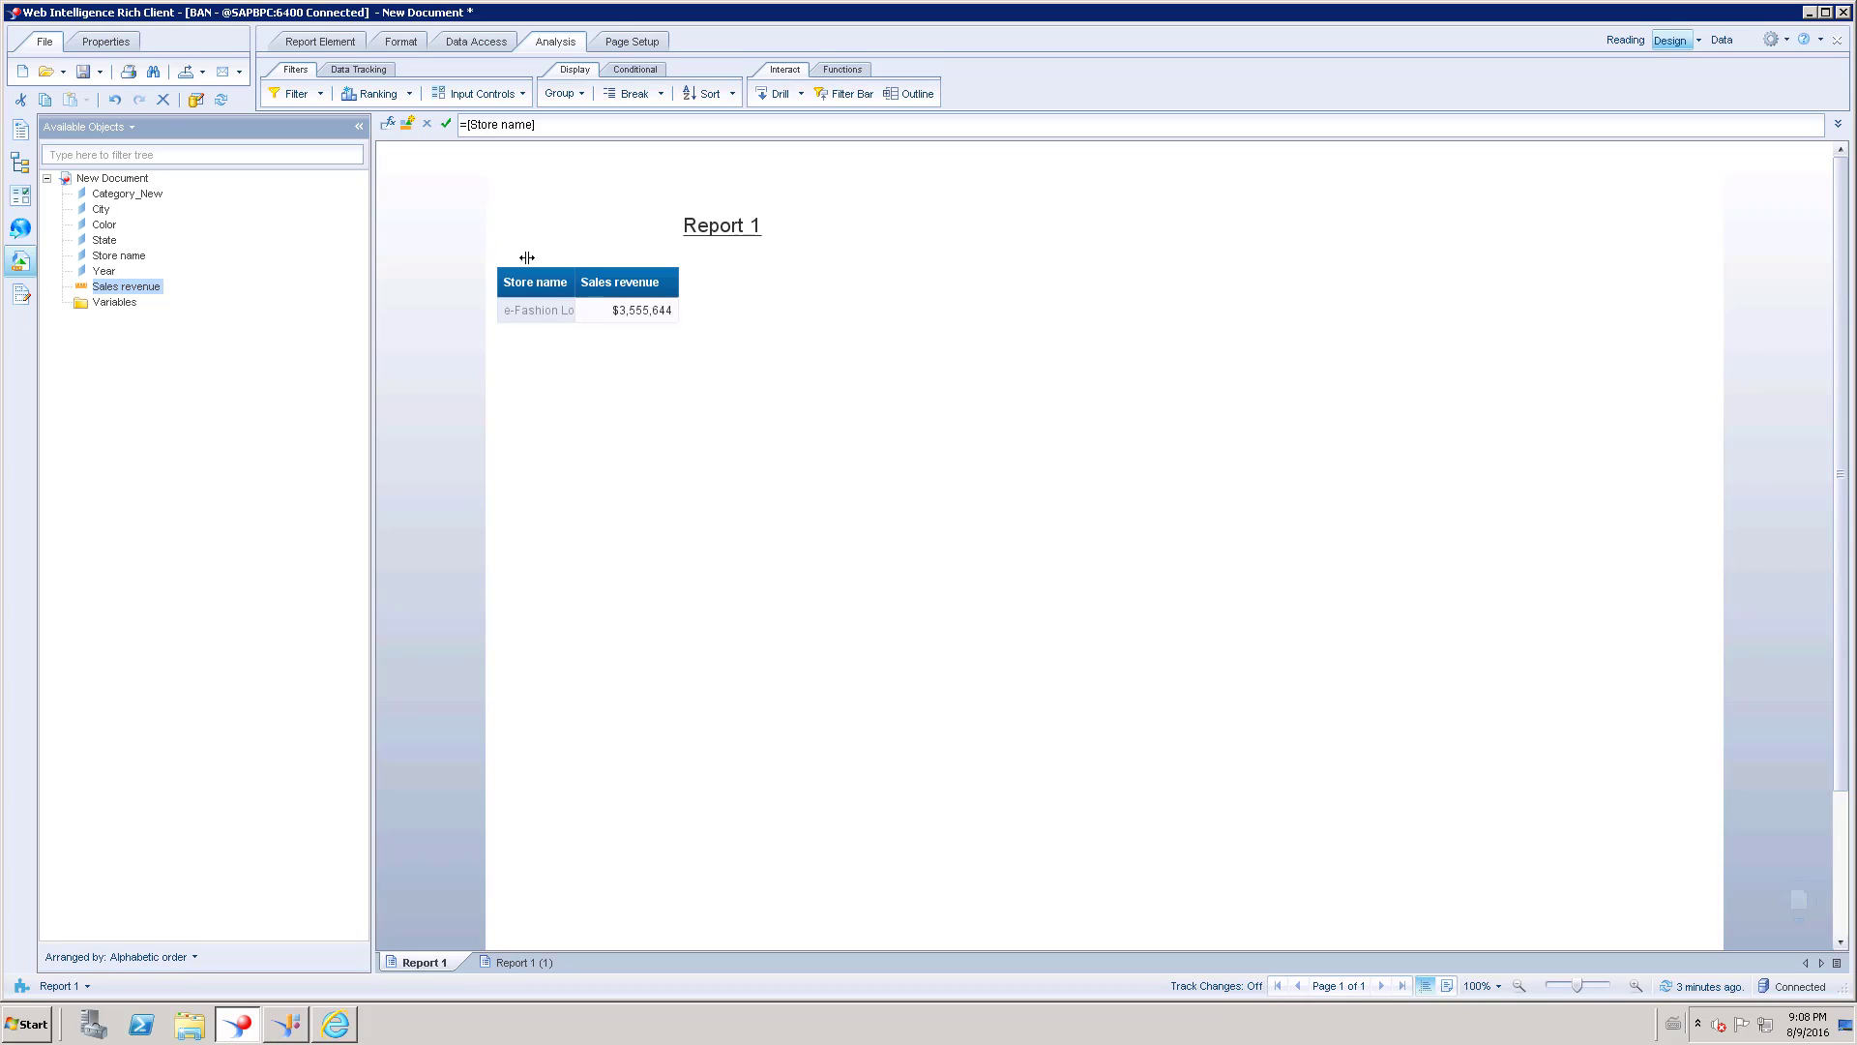
mouse_move(650, 466)
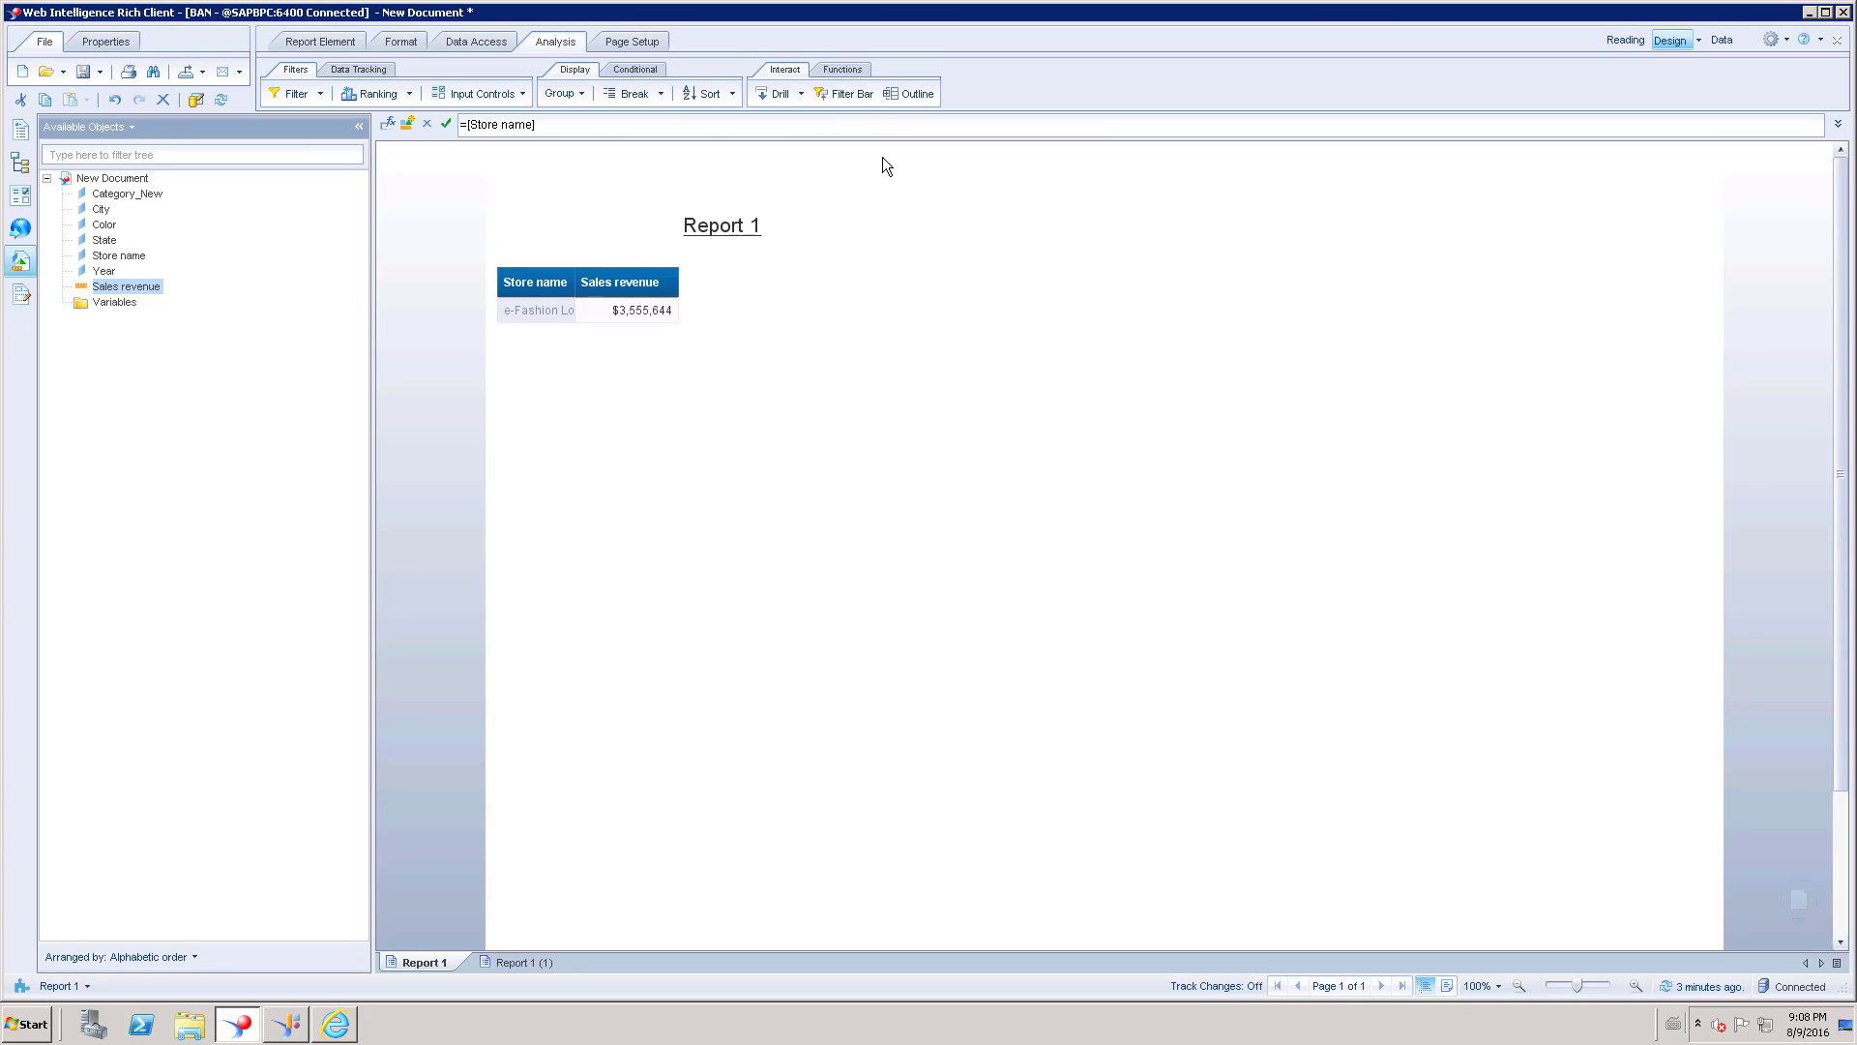
Step: Show the Filter Bar and remove the California and Los Angeles filters to list all stores
left_click(851, 92)
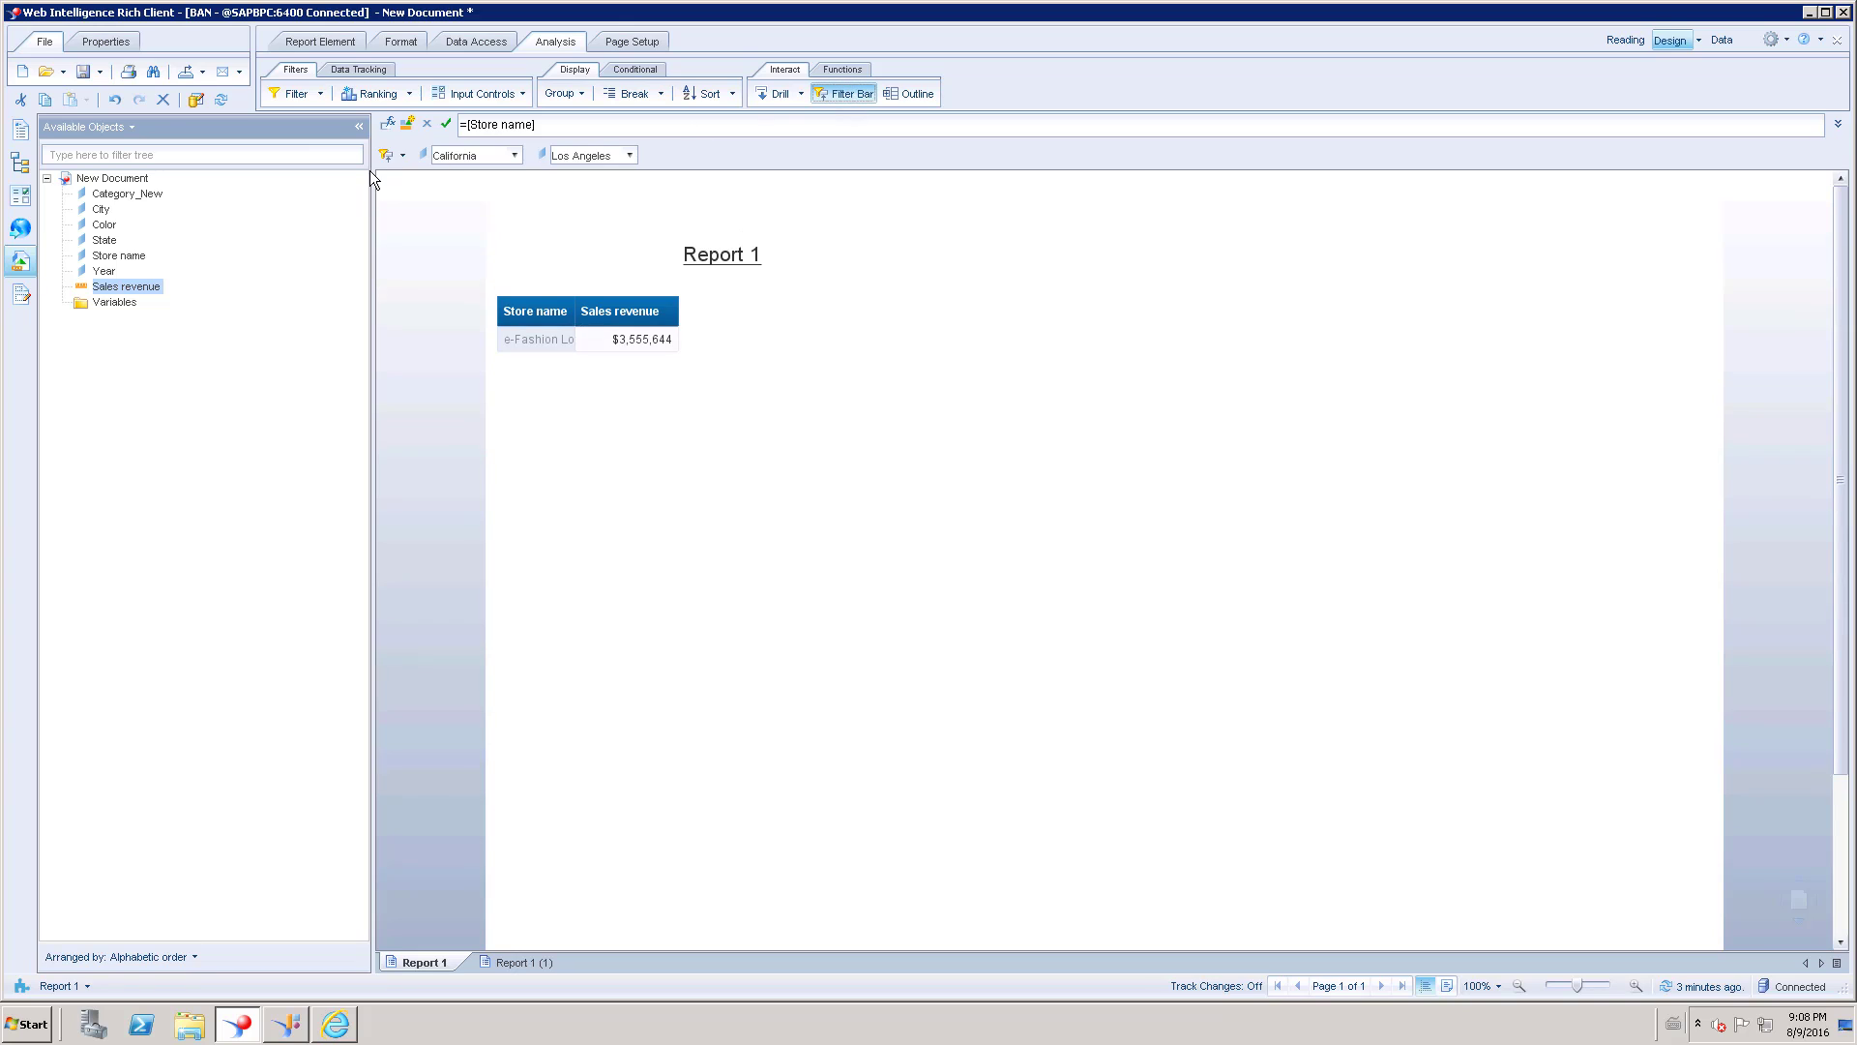
mouse_move(492, 178)
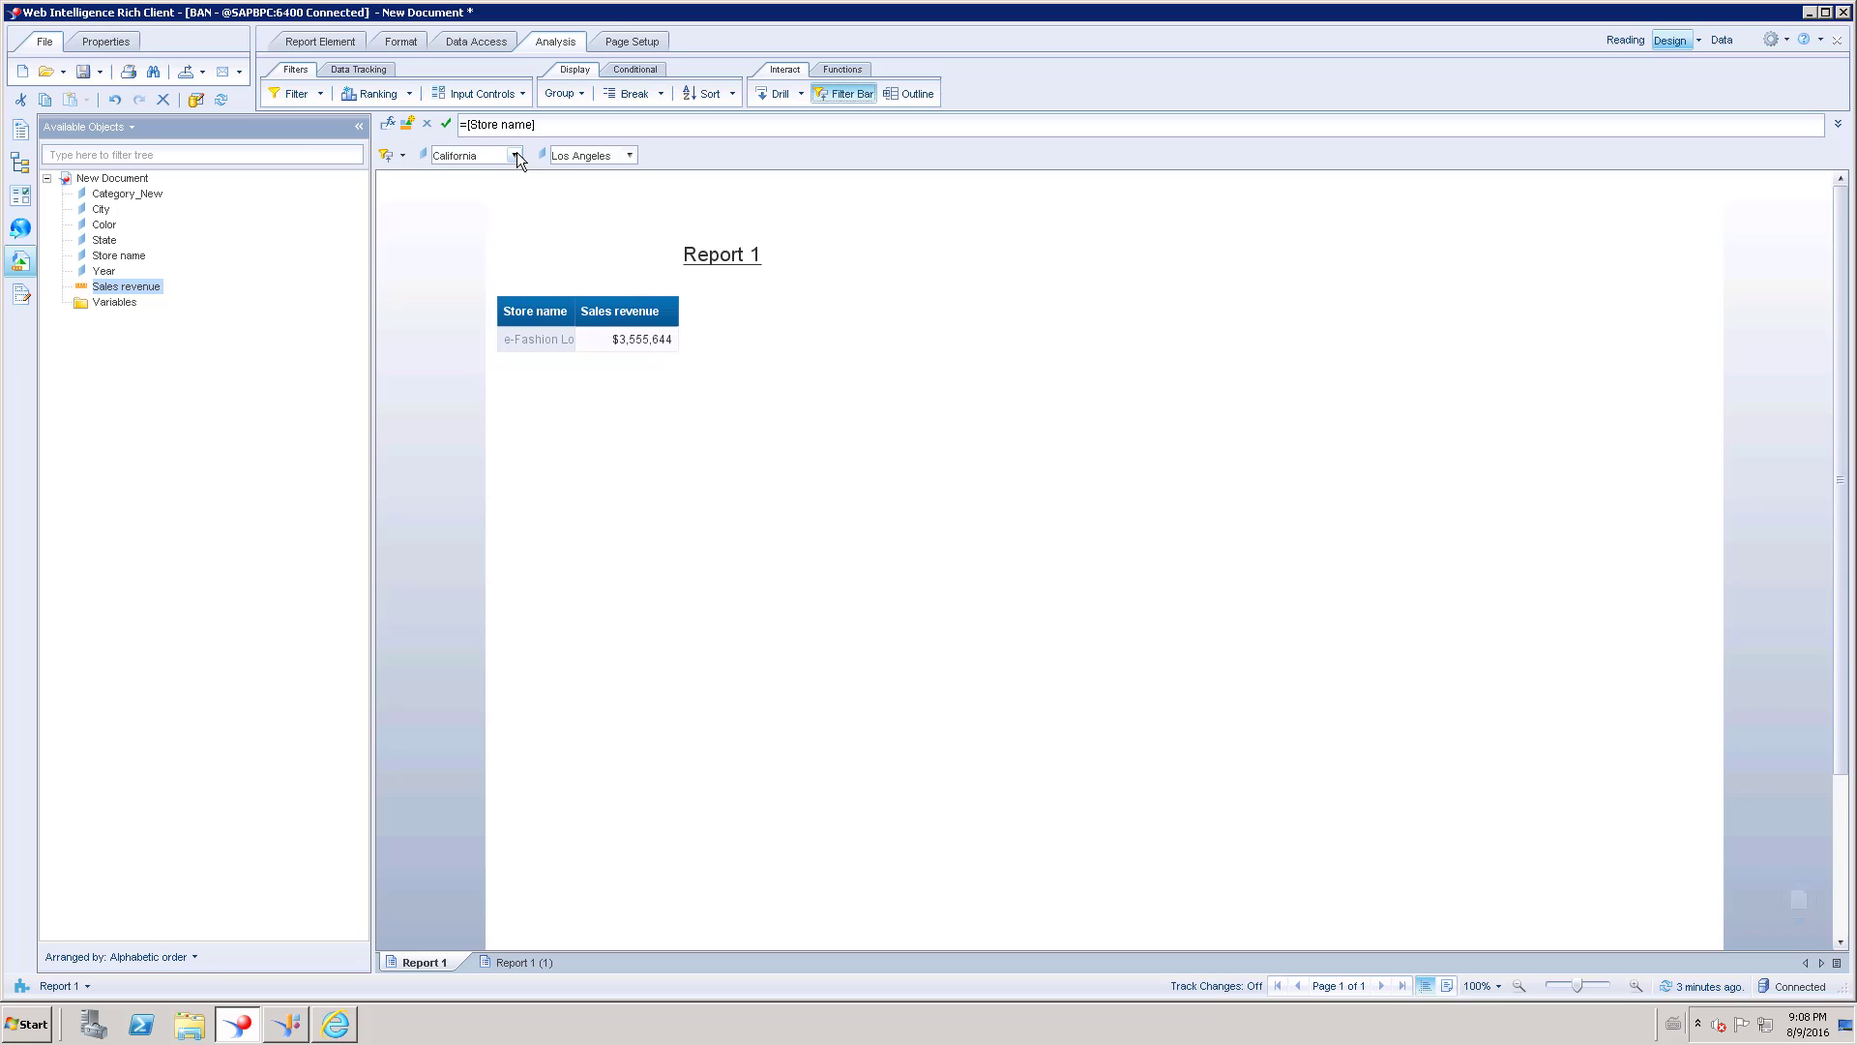
left_click(514, 155)
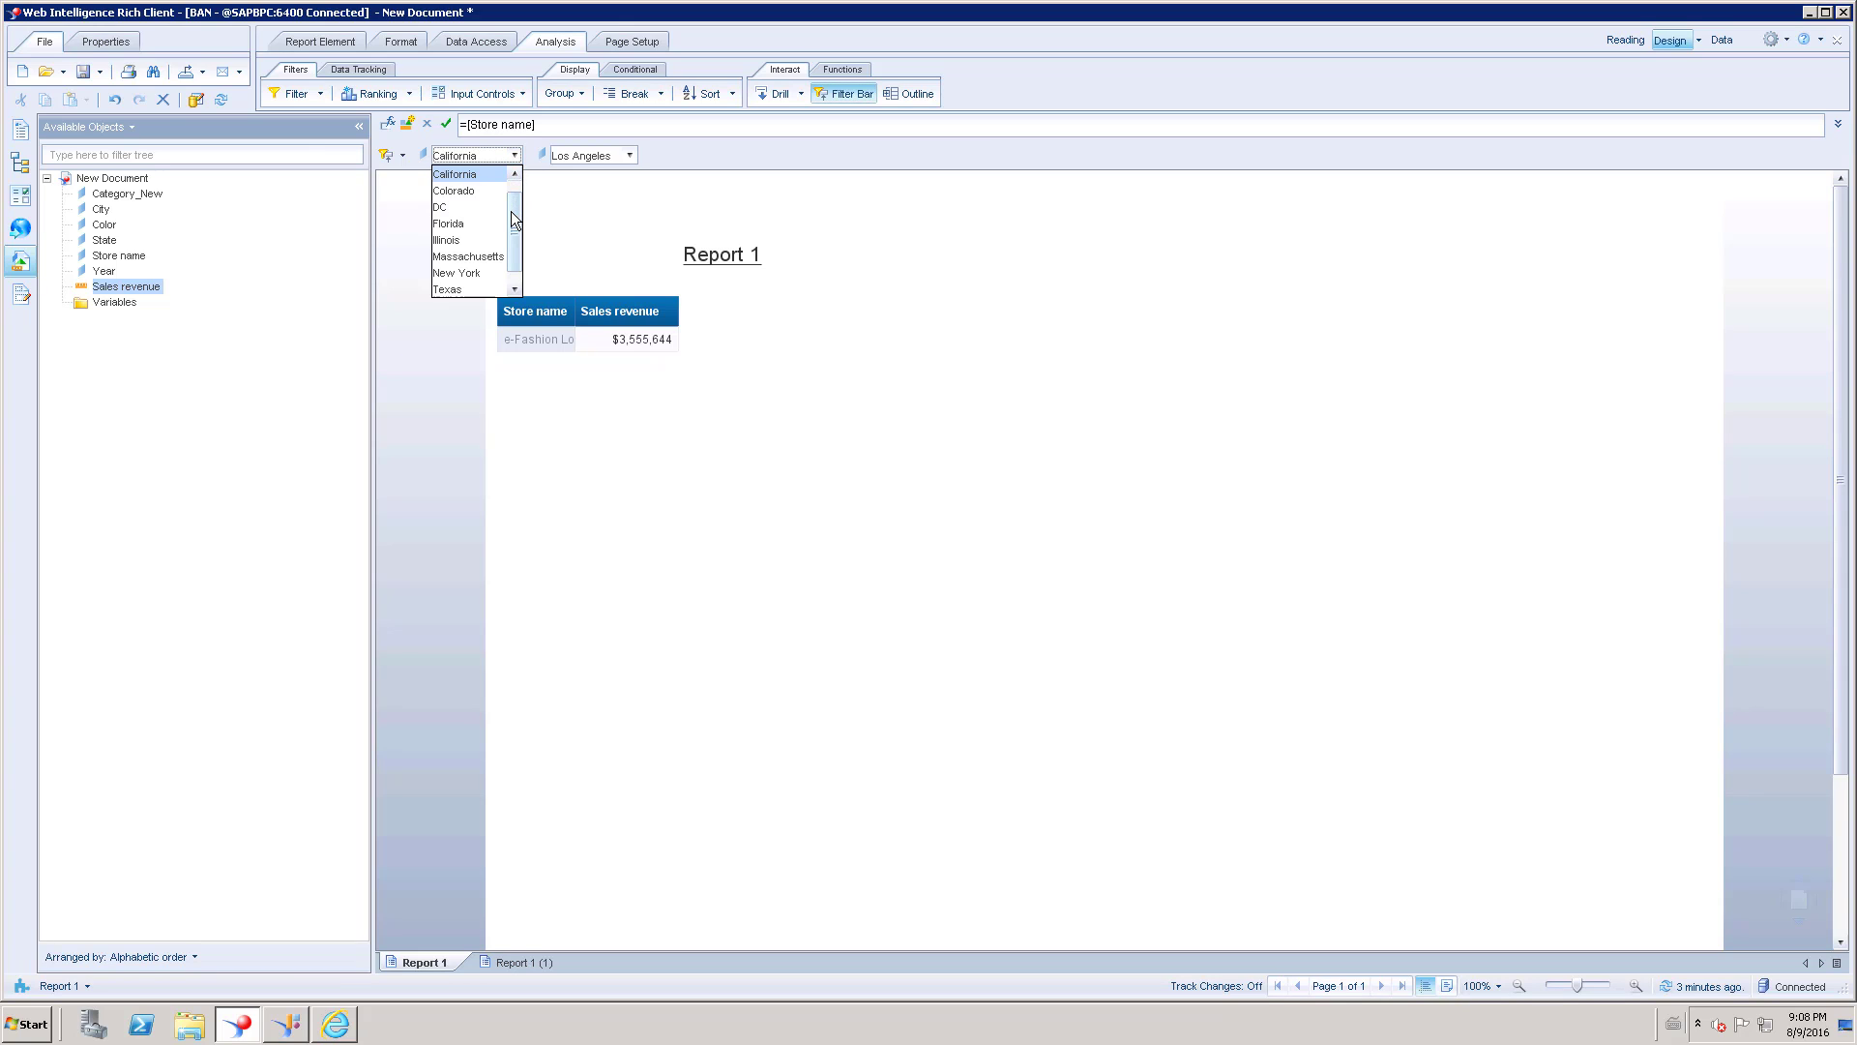
scroll("down", 3)
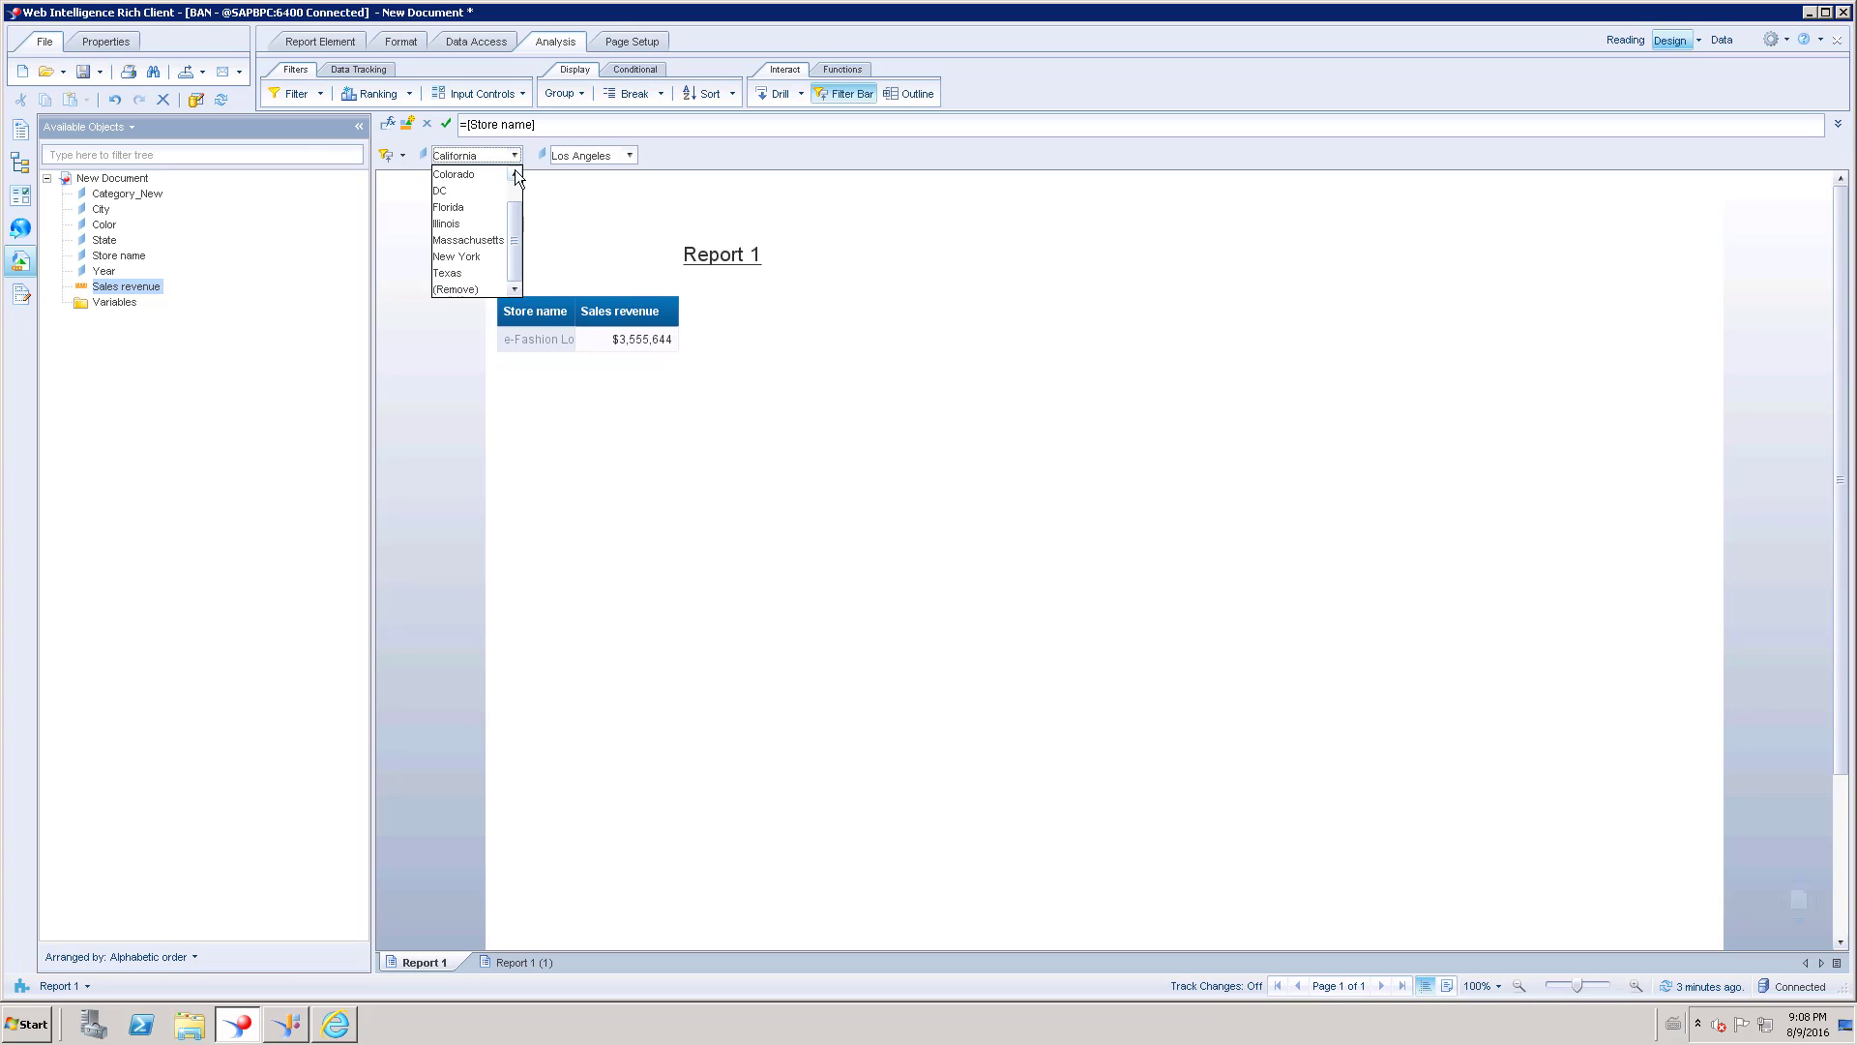
mouse_move(460, 290)
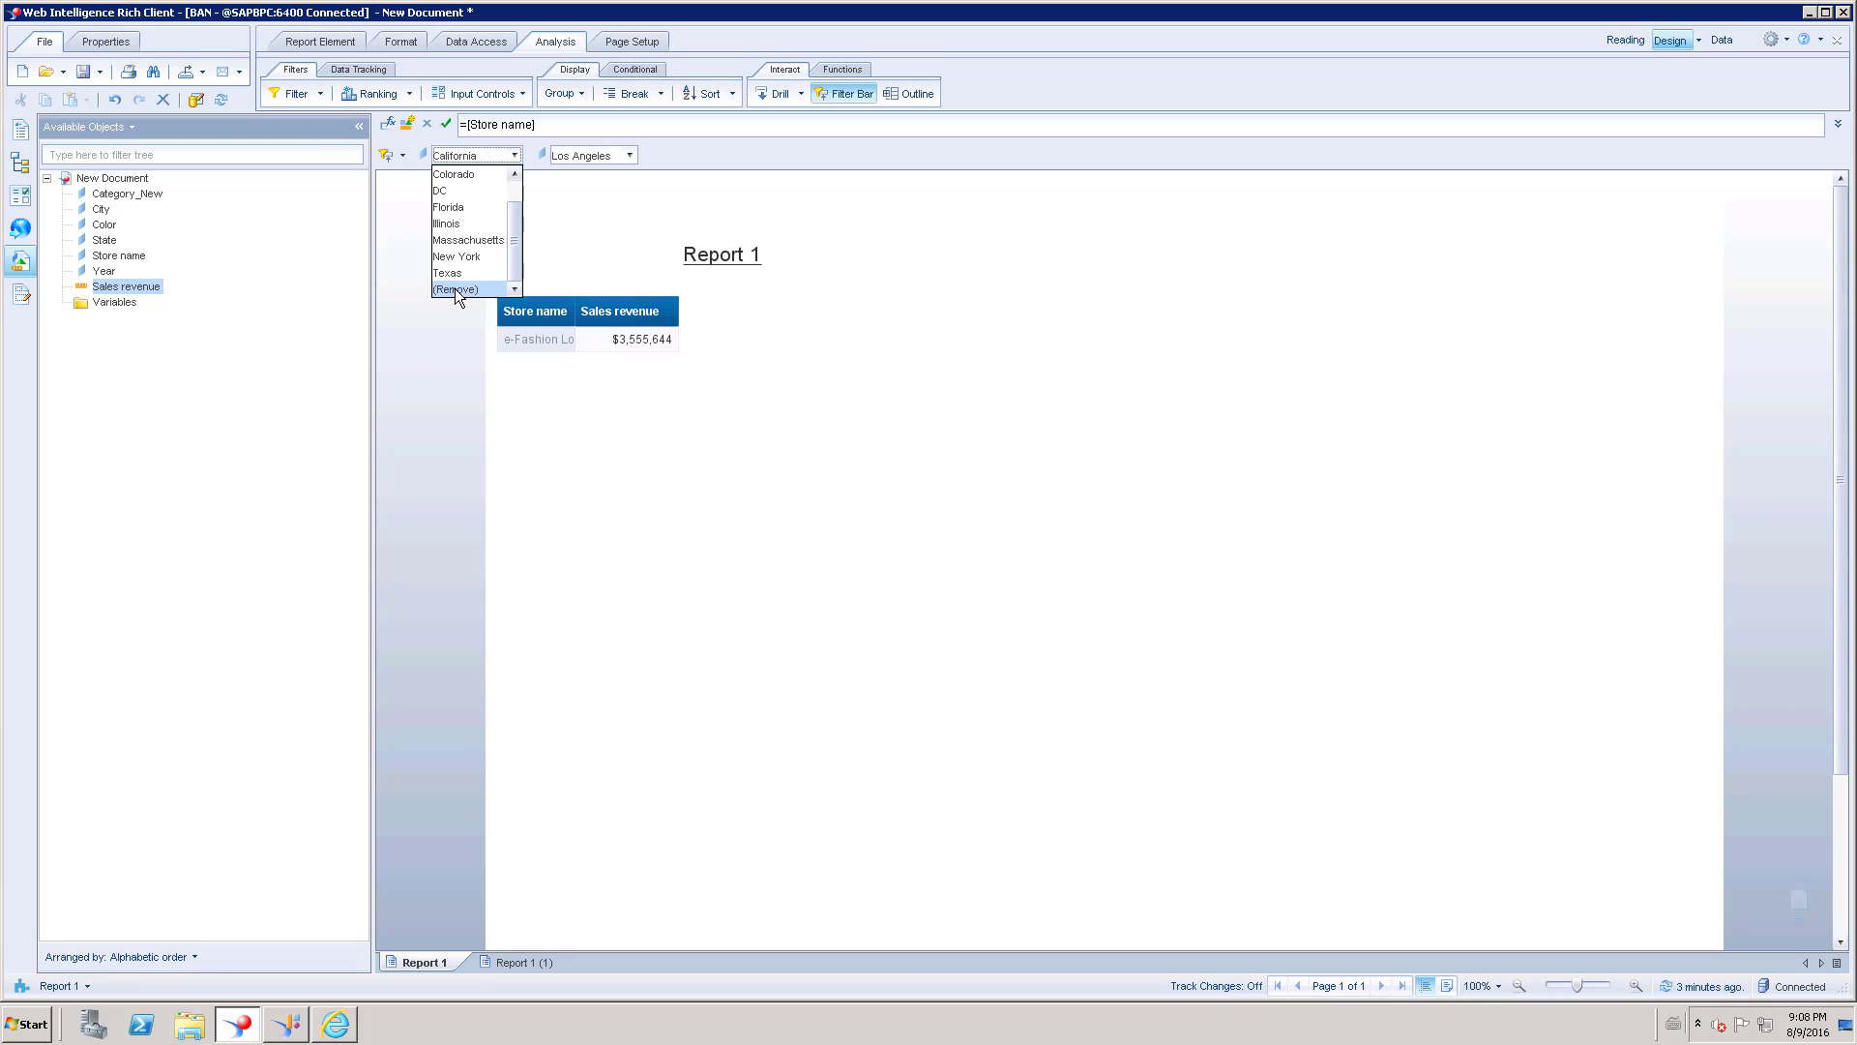
left_click(460, 291)
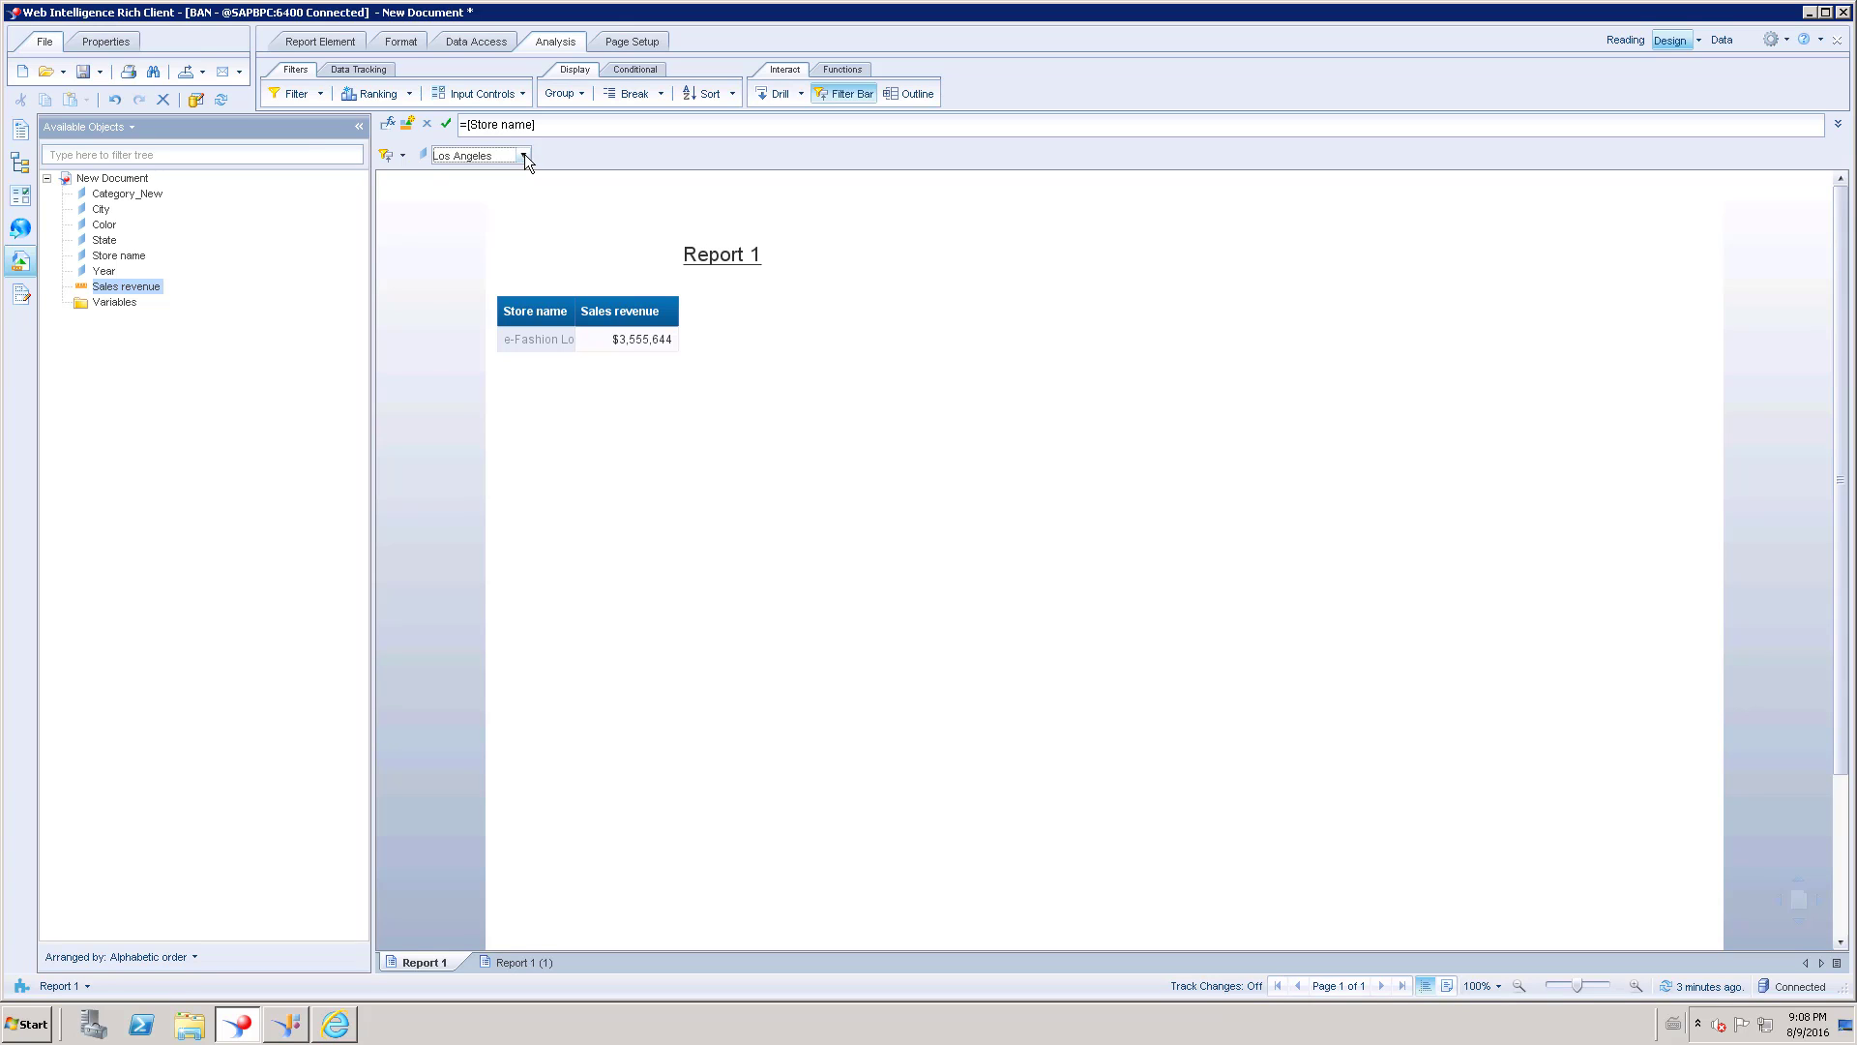
left_click(528, 155)
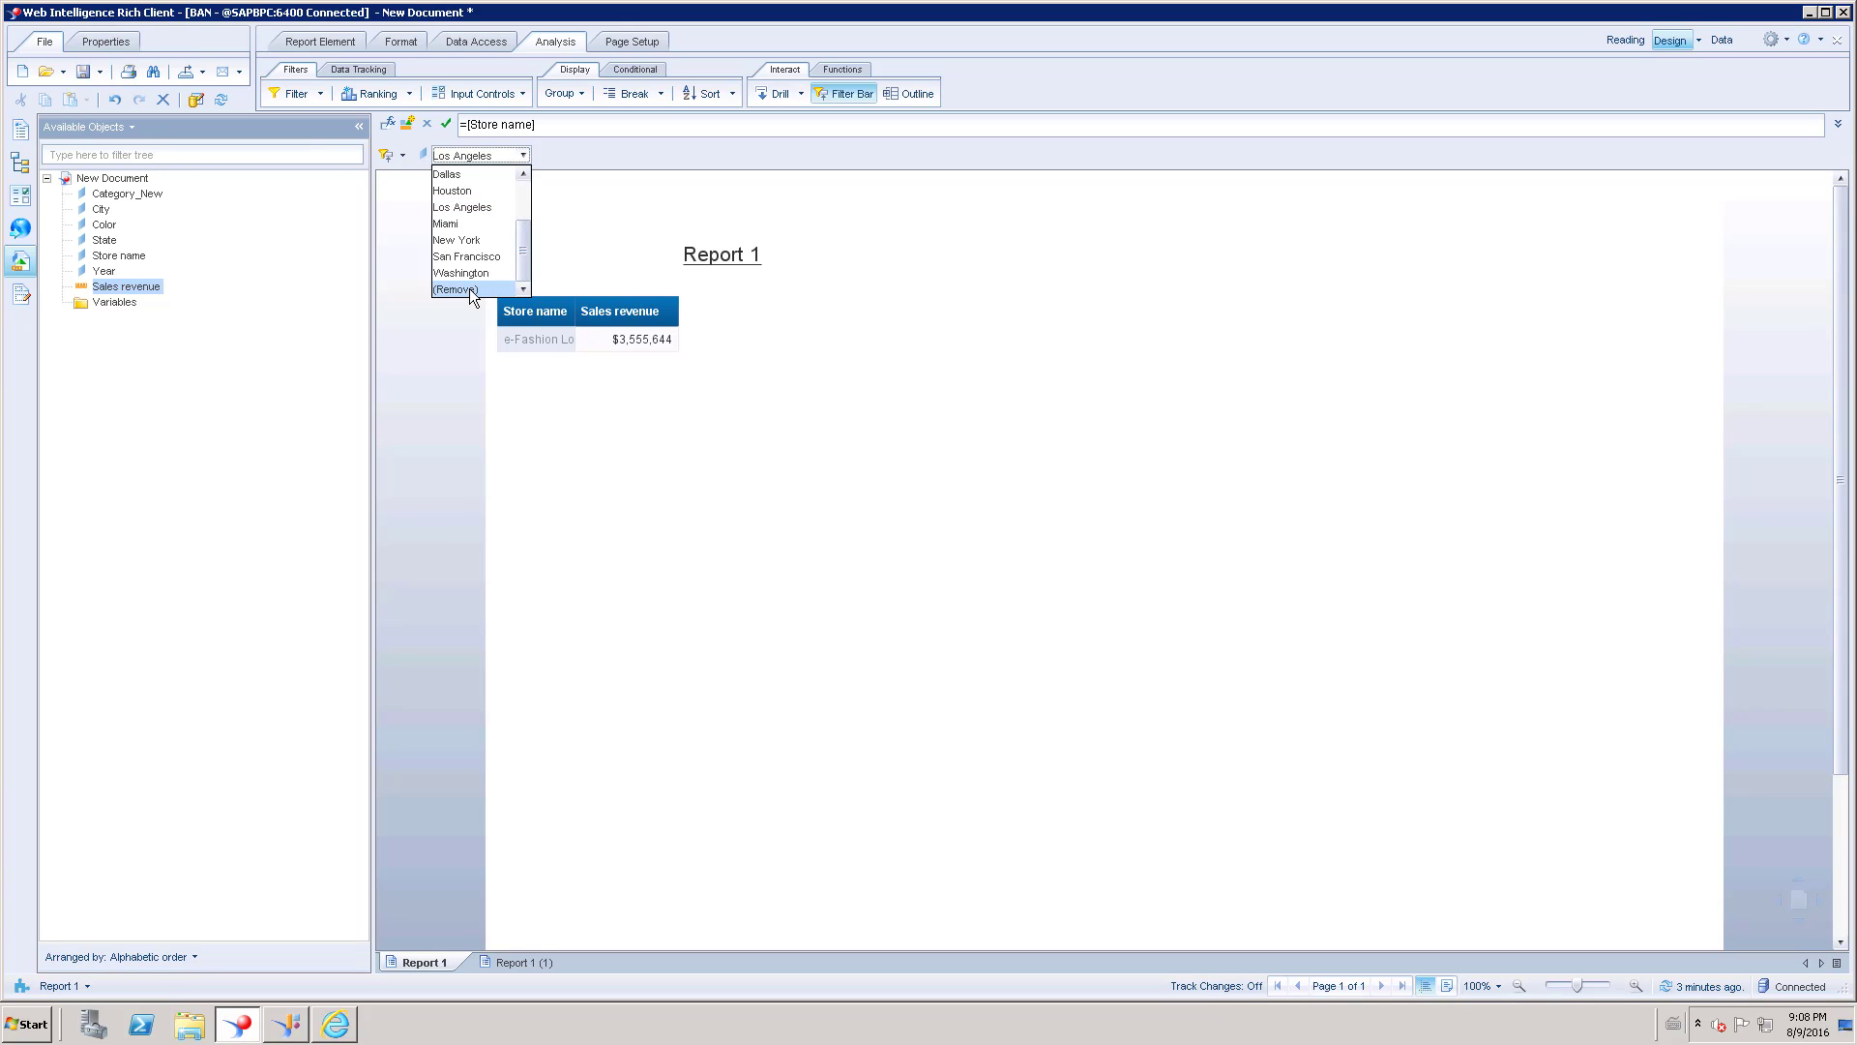
left_click(460, 288)
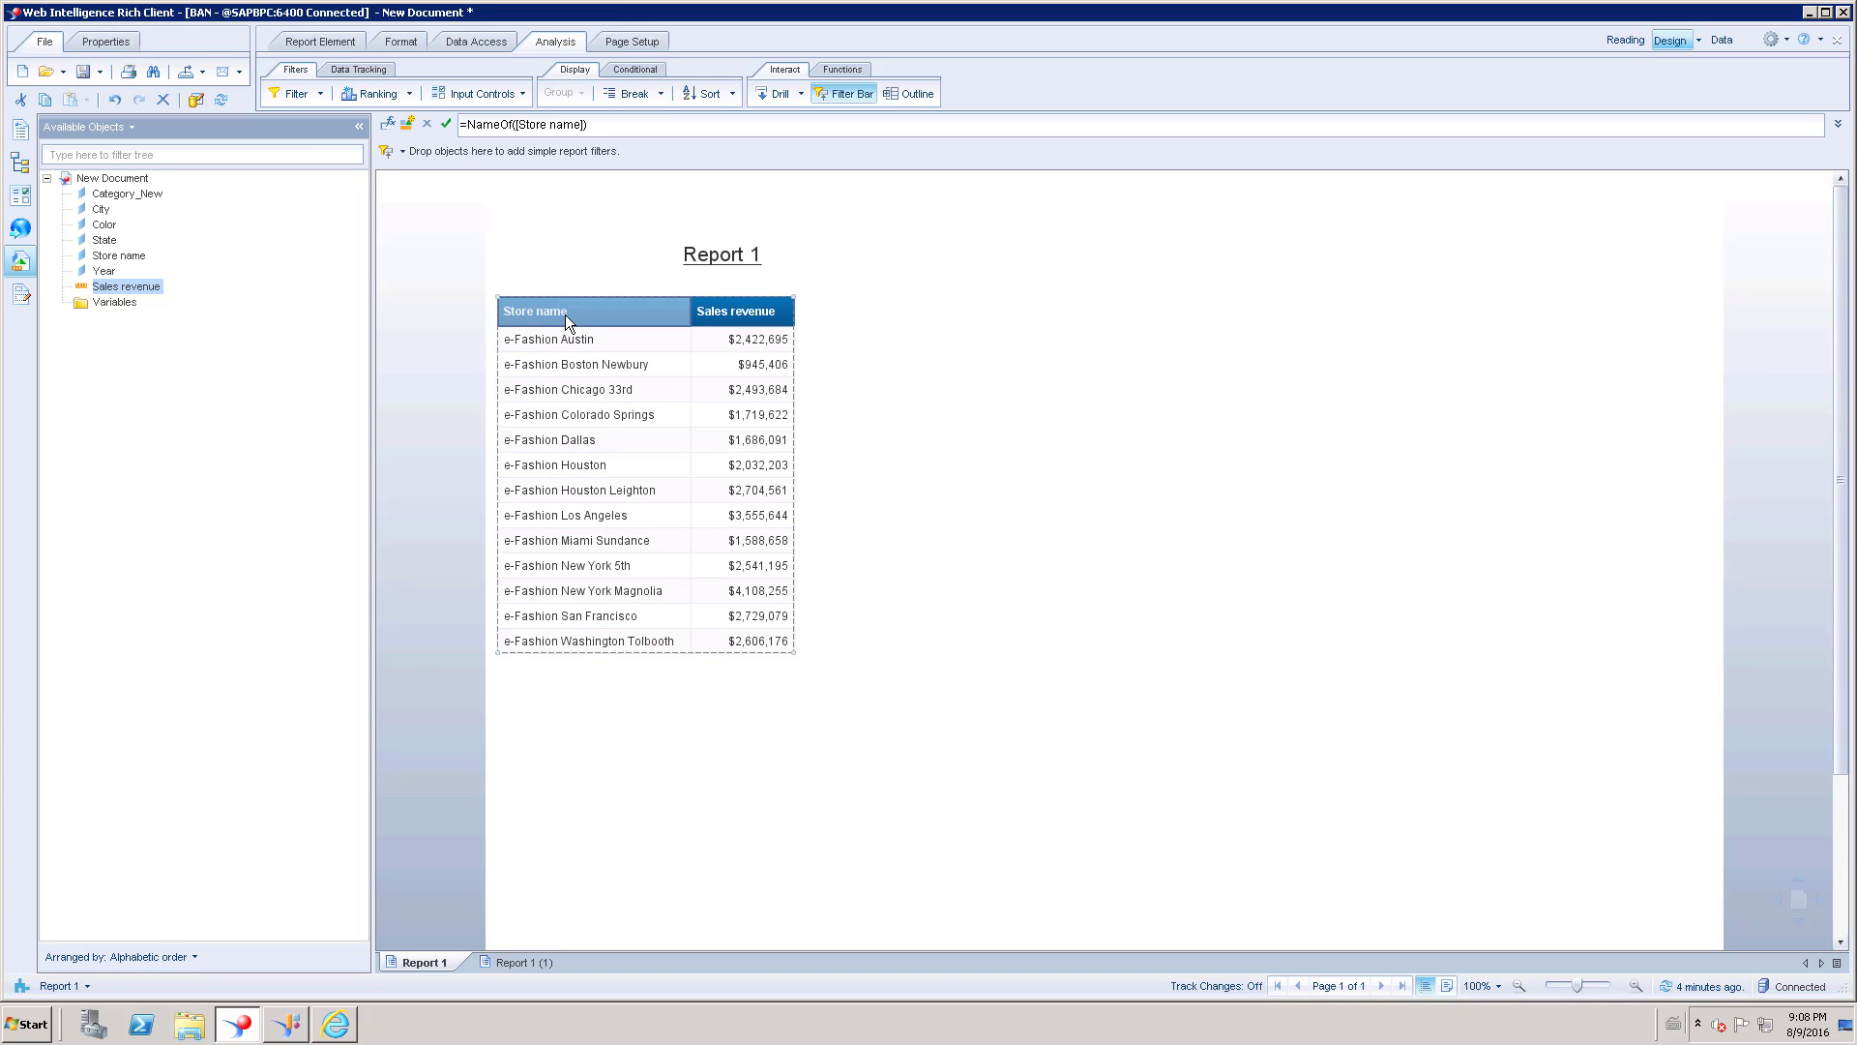
mouse_move(541, 329)
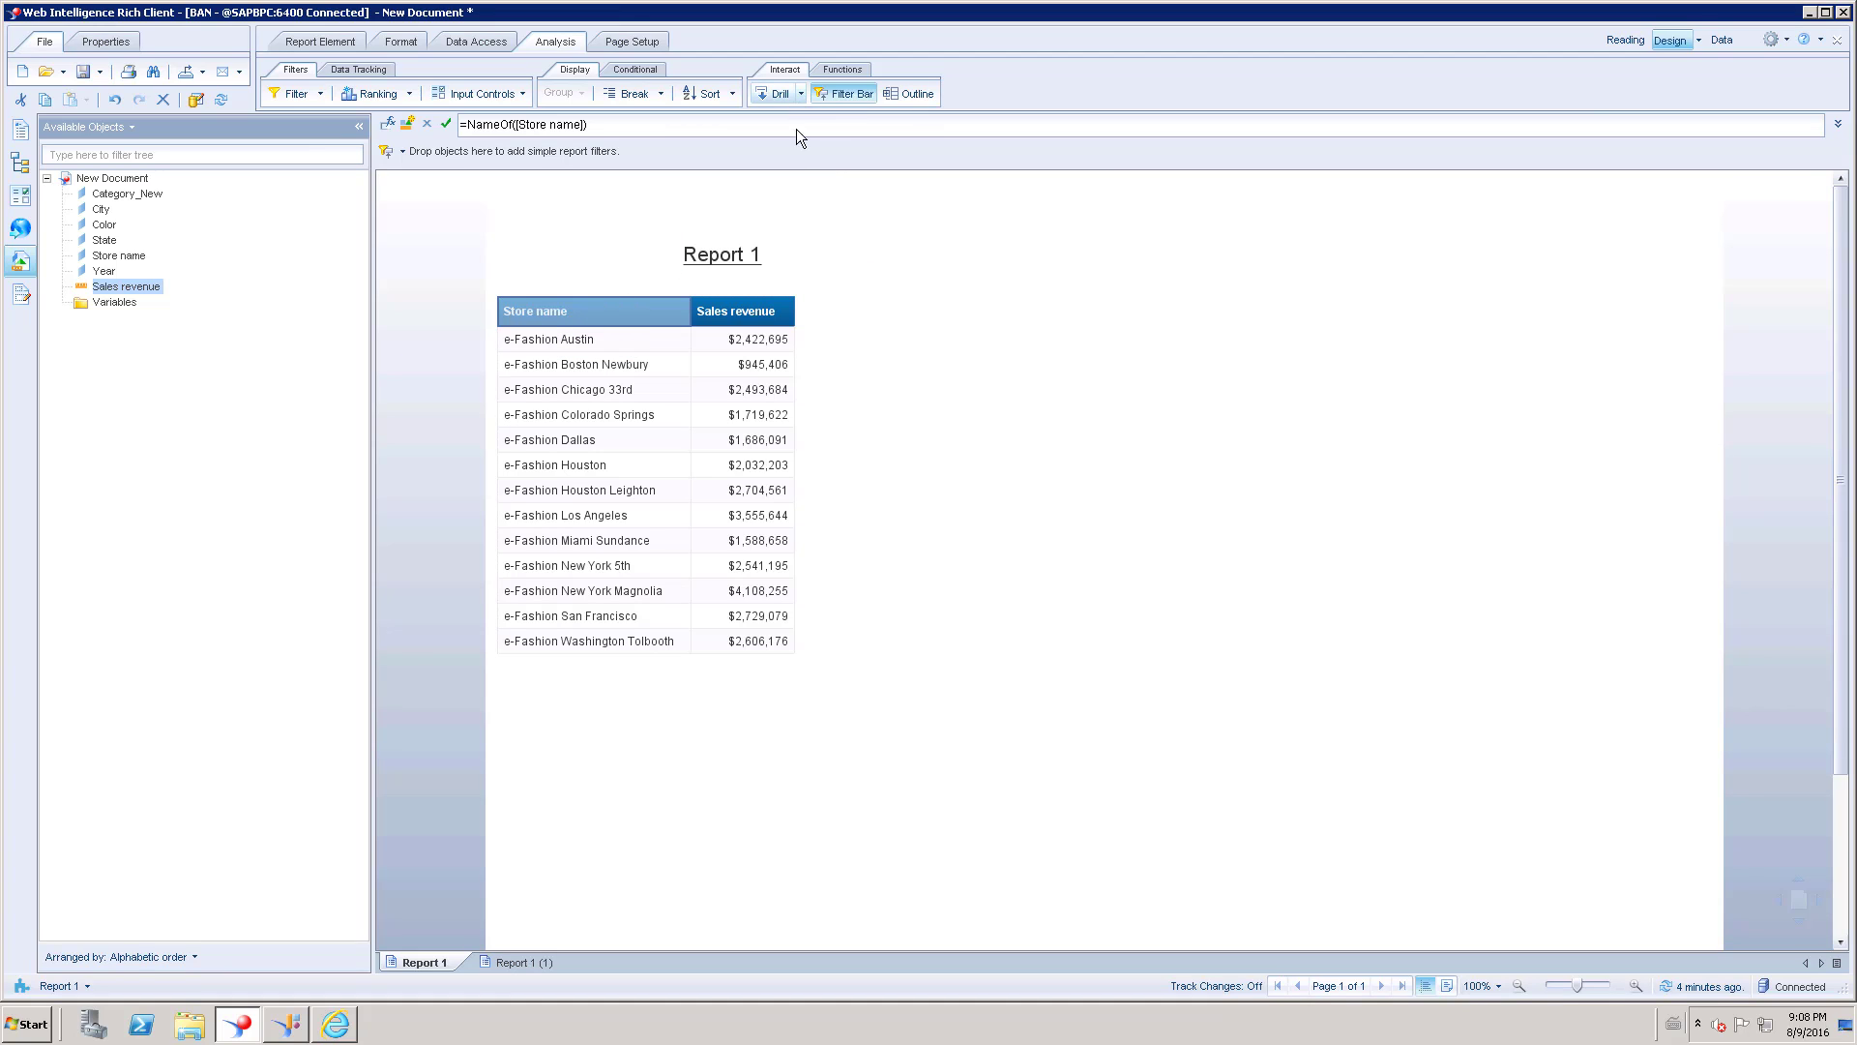
left_click(608, 313)
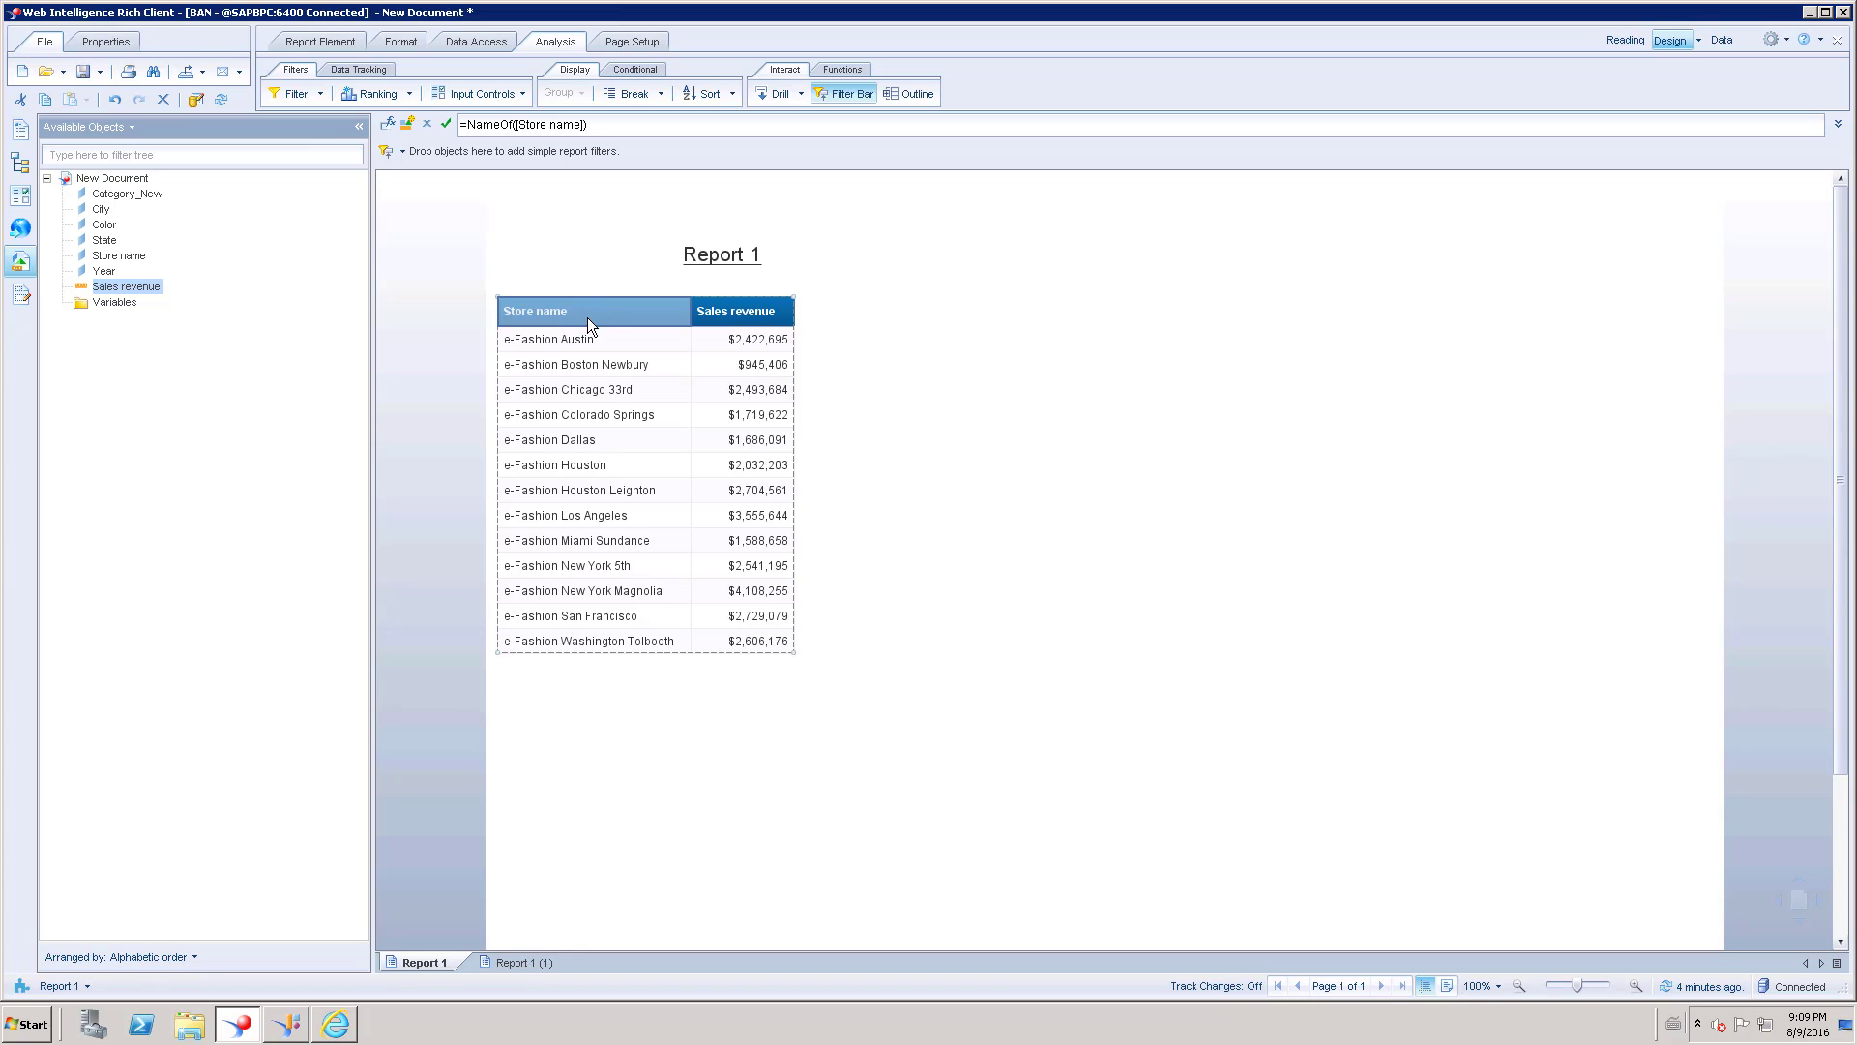
mouse_move(599, 321)
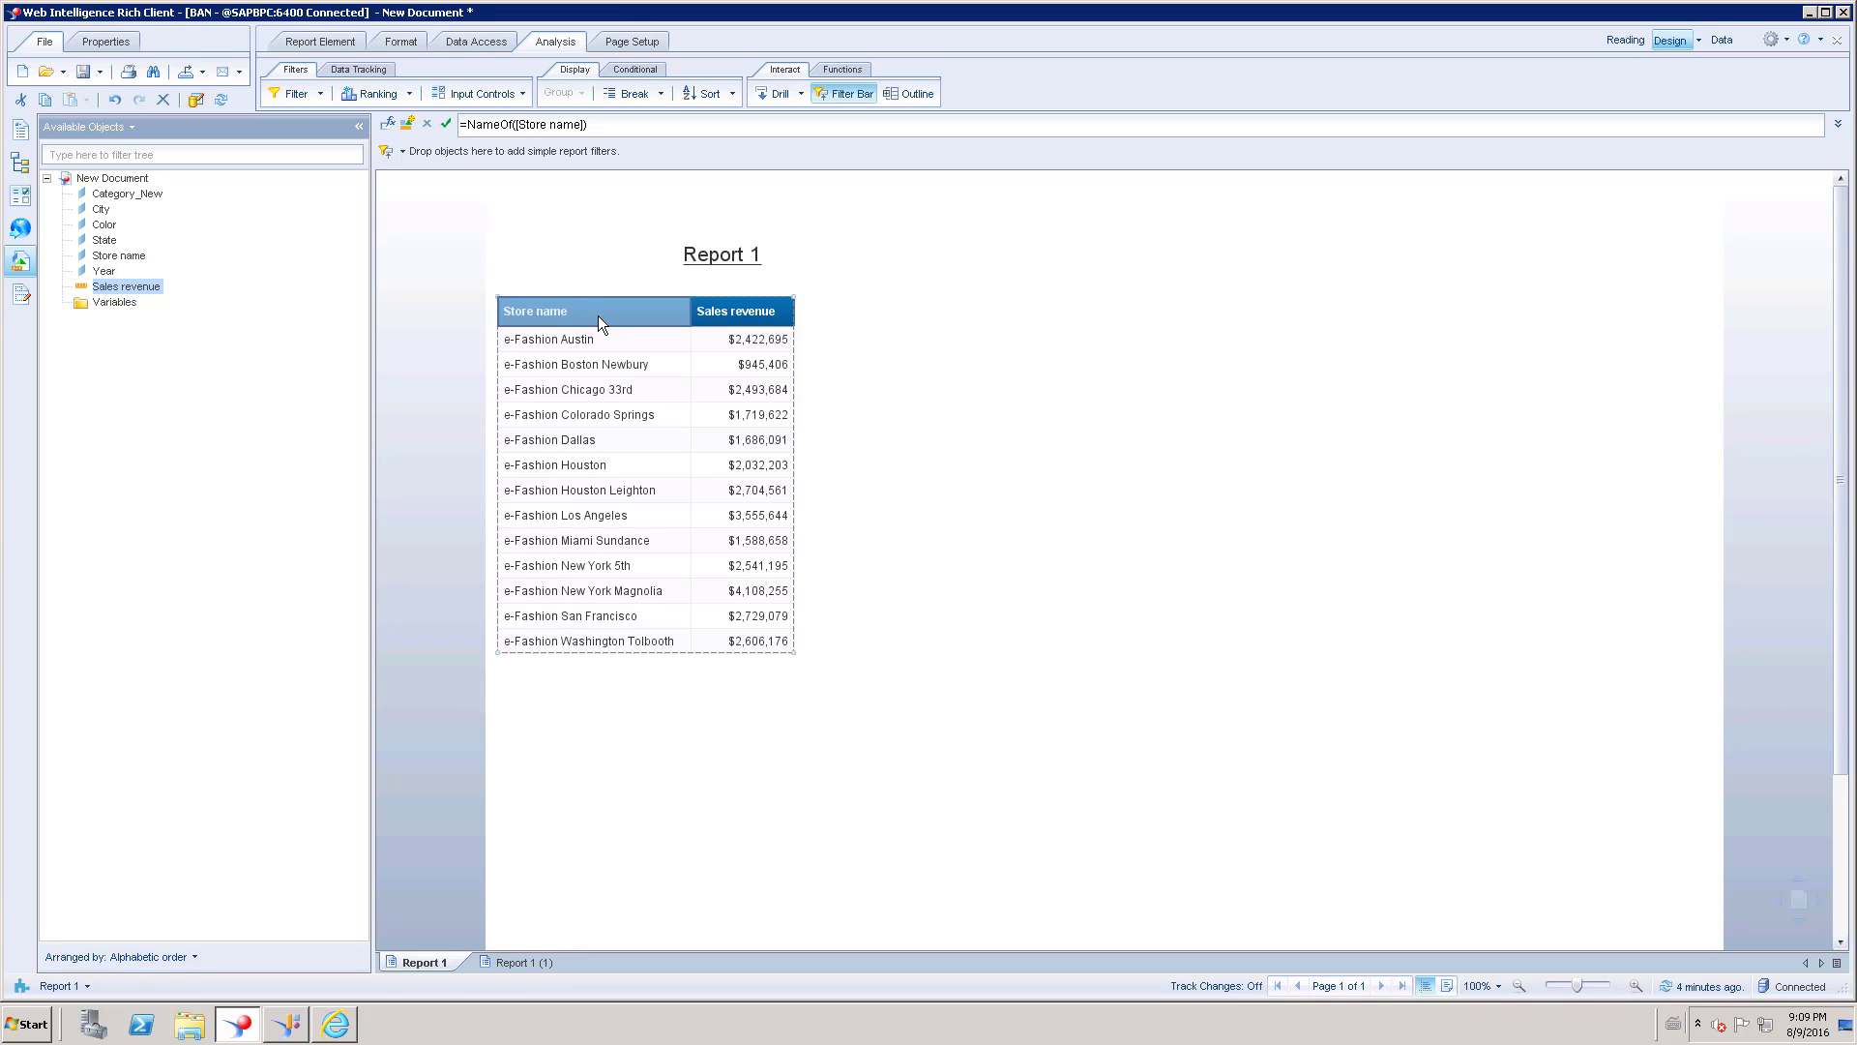